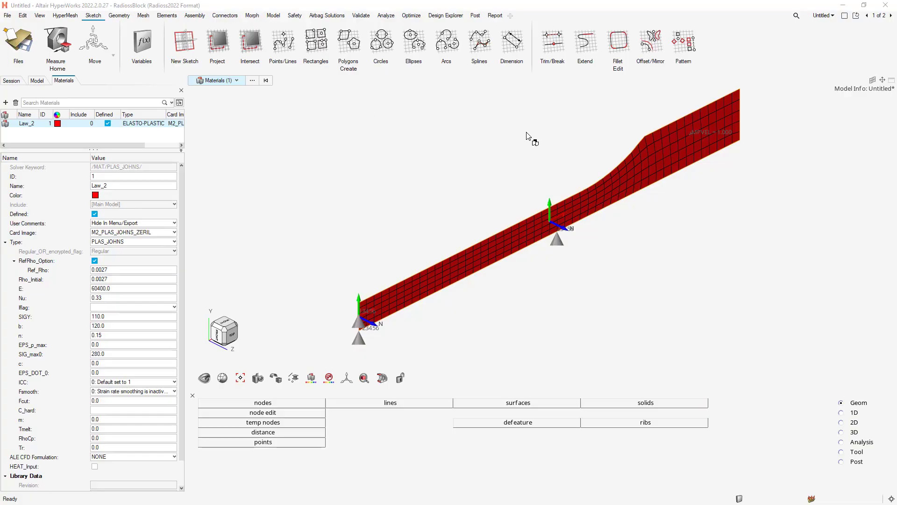
mouse_move(281, 319)
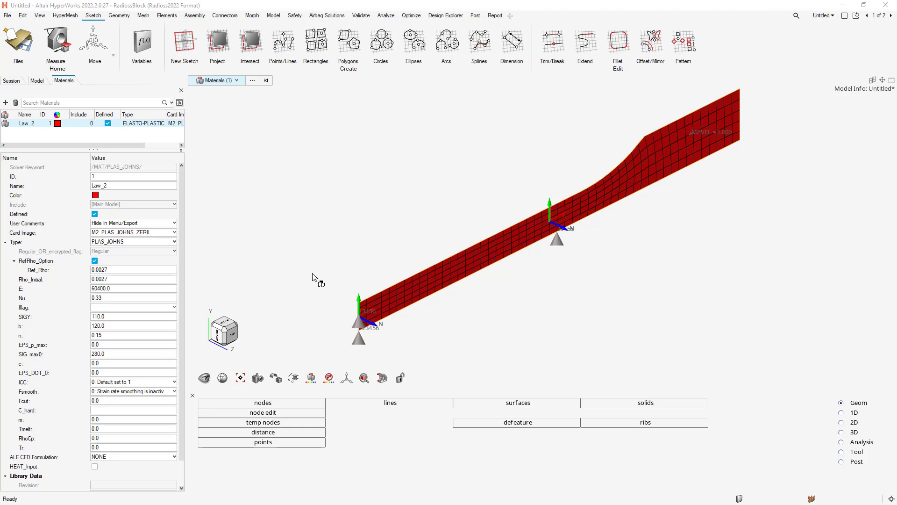
mouse_move(560, 222)
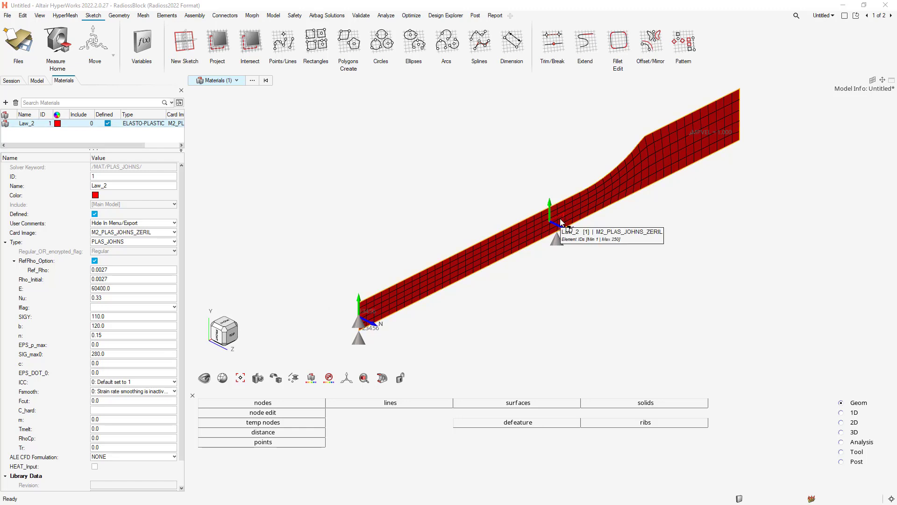
mouse_move(507, 222)
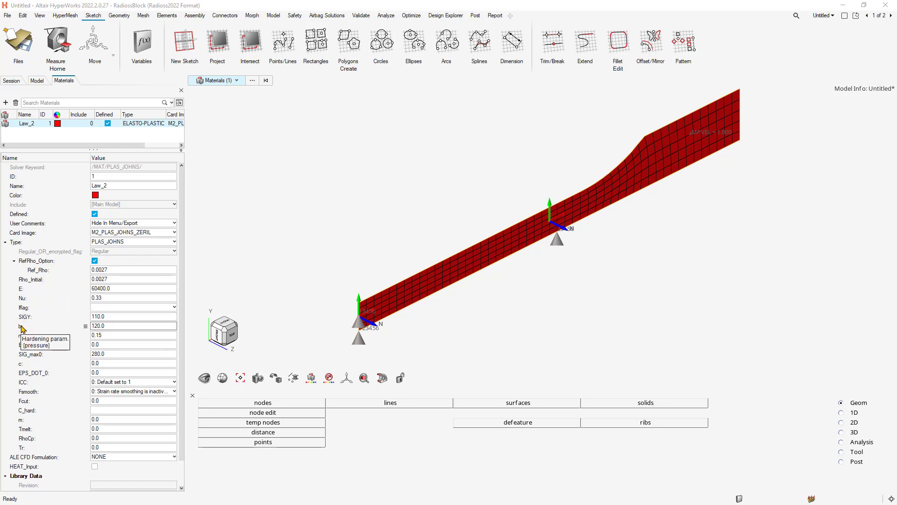
mouse_move(22, 338)
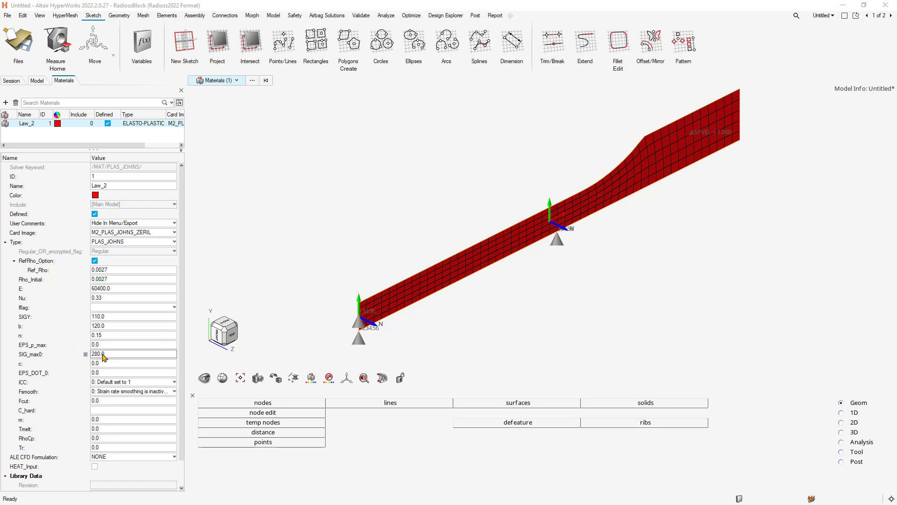
mouse_move(40, 354)
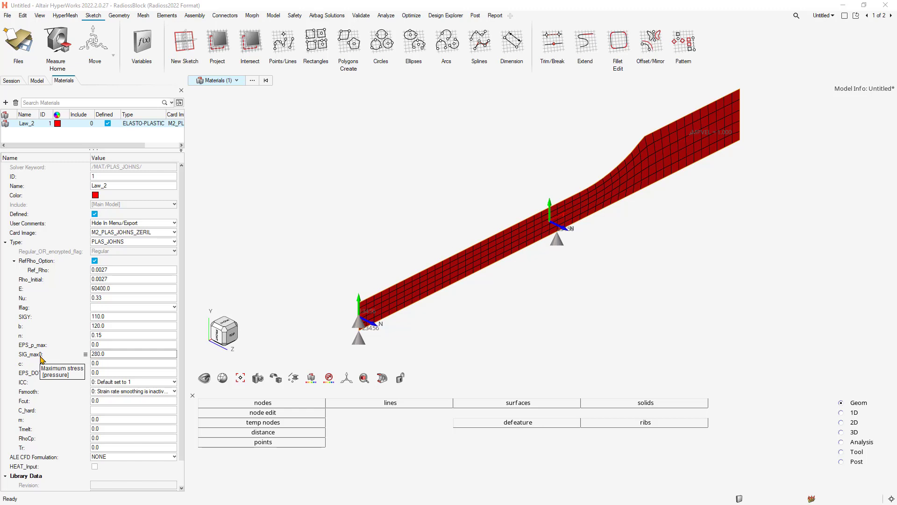
mouse_move(292, 318)
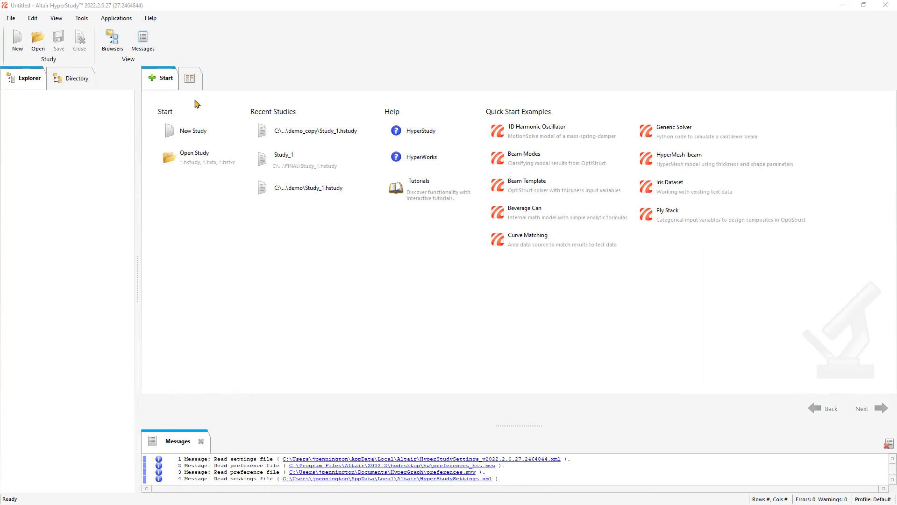
Create Study_1 saved in Downloads\Altair_Local_Files\_Delete\demo.
click(193, 130)
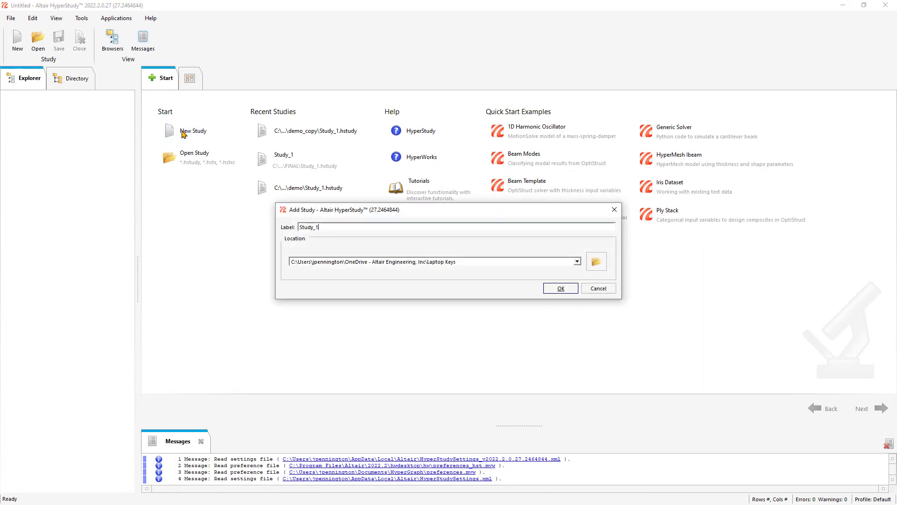
click(596, 262)
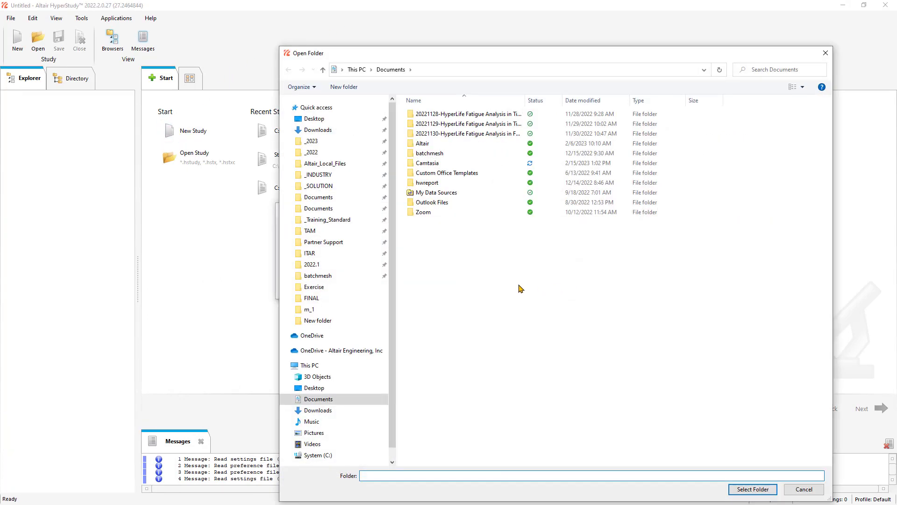
click(314, 141)
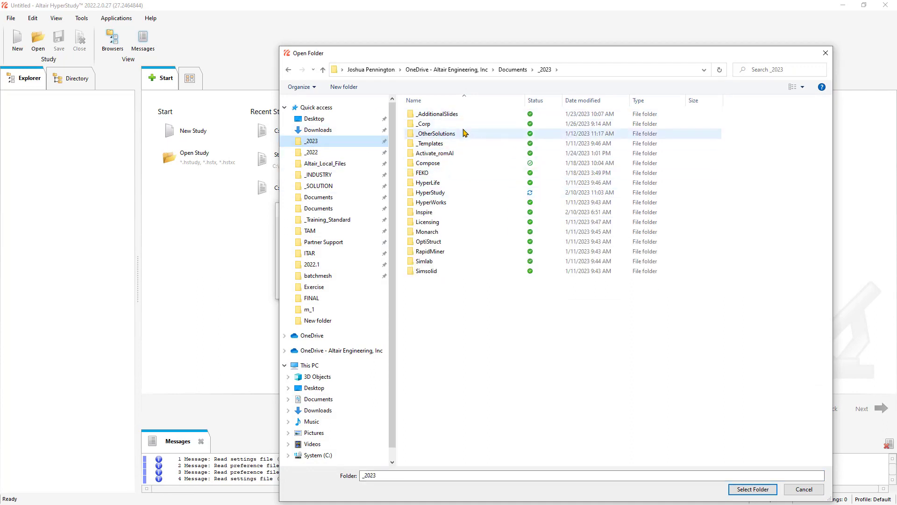
click(319, 130)
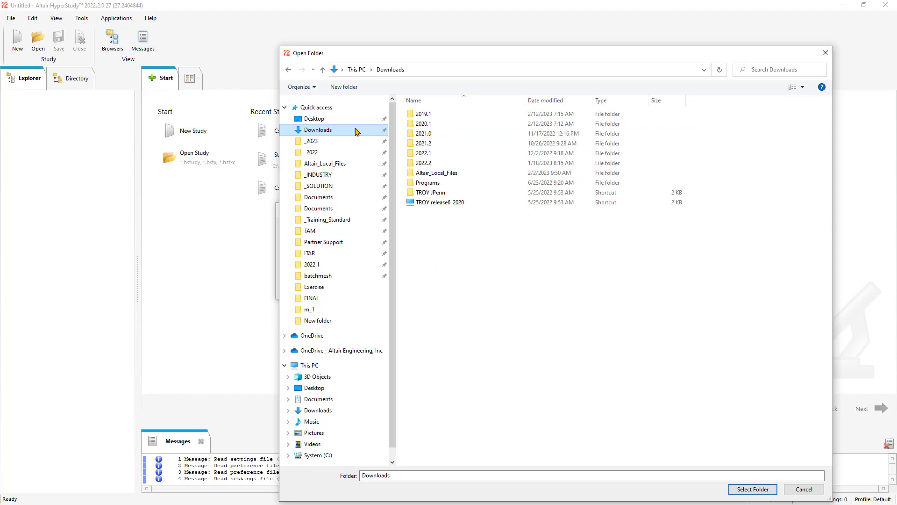
double_click(439, 173)
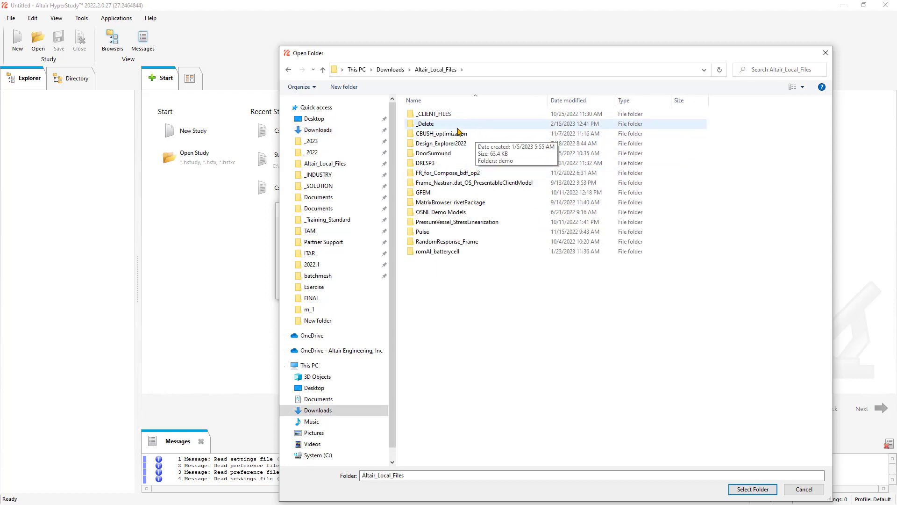
double_click(426, 124)
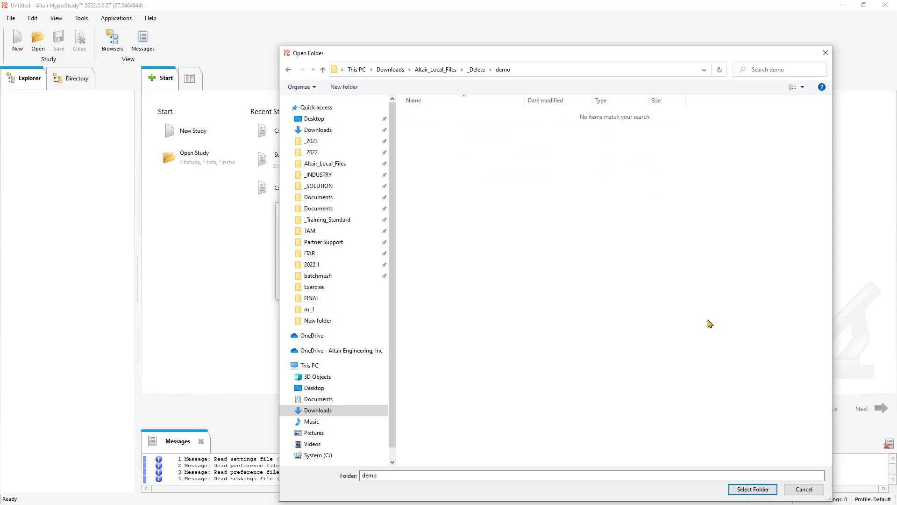
click(752, 489)
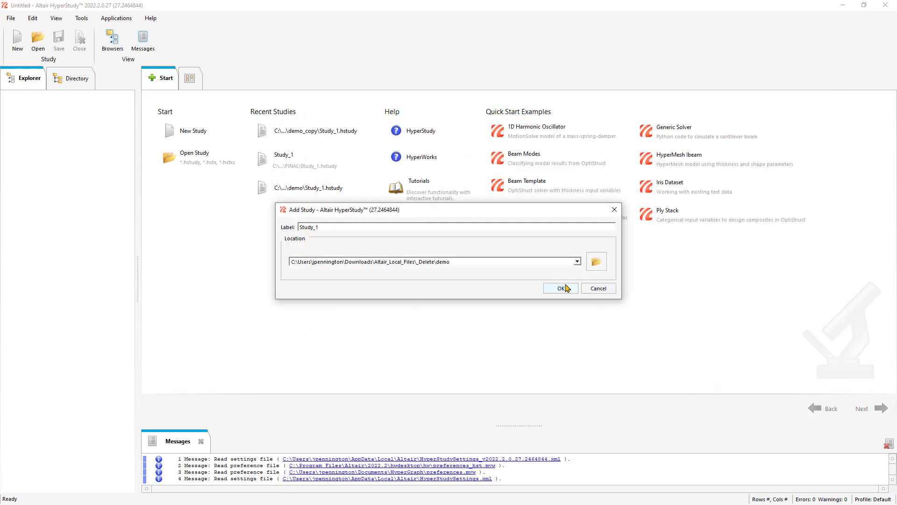
click(560, 287)
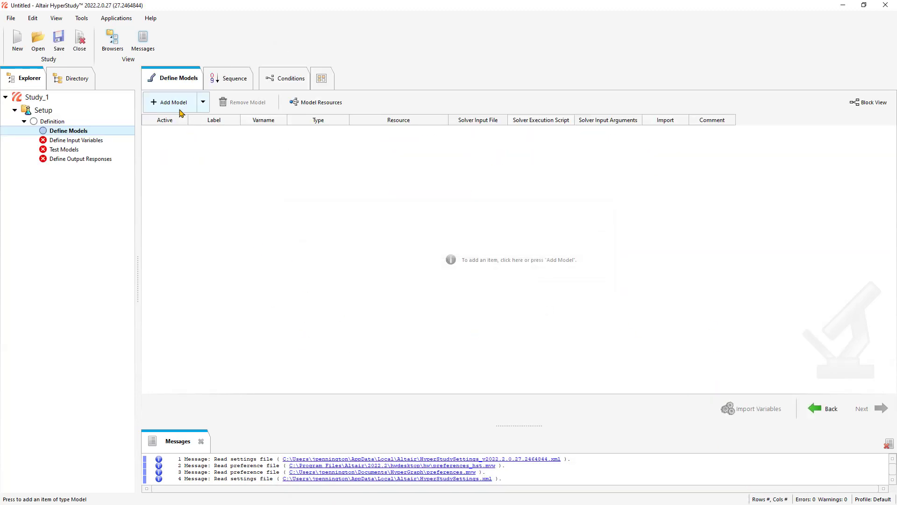
Add a Parameterized File model m_1 using TENSILE_TEST_0000.rad as its resource.
click(172, 102)
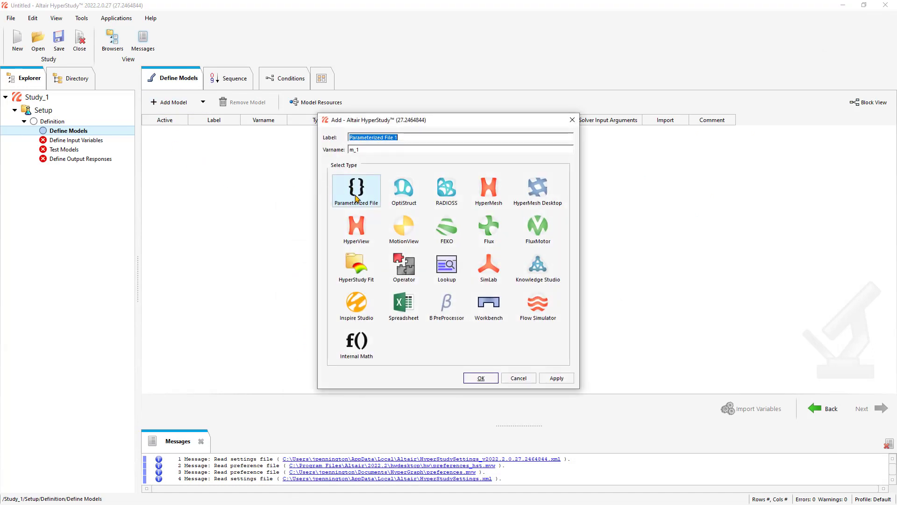
mouse_move(510, 193)
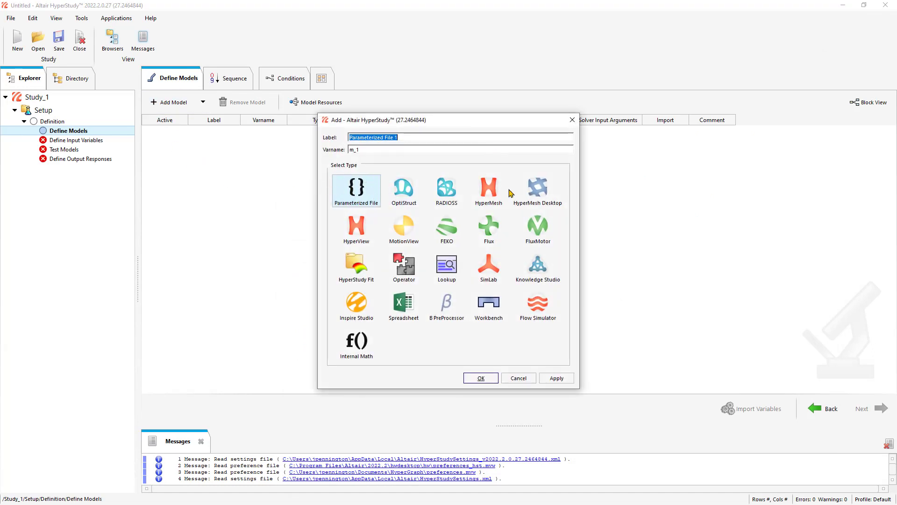
click(480, 377)
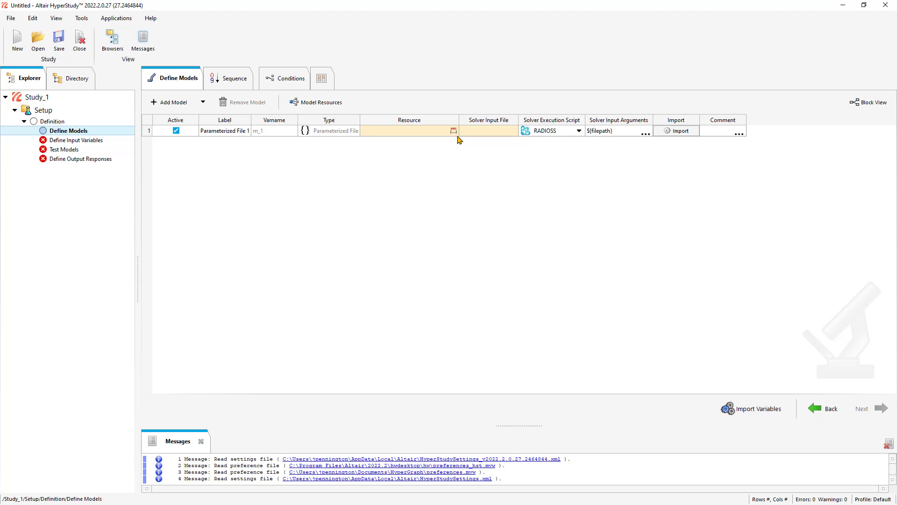
click(454, 131)
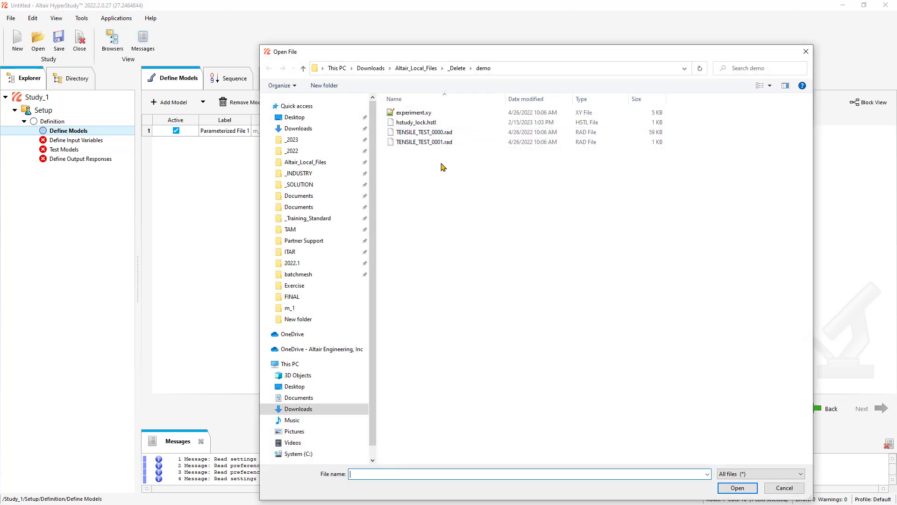
click(737, 488)
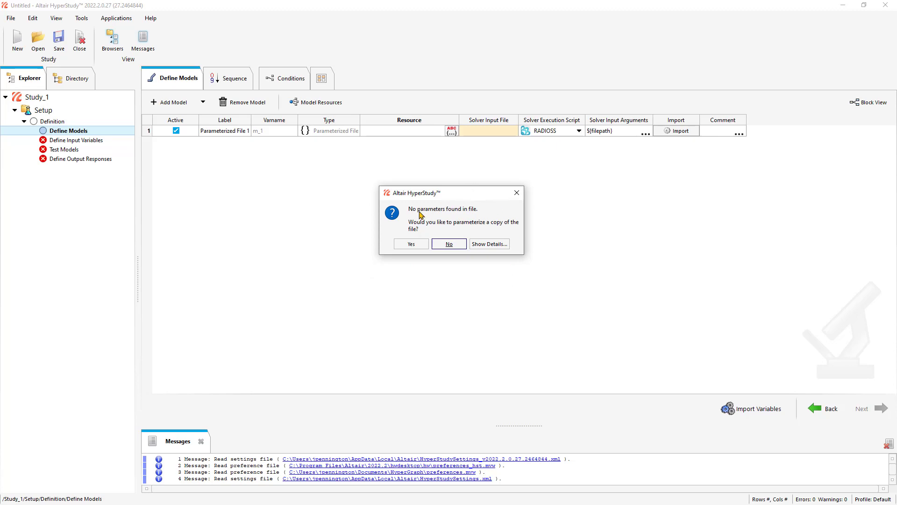
Parameterize a deck copy, making 60400 into Youngs_E with bounds 50400–70400.
click(489, 243)
text(mat)
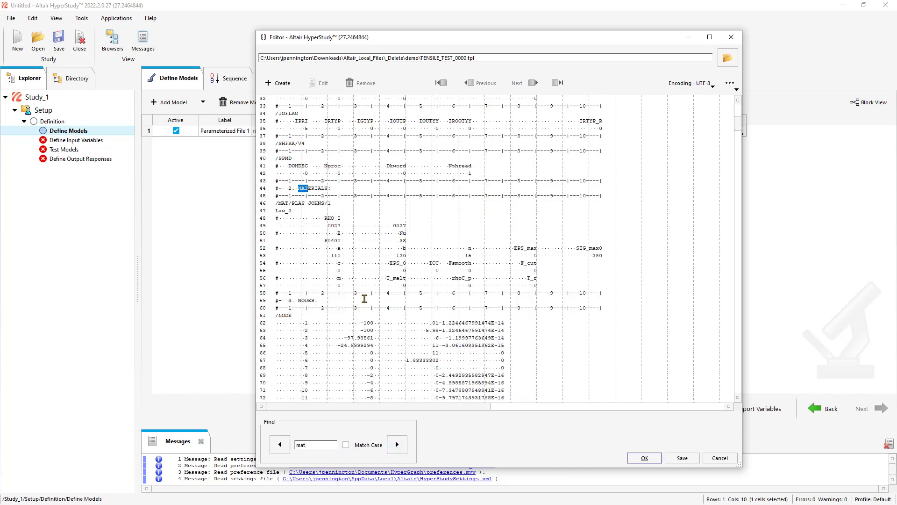
click(396, 444)
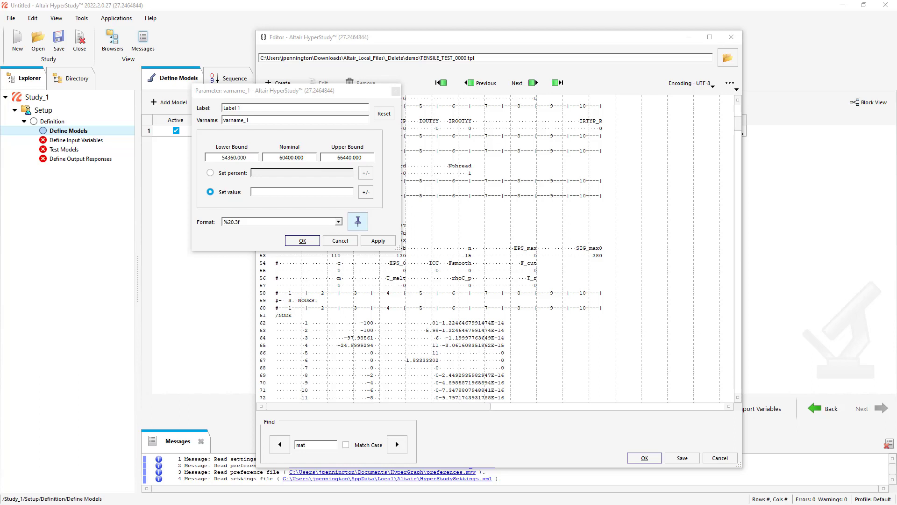
triple_click(264, 108)
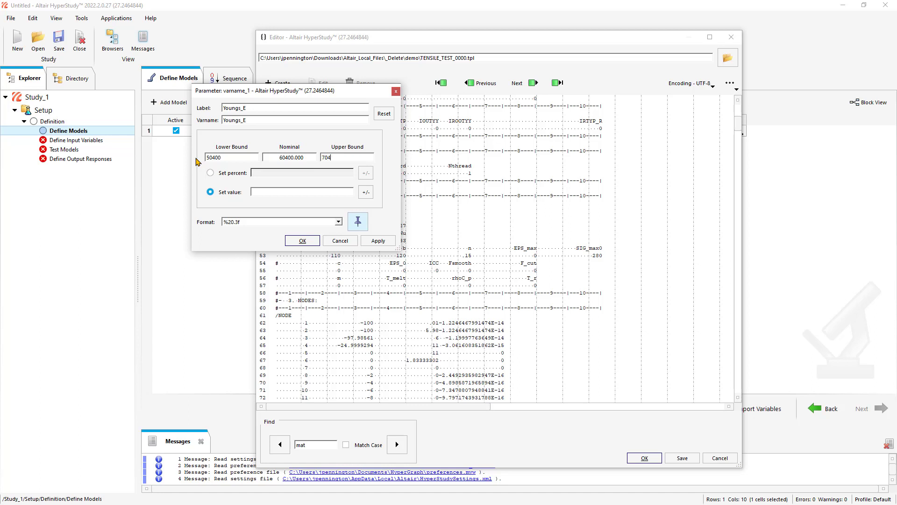
click(210, 172)
text(00)
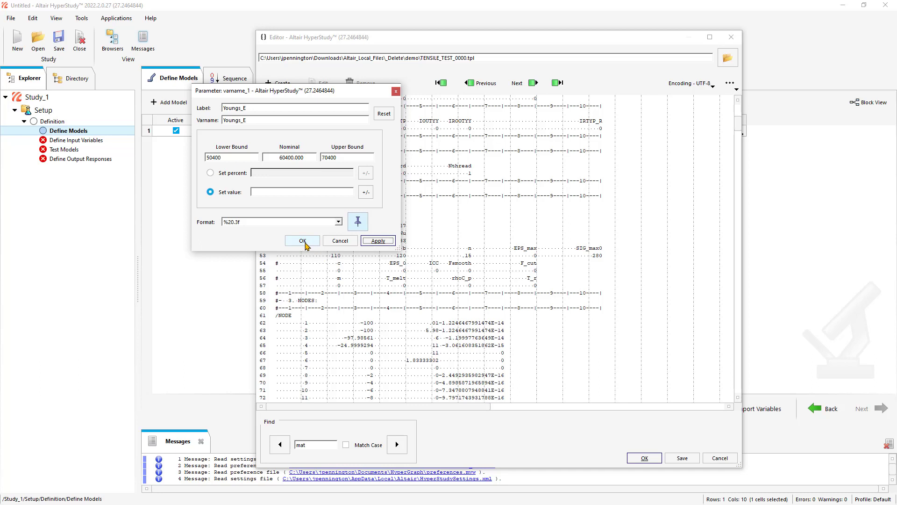
click(302, 240)
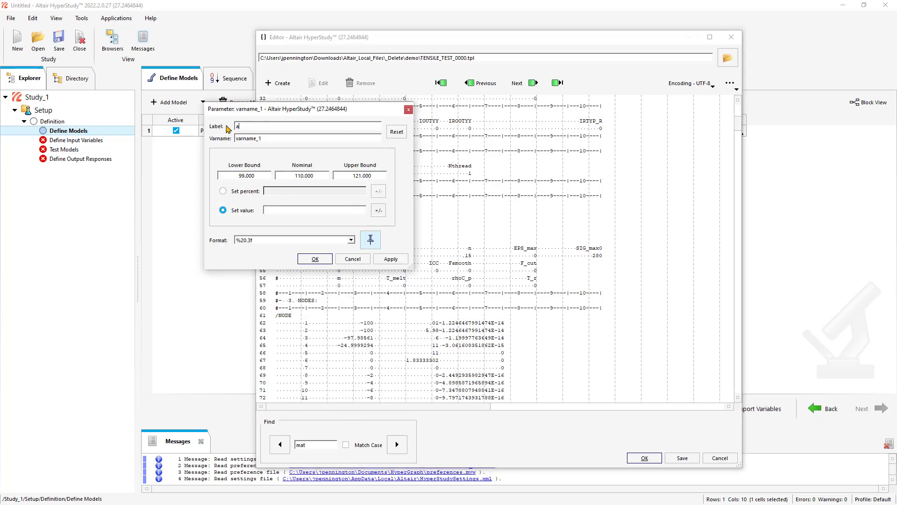
Create a_plasticYieldStress (110, 88–132) and b_HardeningCoeff (120, 96–144) parameters.
text(_plasticYeildSt)
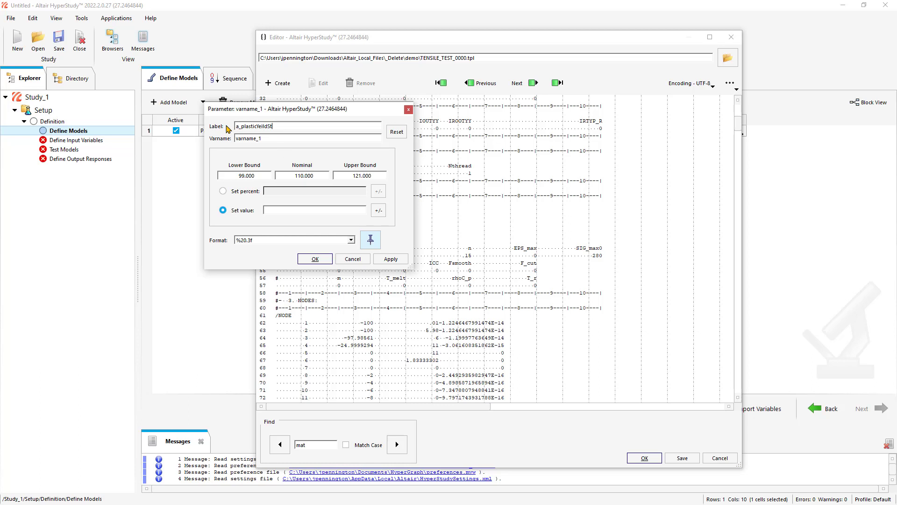
text(ress)
click(360, 176)
text(132)
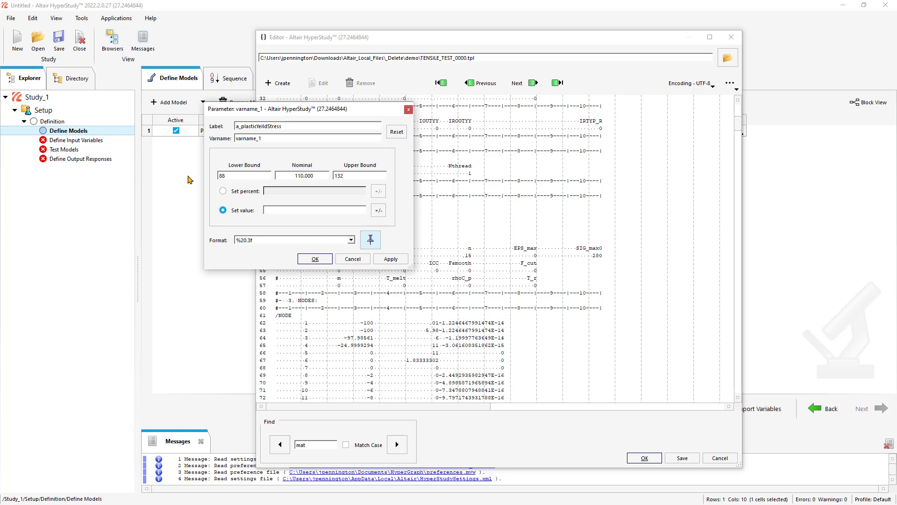
click(315, 258)
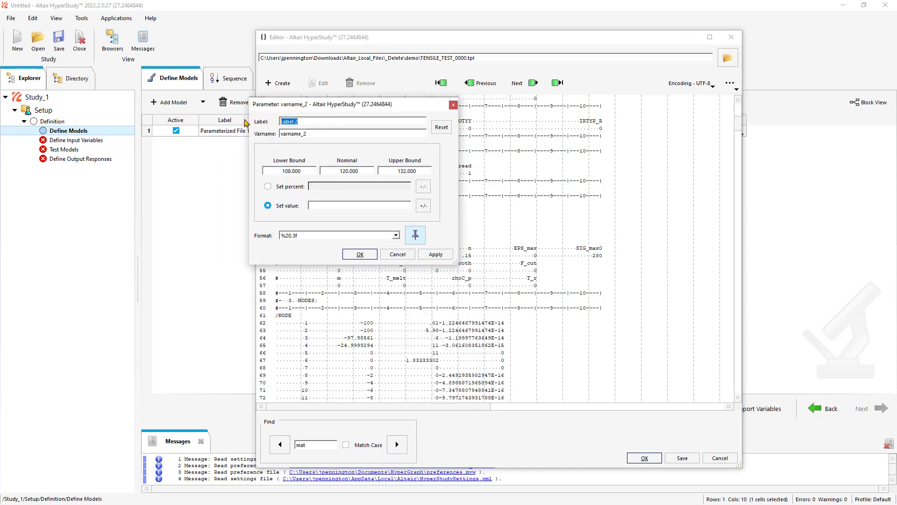
text(b_HardeningCoeff)
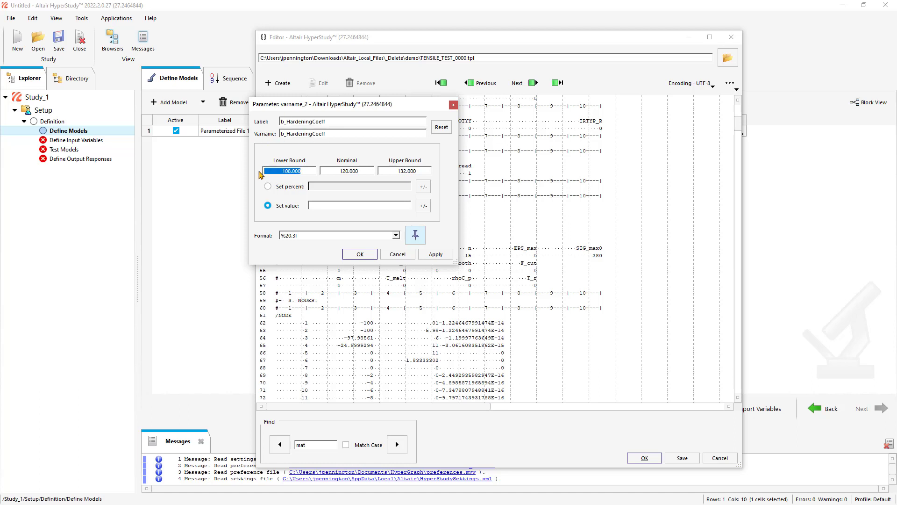
click(346, 171)
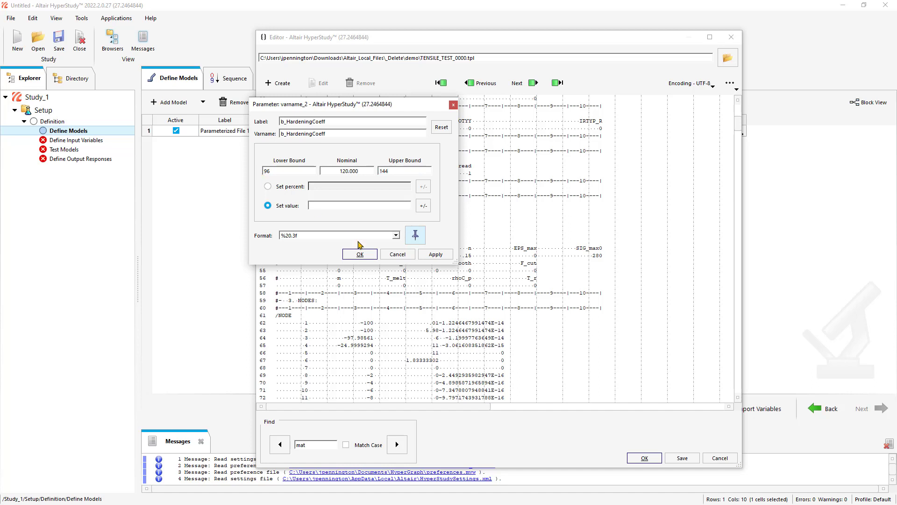
click(360, 254)
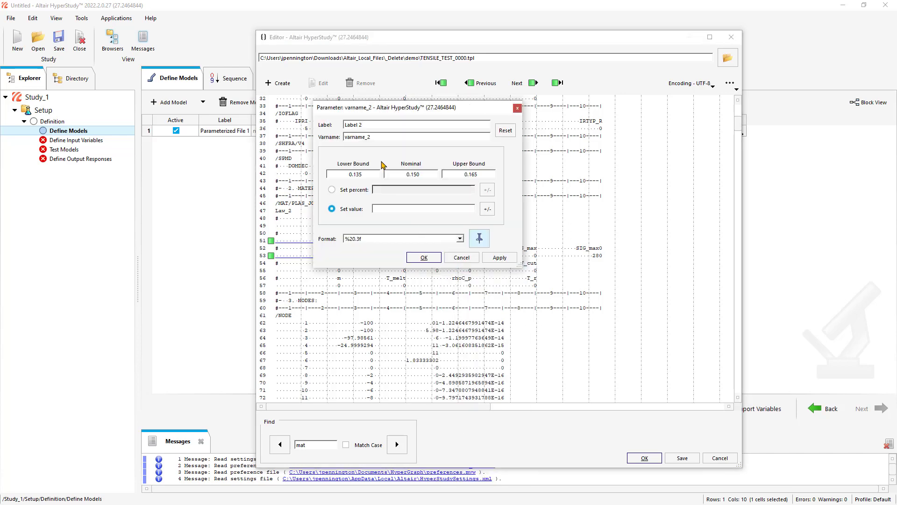
Create n_hardeningExp (0.150, bounds 0.1–0.3) and SigMax for the 280 maximum stress.
triple_click(416, 124)
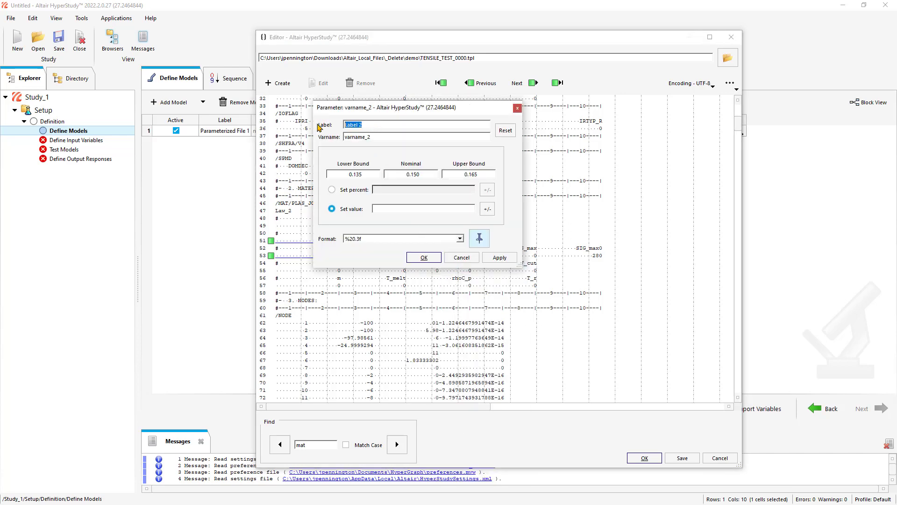
text(n_hardeningExp)
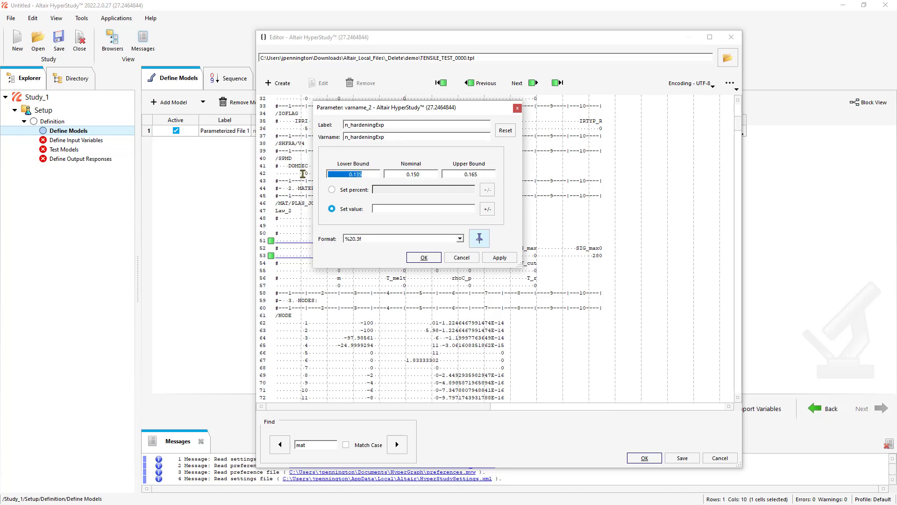
text(0.1)
click(468, 174)
text(0.3)
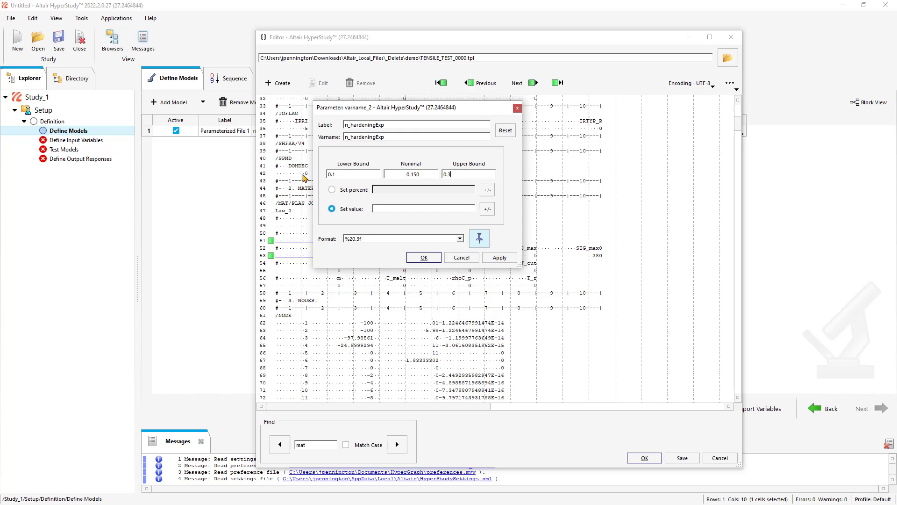
click(424, 257)
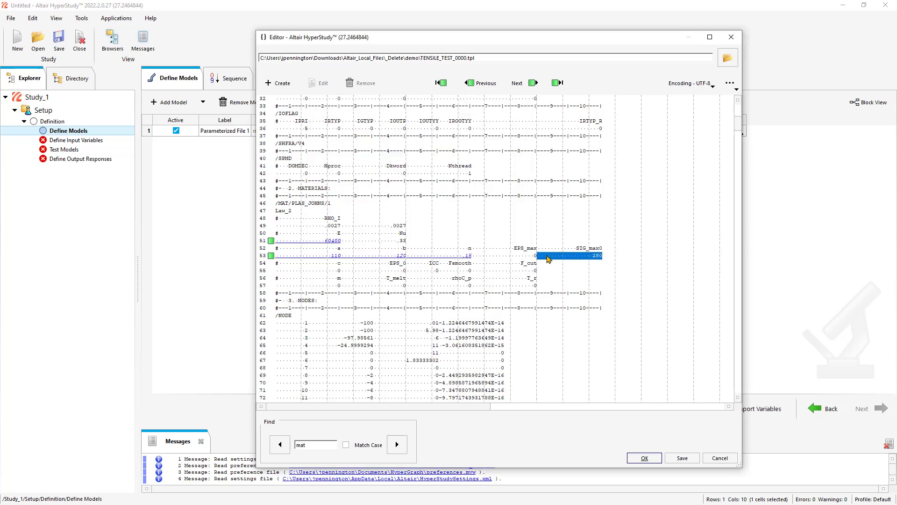
double_click(569, 255)
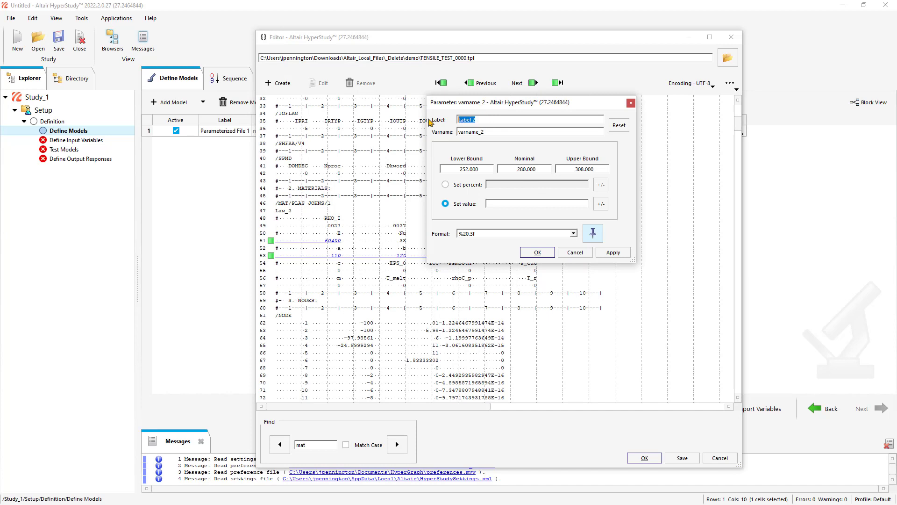
text(SigMax)
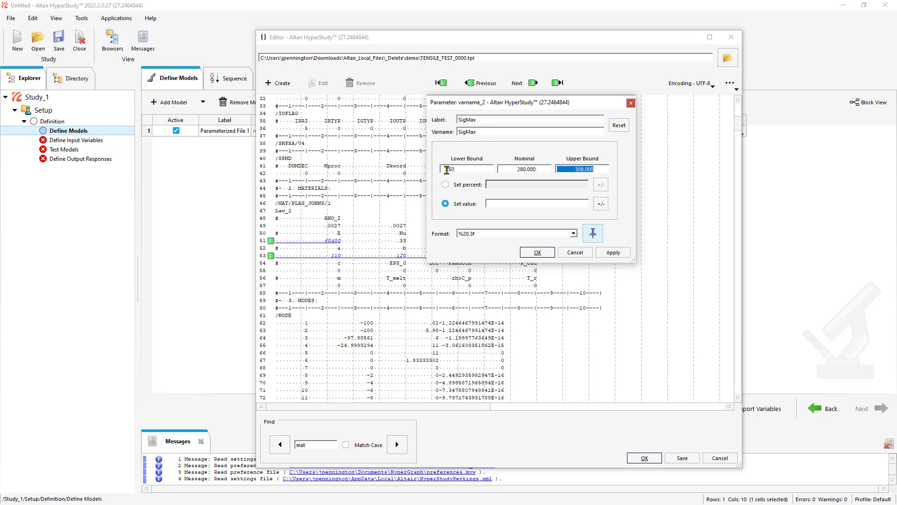
click(536, 252)
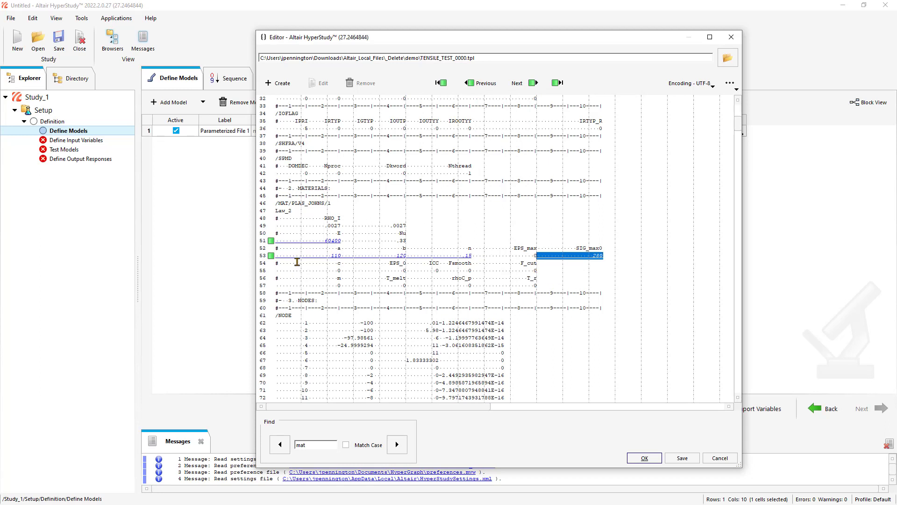
mouse_move(650, 253)
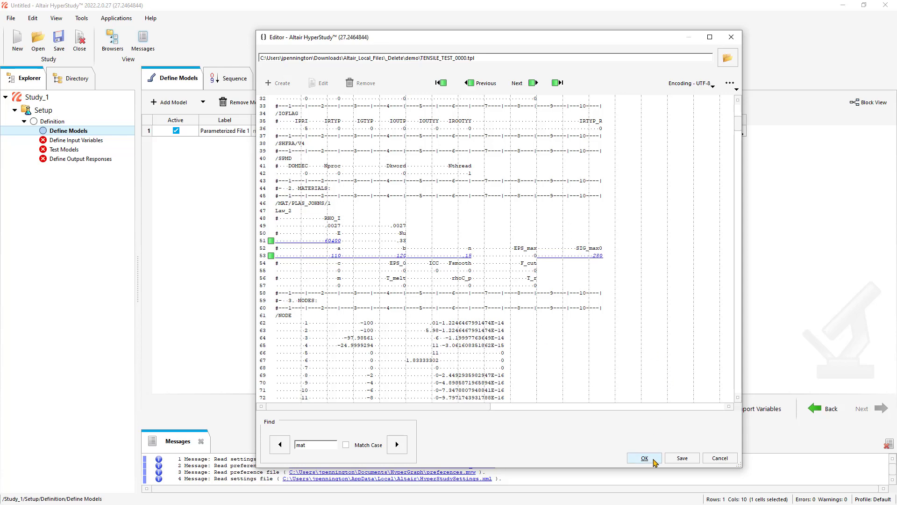
Import the template and review the five input variables with their bounds.
click(643, 458)
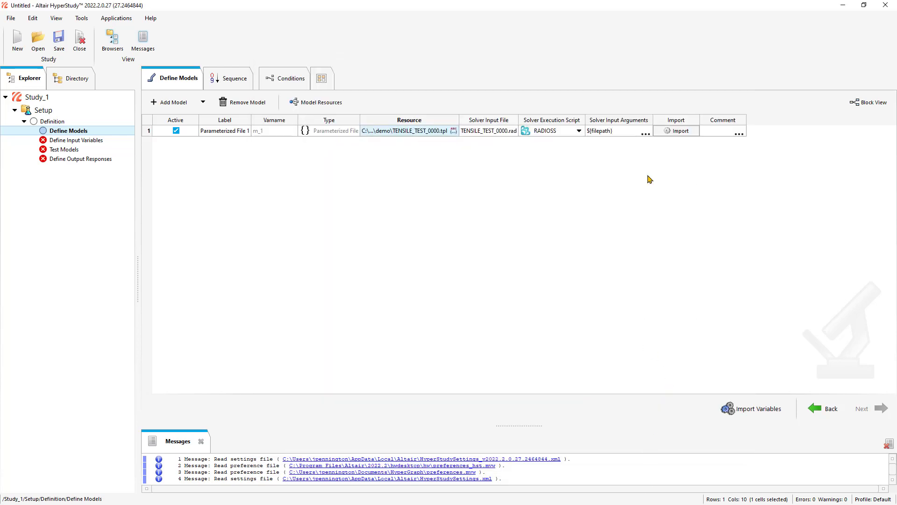
click(680, 130)
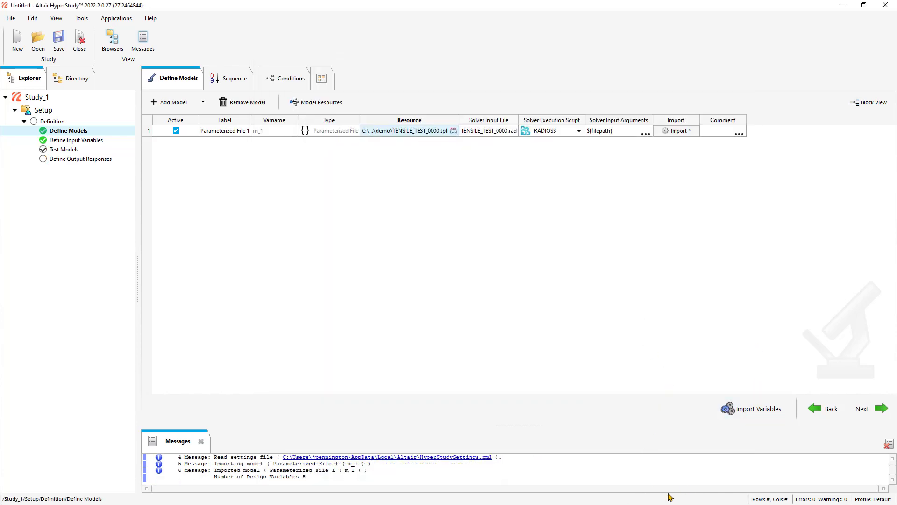
click(77, 140)
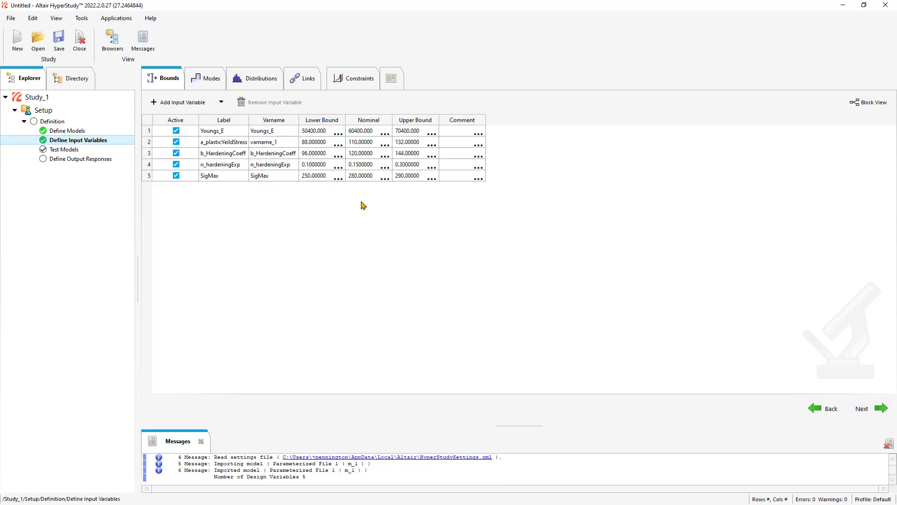
mouse_move(418, 189)
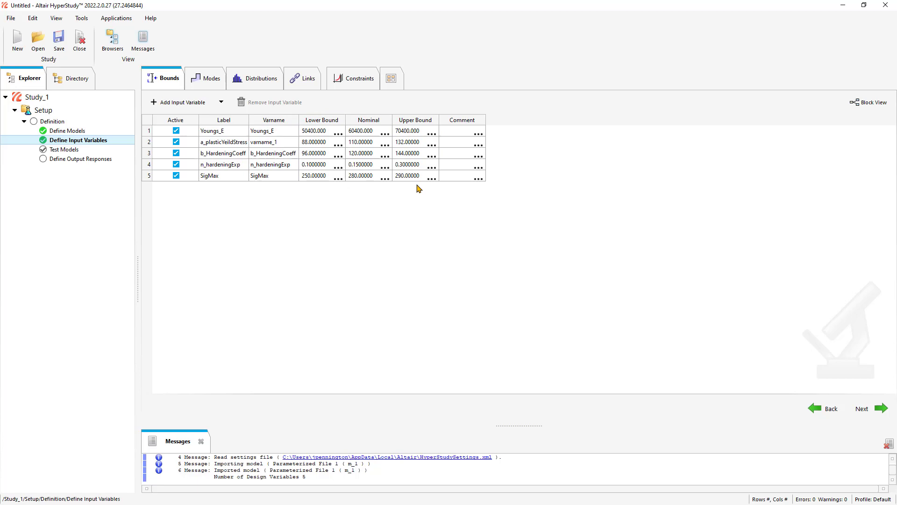
Add TENSILE_TEST_0001.rad as an input-file model resource.
click(68, 131)
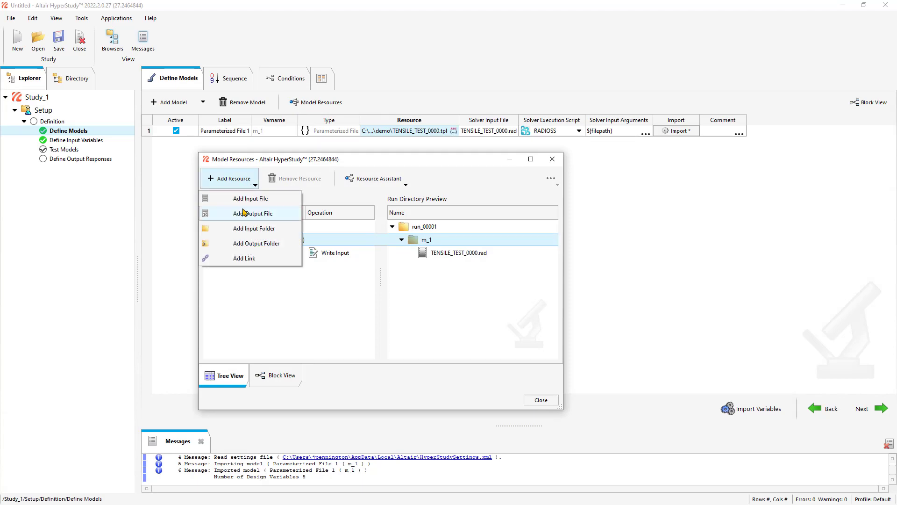
click(250, 214)
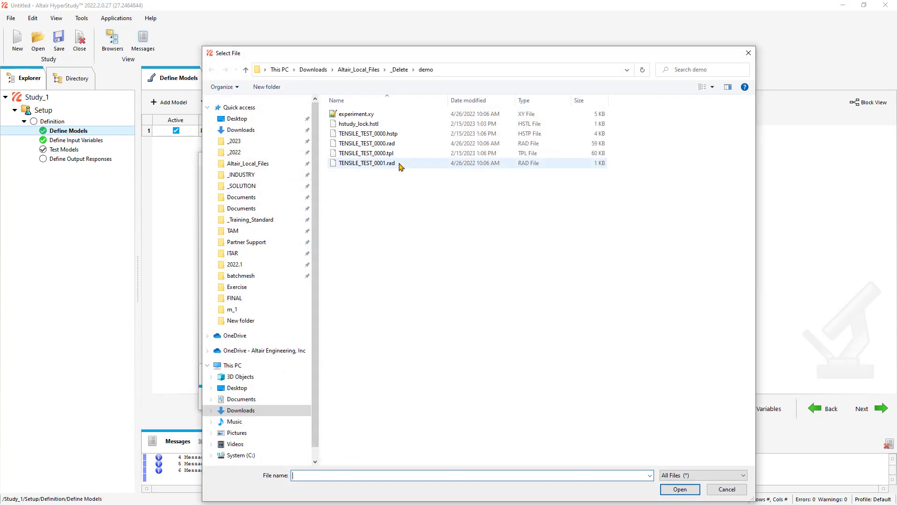
mouse_move(395, 169)
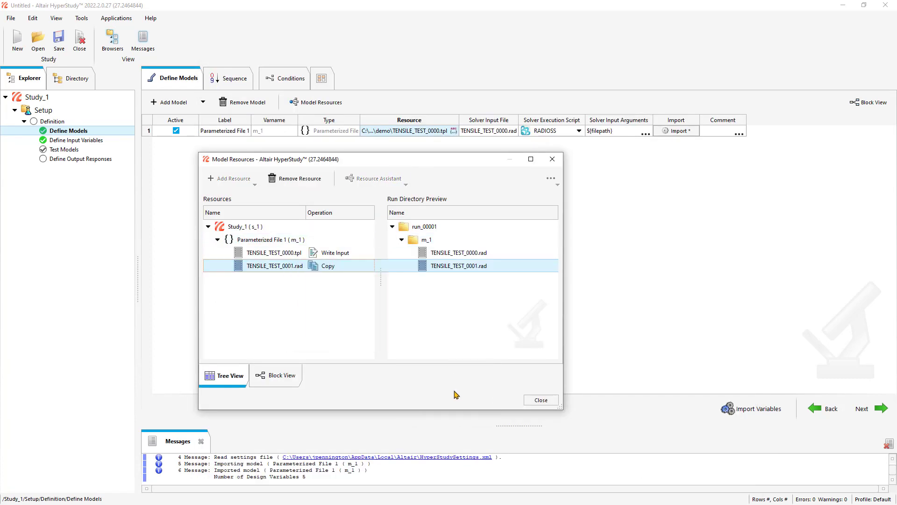
mouse_move(539, 400)
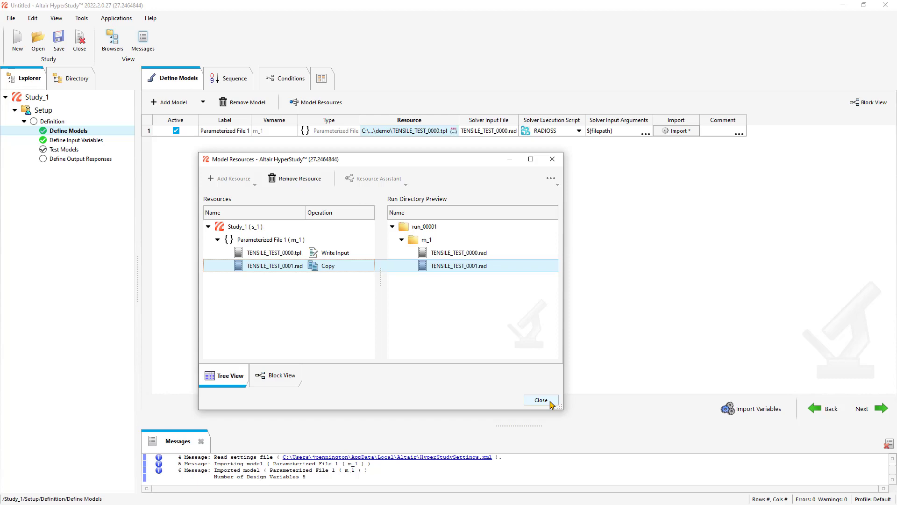
Add the RADIOSS solver argument -nt 4 after $(filepath).
click(540, 400)
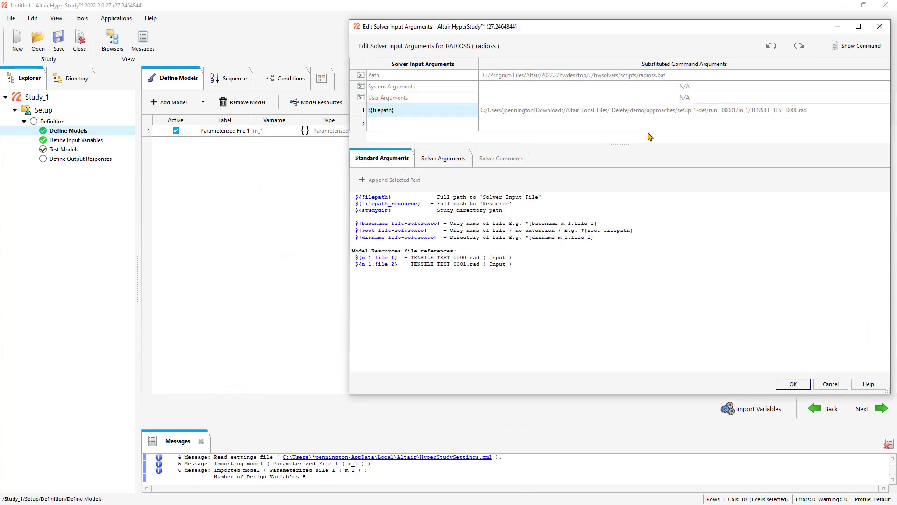
click(443, 158)
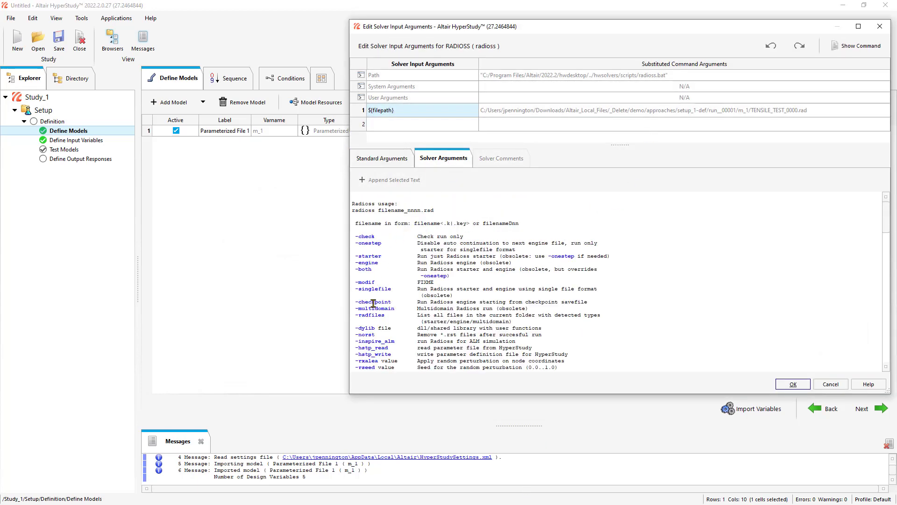
scroll(down, 3)
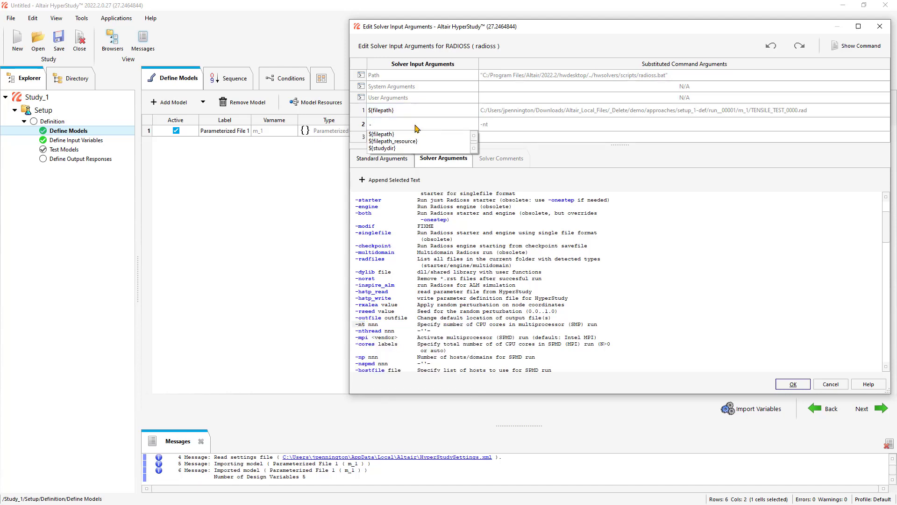
text(-nt 4)
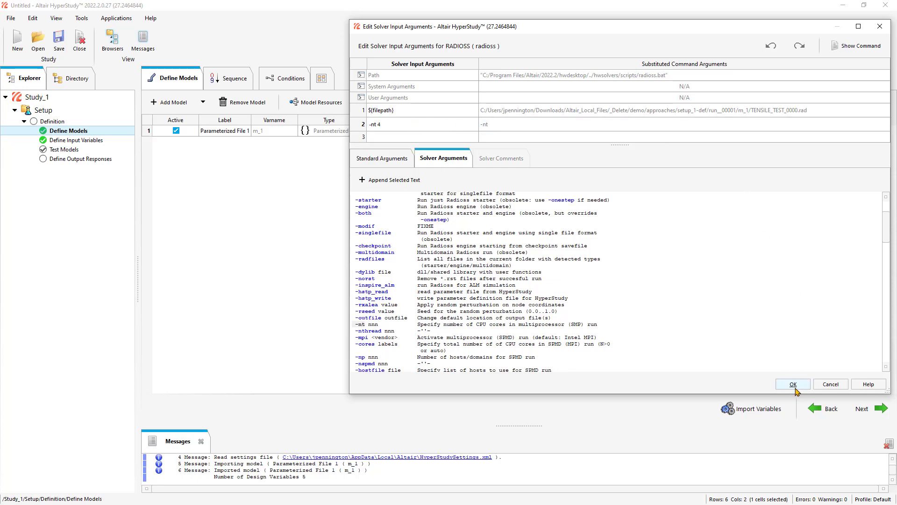
click(793, 384)
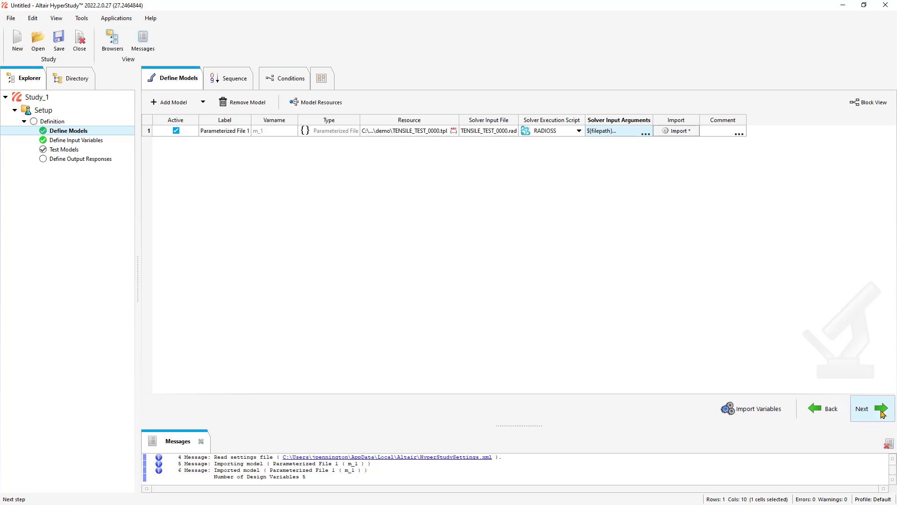
Test-run model m_1, then proceed to Define Output Responses.
click(871, 408)
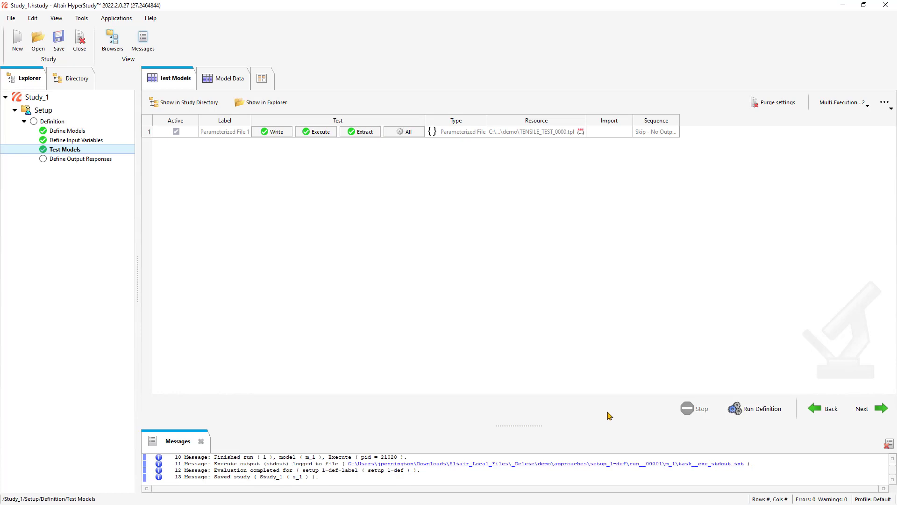
mouse_move(288, 170)
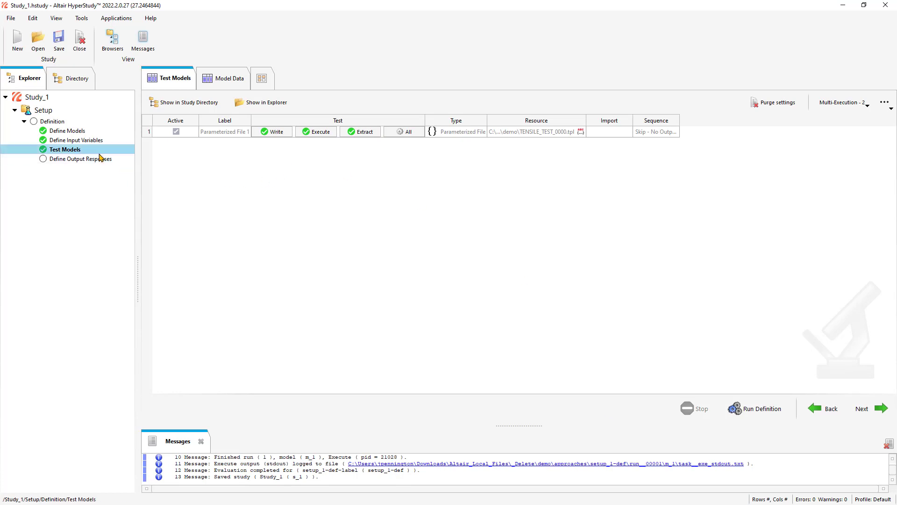
click(81, 159)
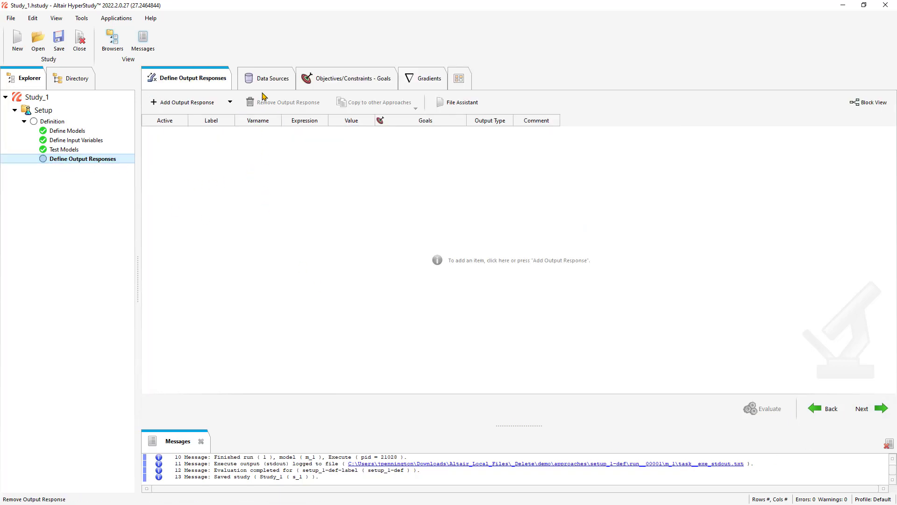
Add data sources ds_1 through ds_5 on the Data Sources tab.
click(272, 78)
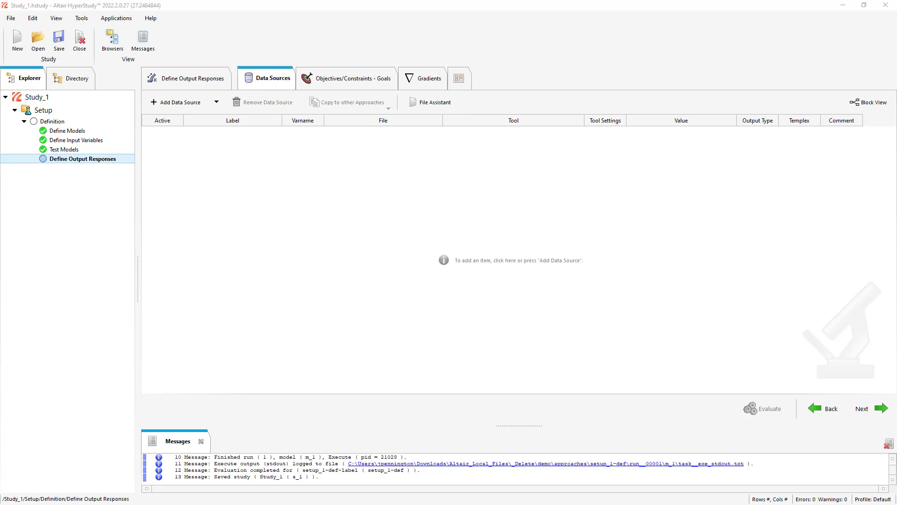
mouse_move(163, 79)
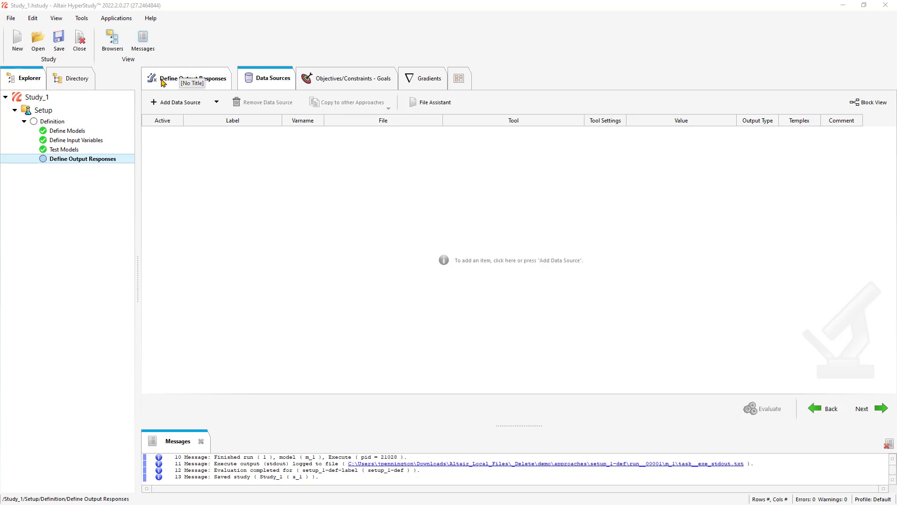
click(179, 102)
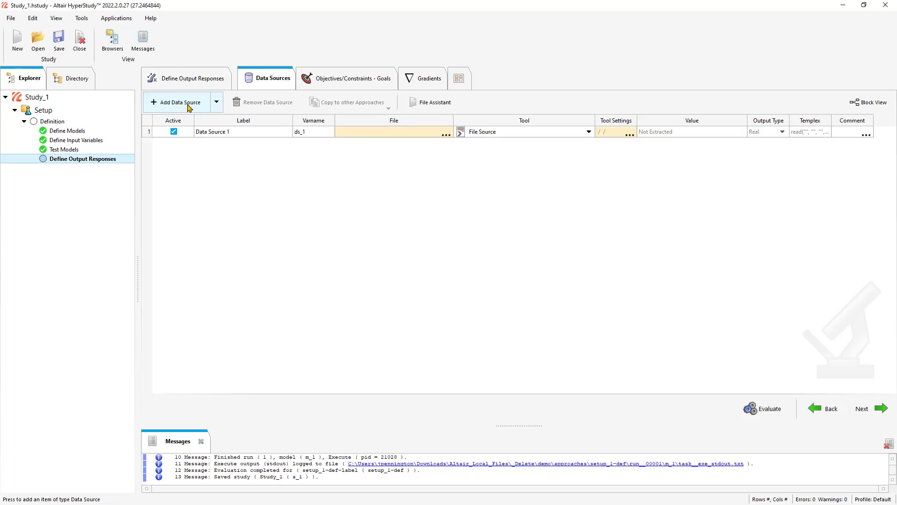
click(179, 102)
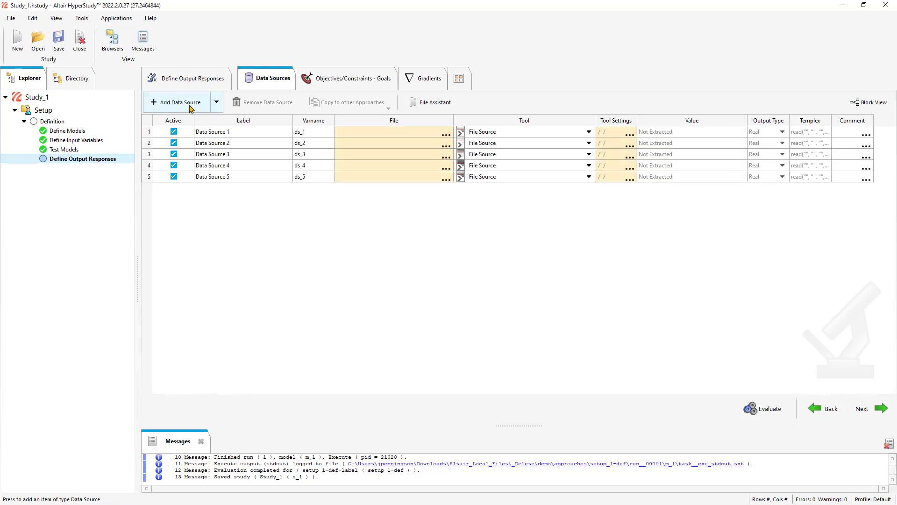
Label the first four data sources Exp_Strain, Exp_Stress, Simulation_Disp and Simulation_Force.
click(179, 102)
text(E)
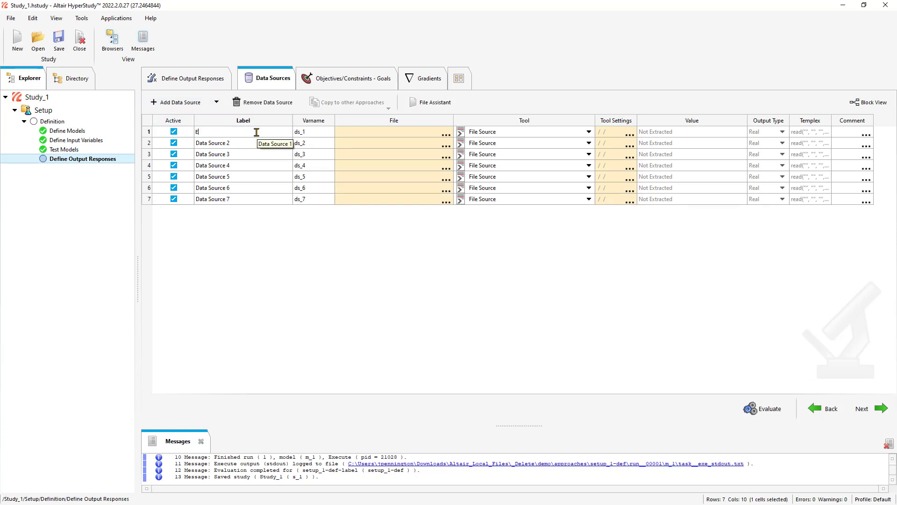
text(xp_Strain)
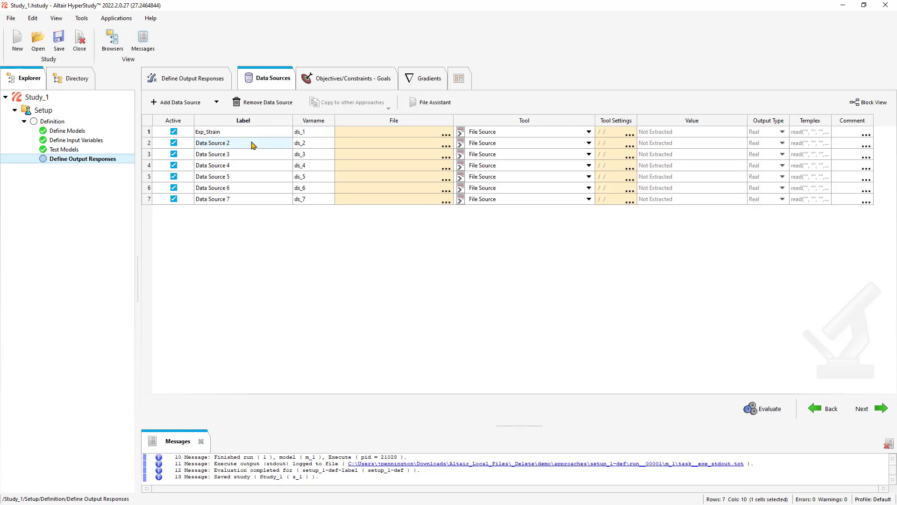
double_click(211, 143)
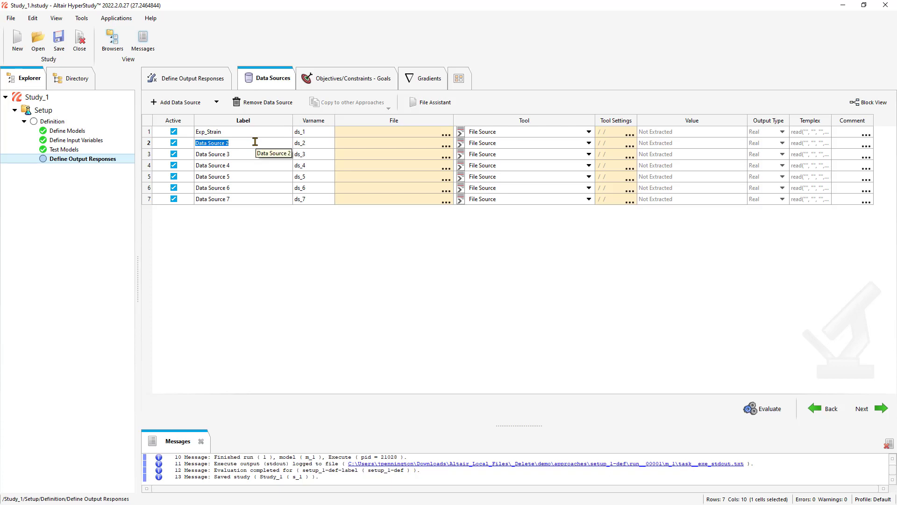
text(Exp_)
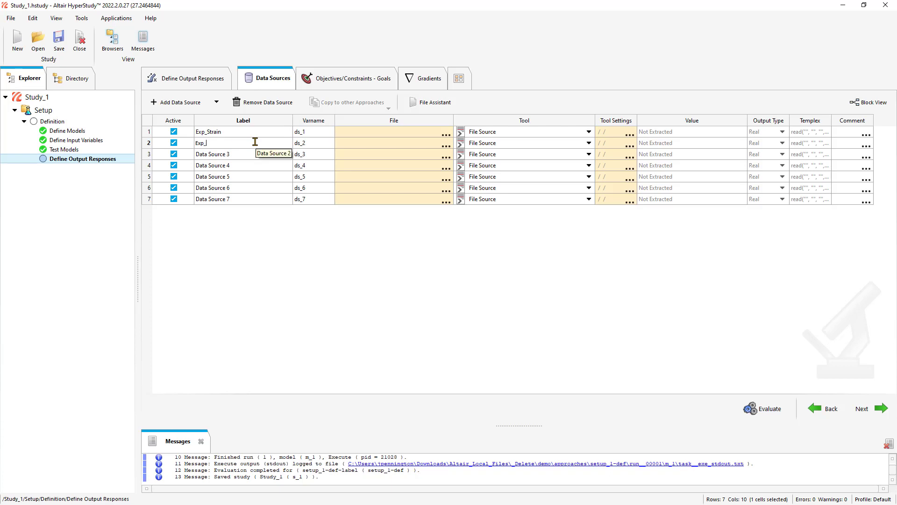
text(Stress)
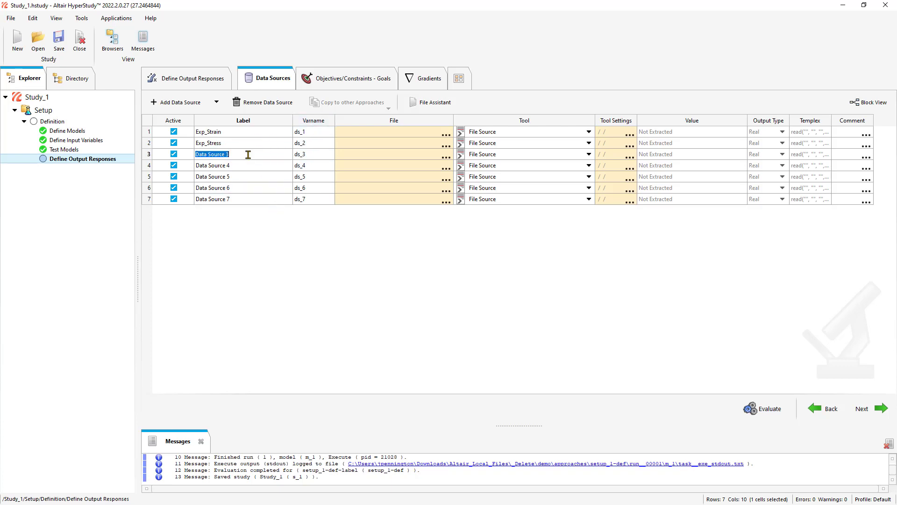
text(Sim)
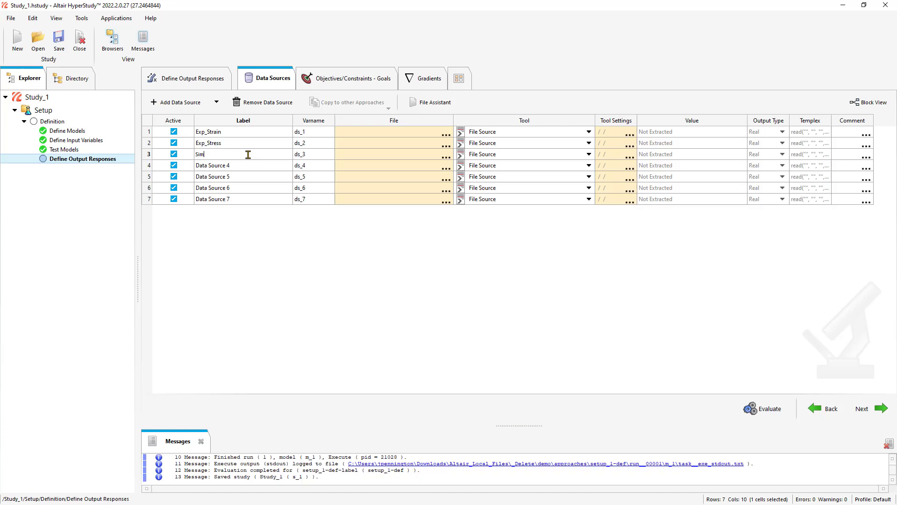
text(ulation_Disp)
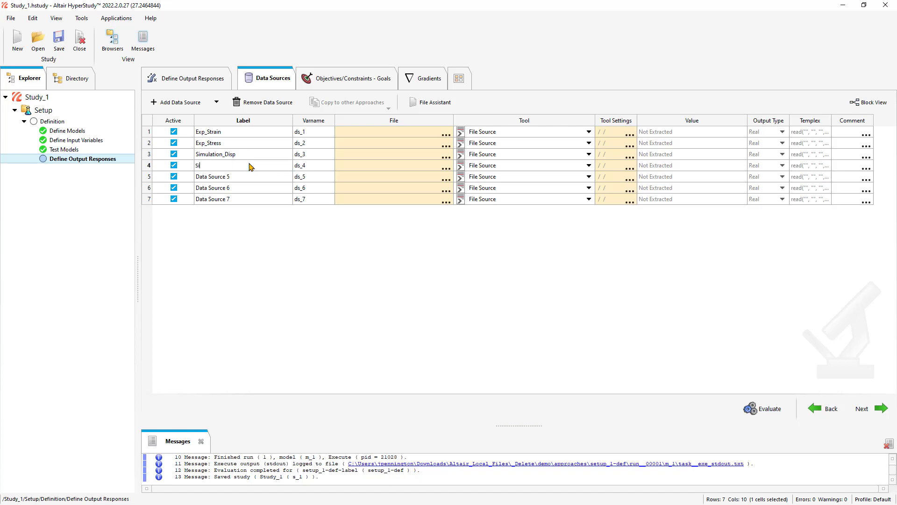
text(imulation_Ford)
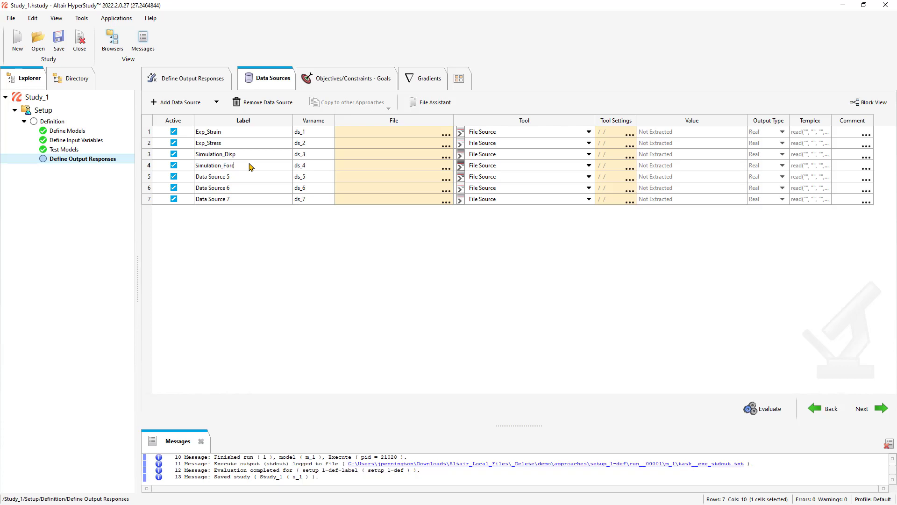
Label the remaining three data sources Calcd_Stain, Calcd_Stress and Area.
double_click(212, 176)
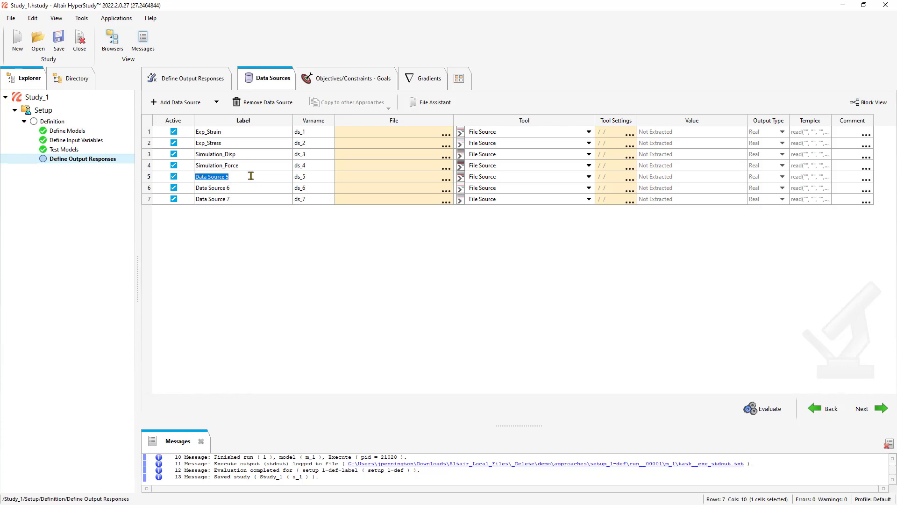
text(Calc'd)
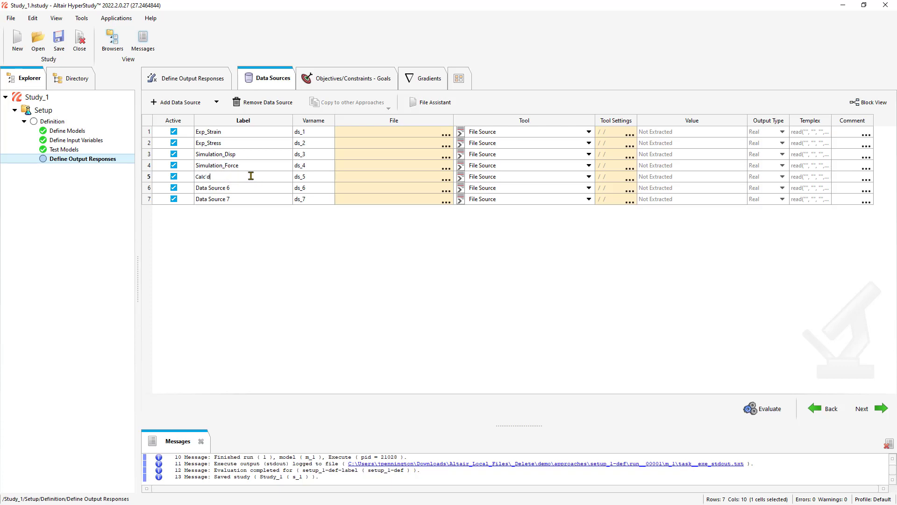
text(_Stress)
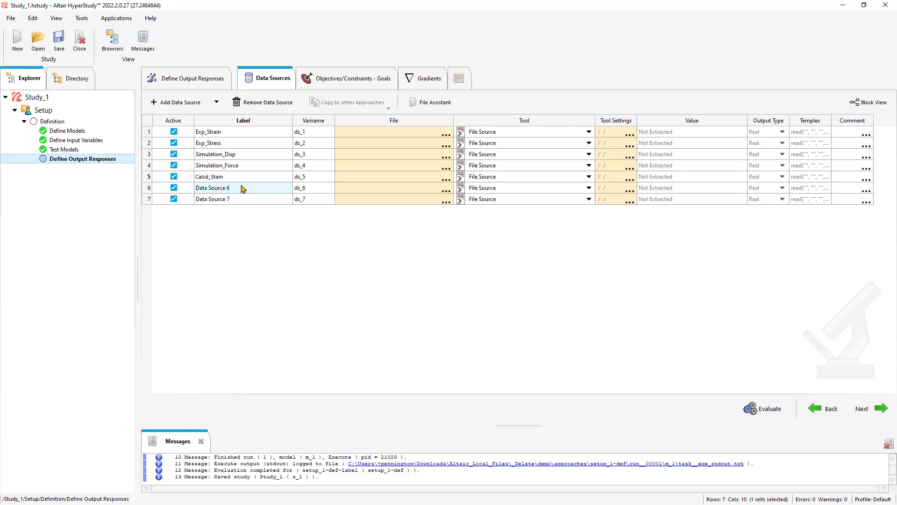
double_click(213, 187)
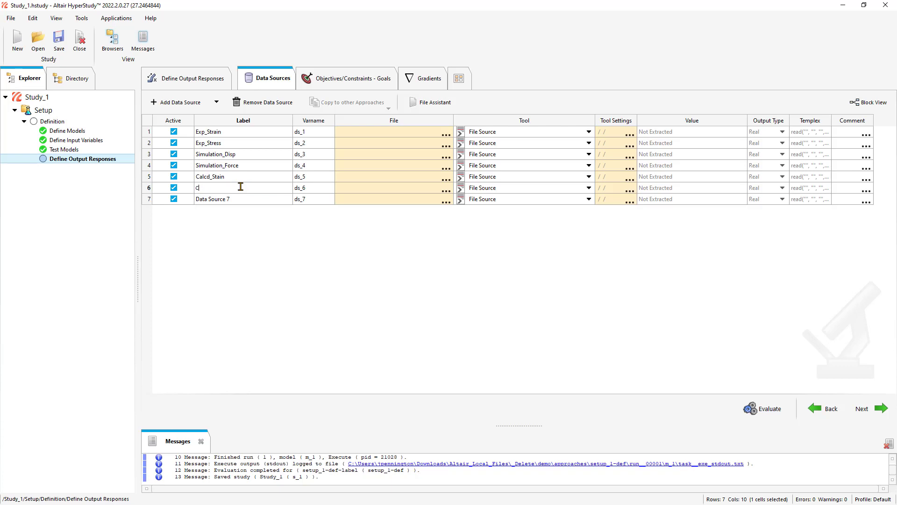
text(Calcd_St)
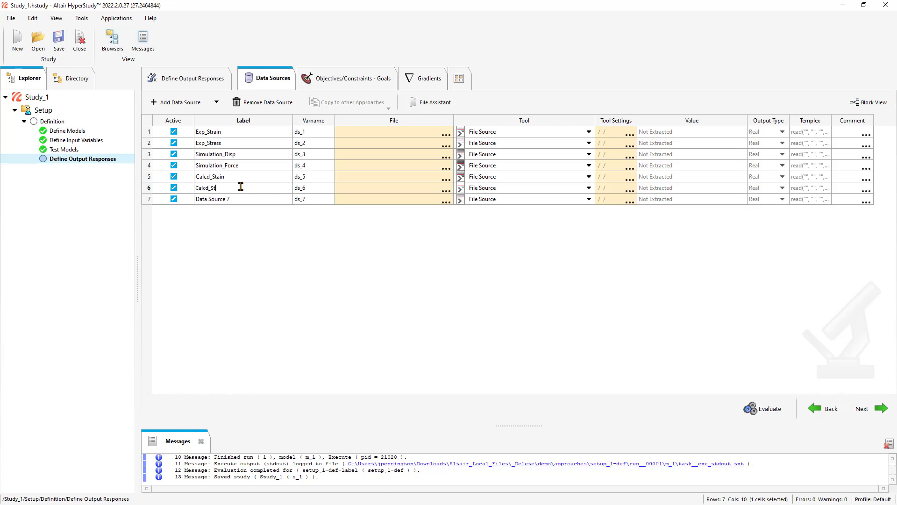
double_click(212, 199)
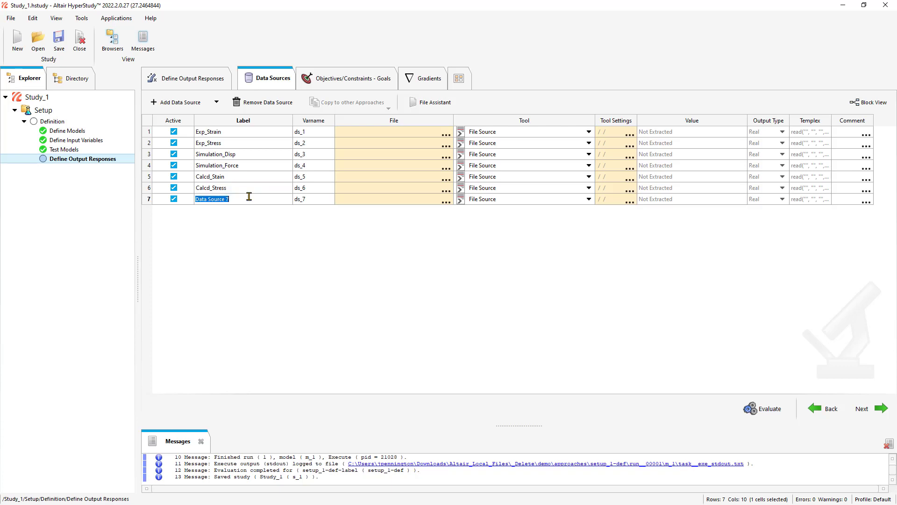
text(Area)
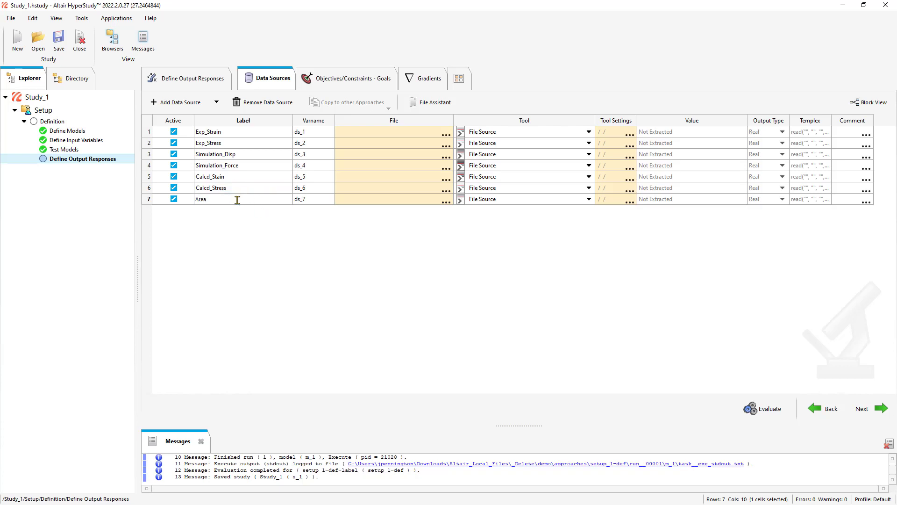
mouse_move(237, 199)
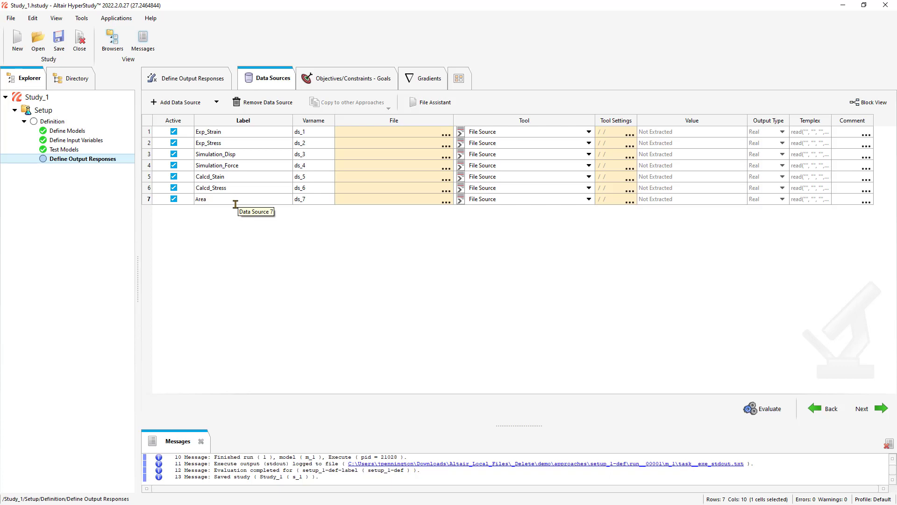
mouse_move(280, 279)
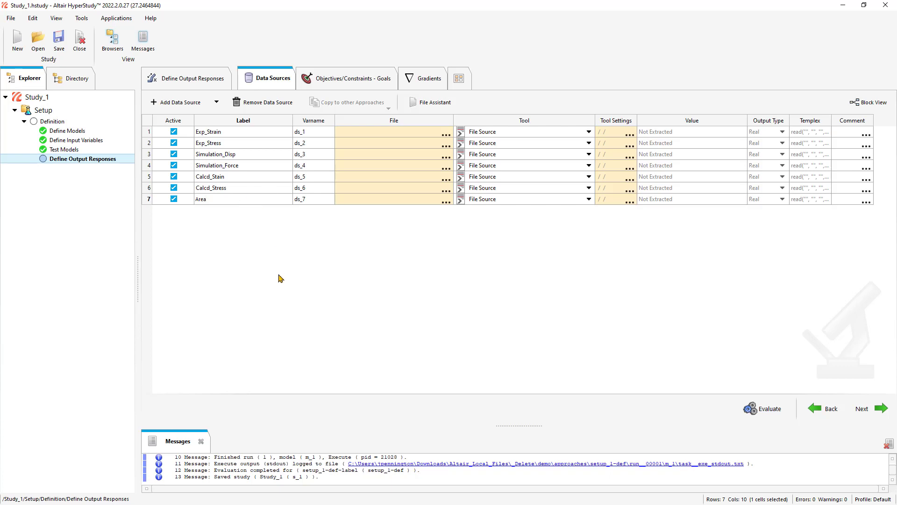
mouse_move(581, 135)
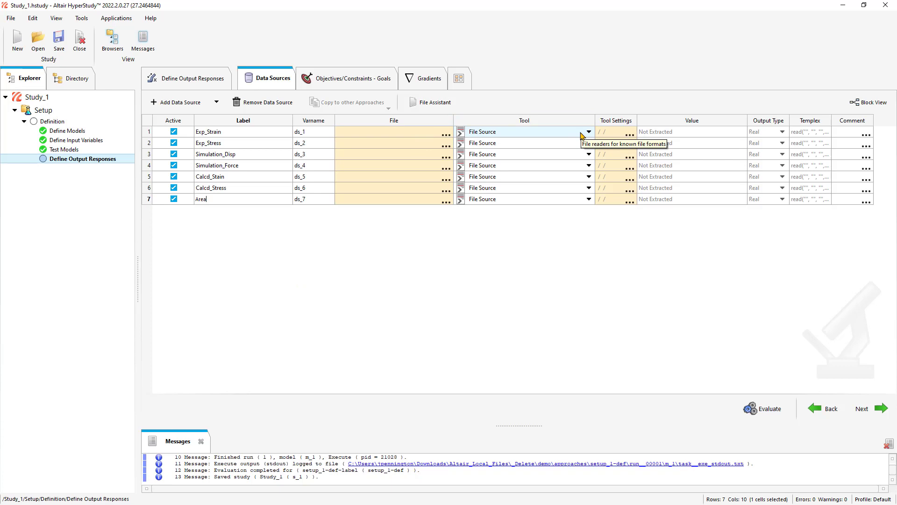
mouse_move(560, 221)
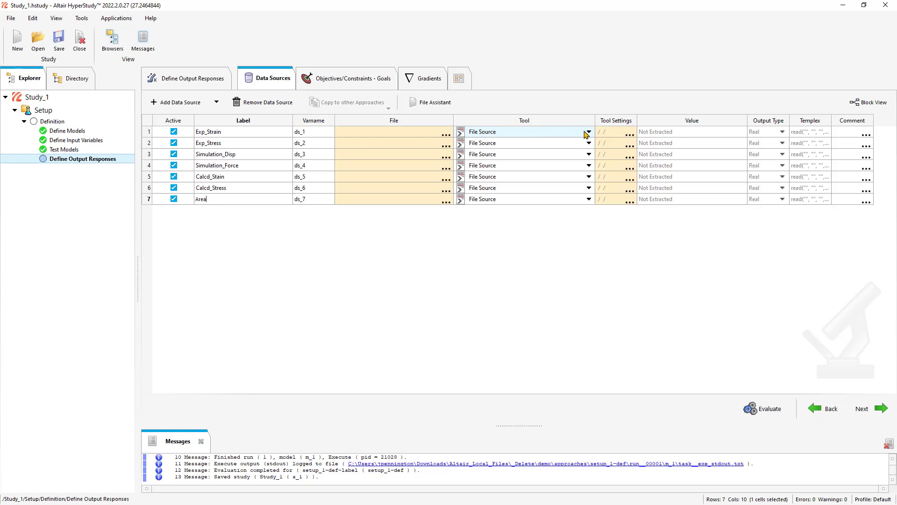
mouse_move(588, 133)
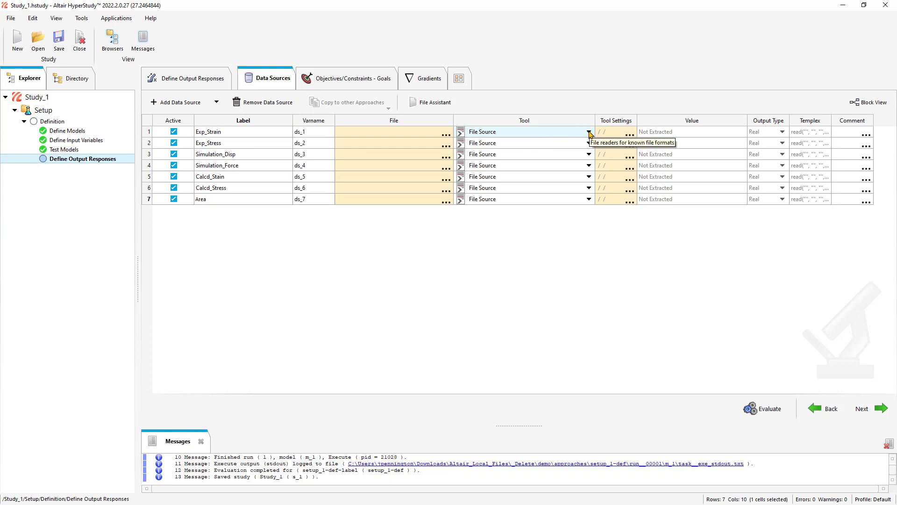
Set simulation sources to Read Simulation, calculated ones to Templex, and Area to the Area tool.
click(588, 132)
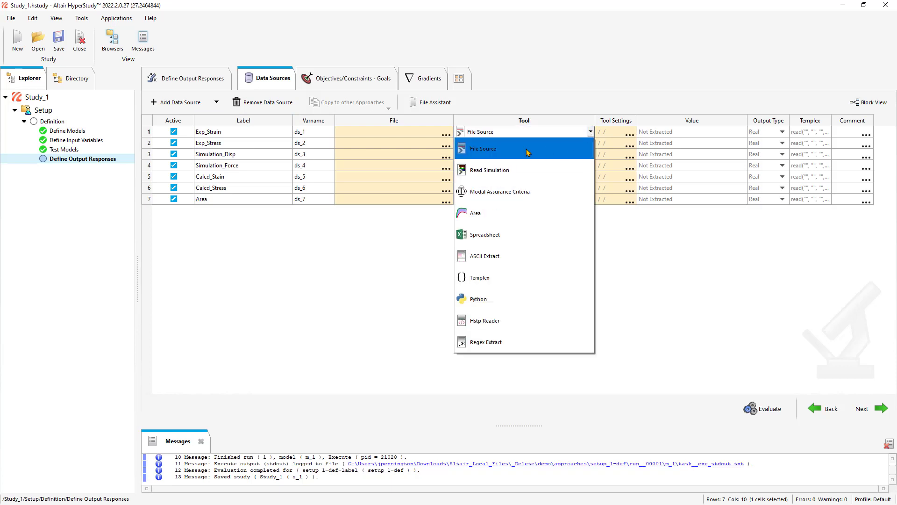
click(482, 149)
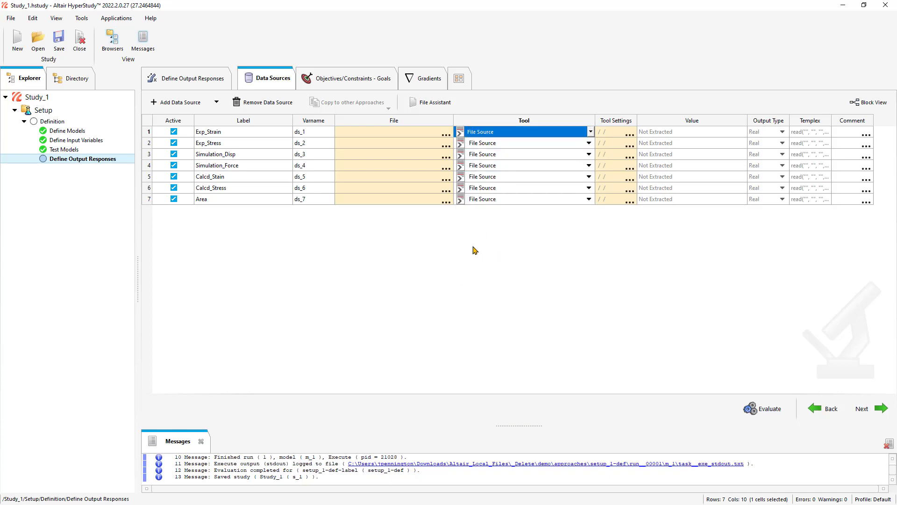
mouse_move(519, 157)
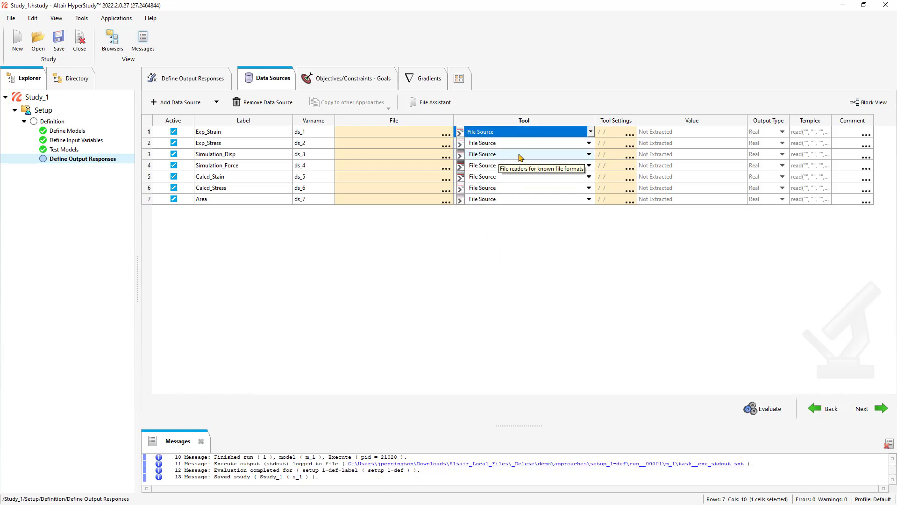
click(588, 166)
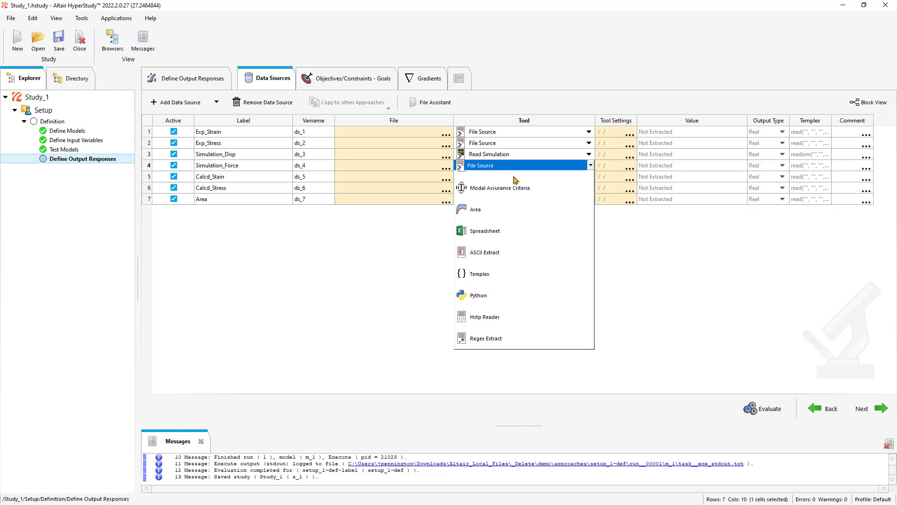
click(489, 153)
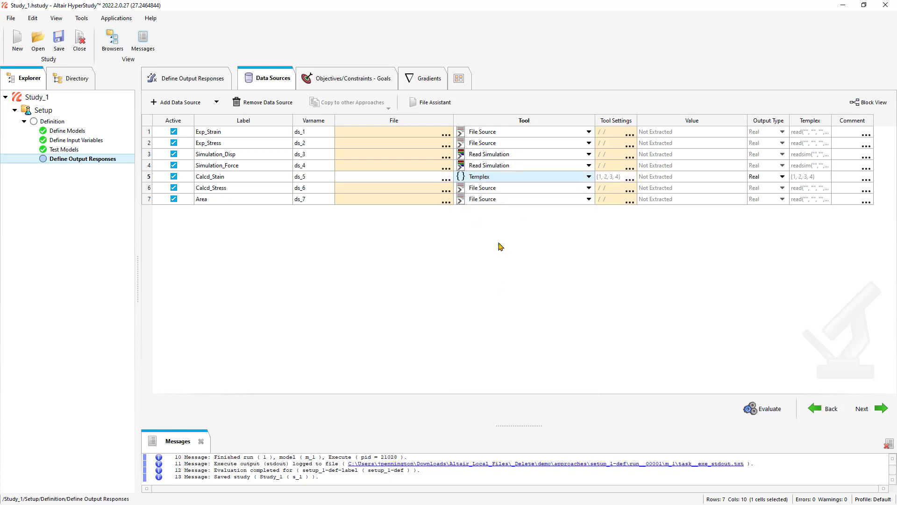
click(523, 187)
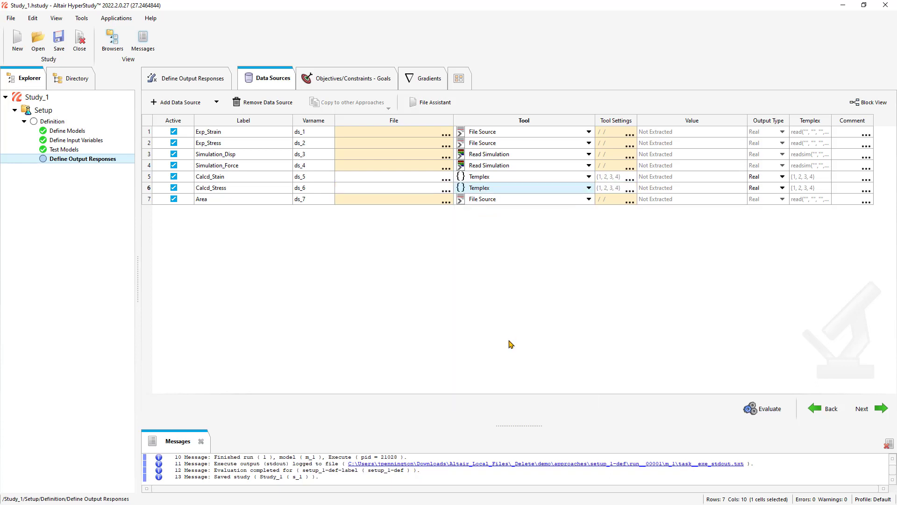
mouse_move(500, 257)
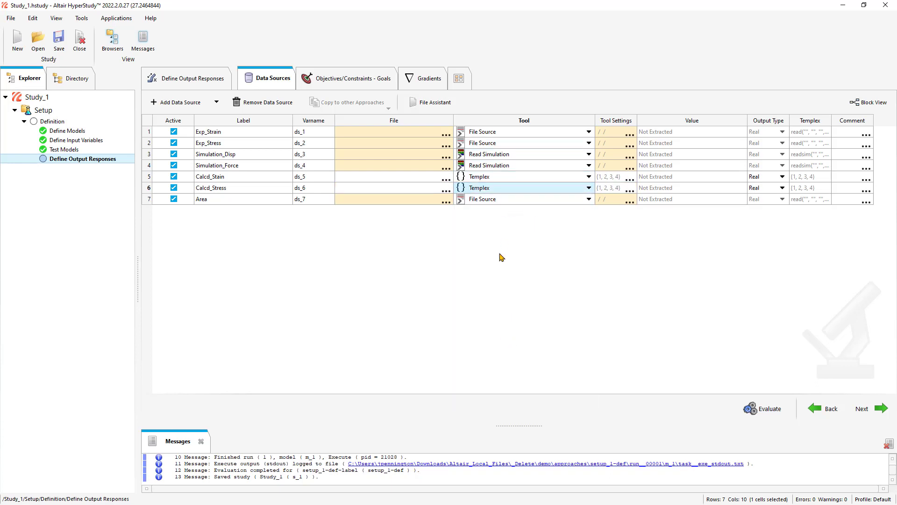
click(587, 198)
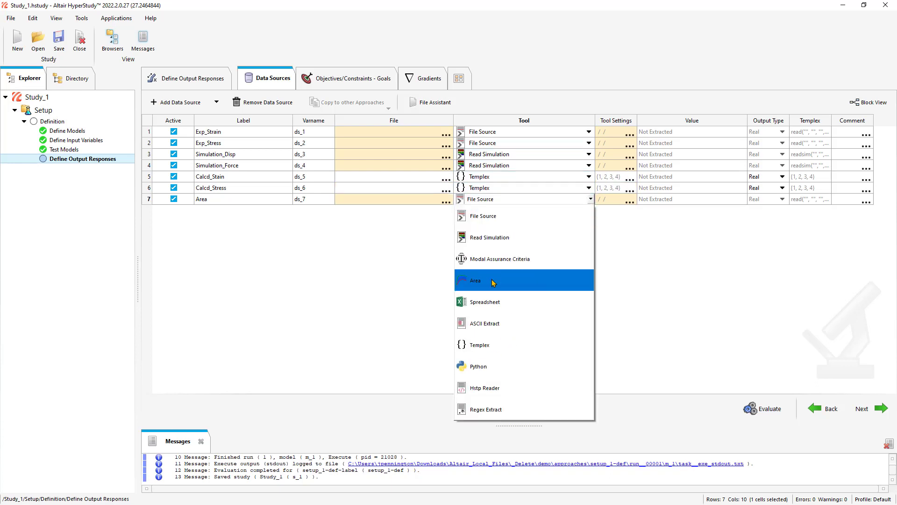
click(475, 280)
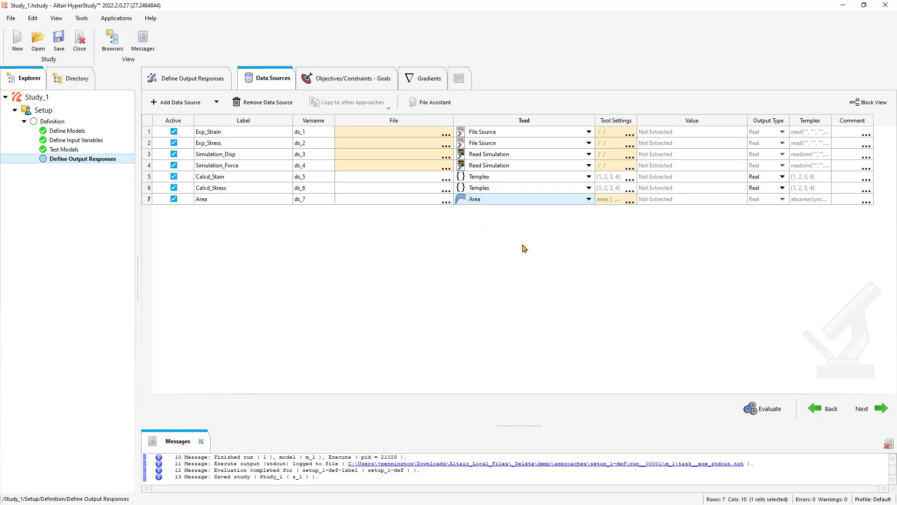
mouse_move(517, 283)
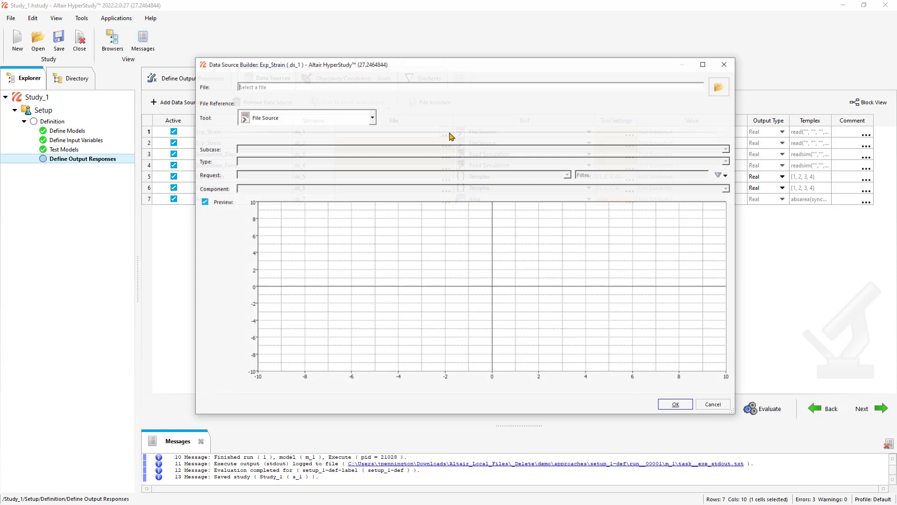
Make Exp_Strain read Column 1 of experiment.xy.
click(718, 87)
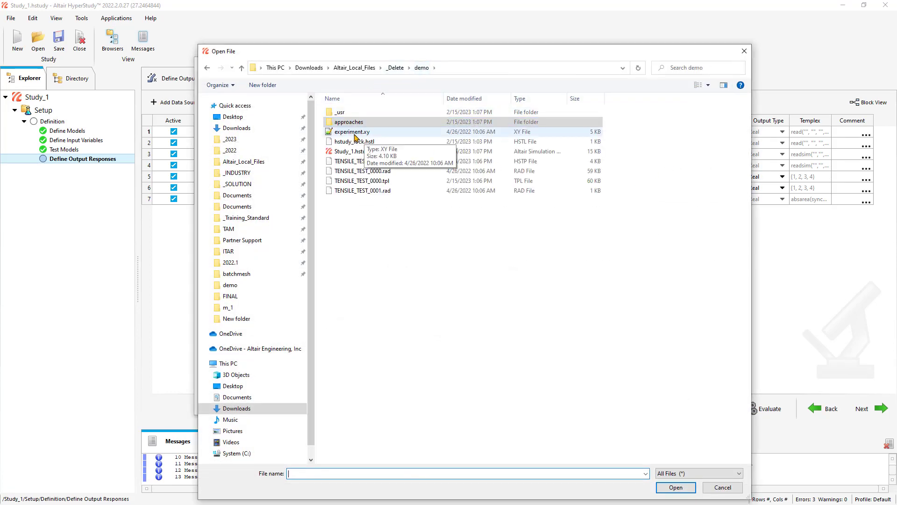
click(674, 487)
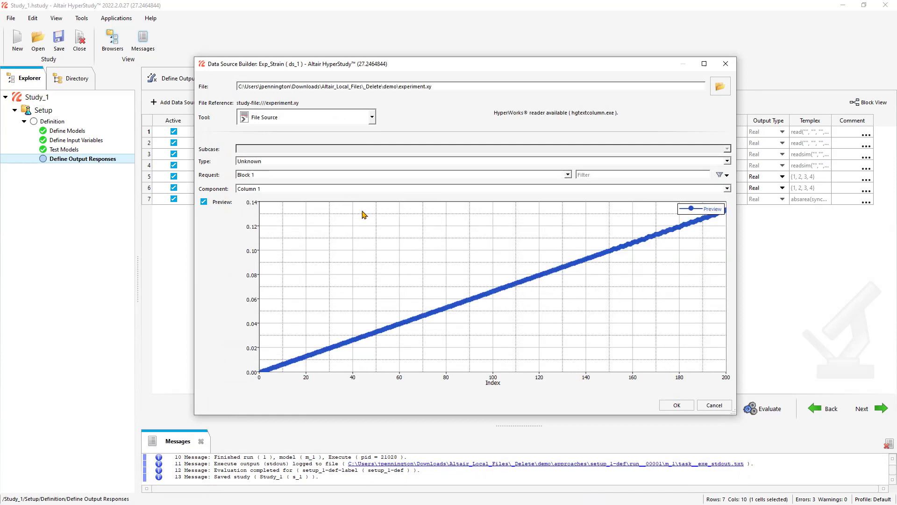
click(567, 175)
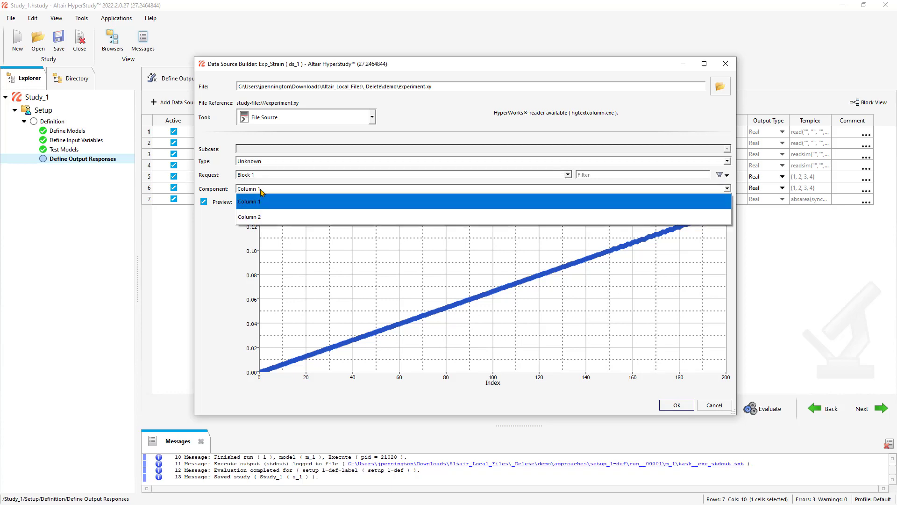
click(249, 201)
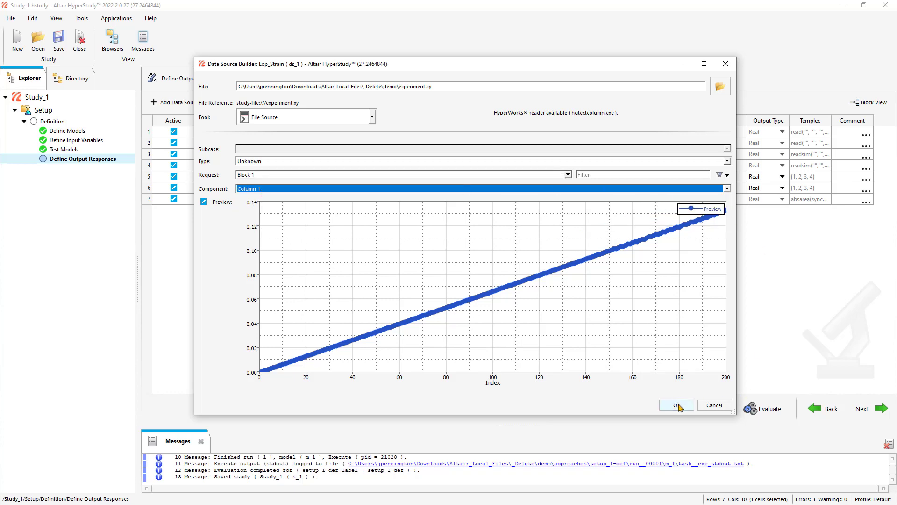
Point Exp_Stress at the experiment.xy test data file and confirm.
click(675, 405)
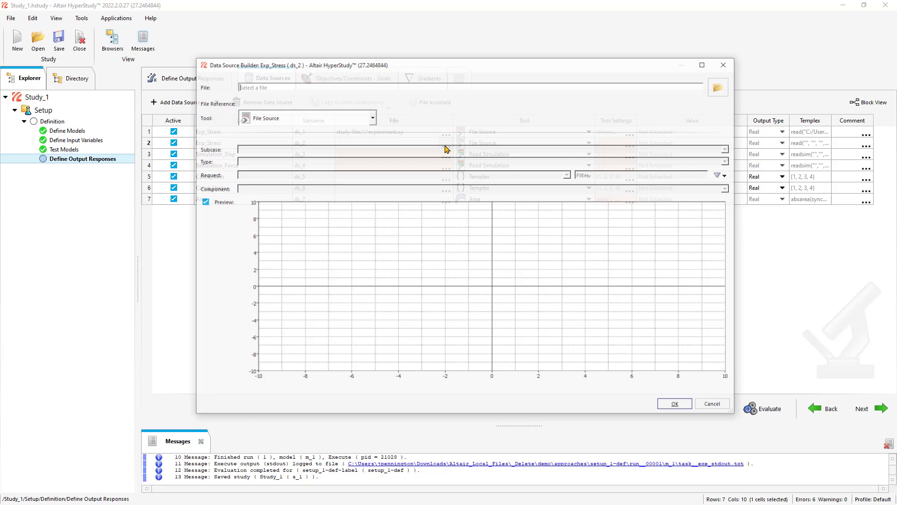
click(717, 87)
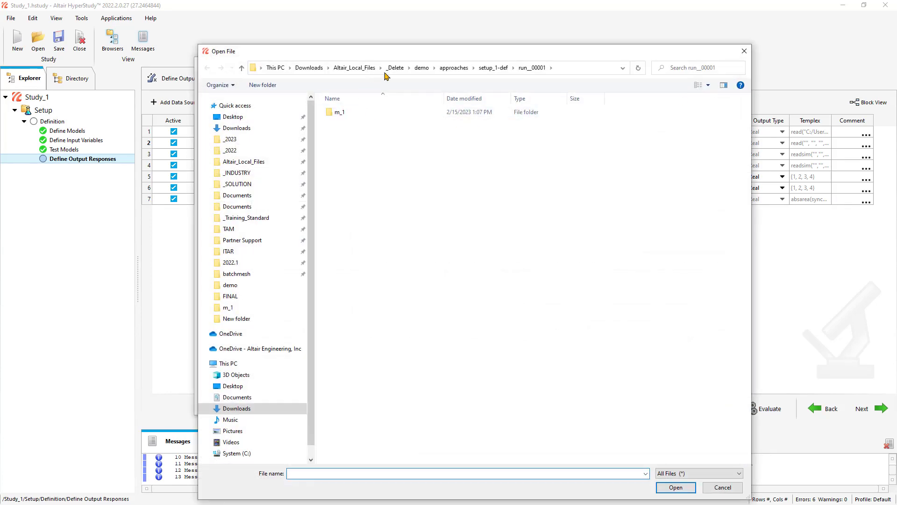
click(676, 487)
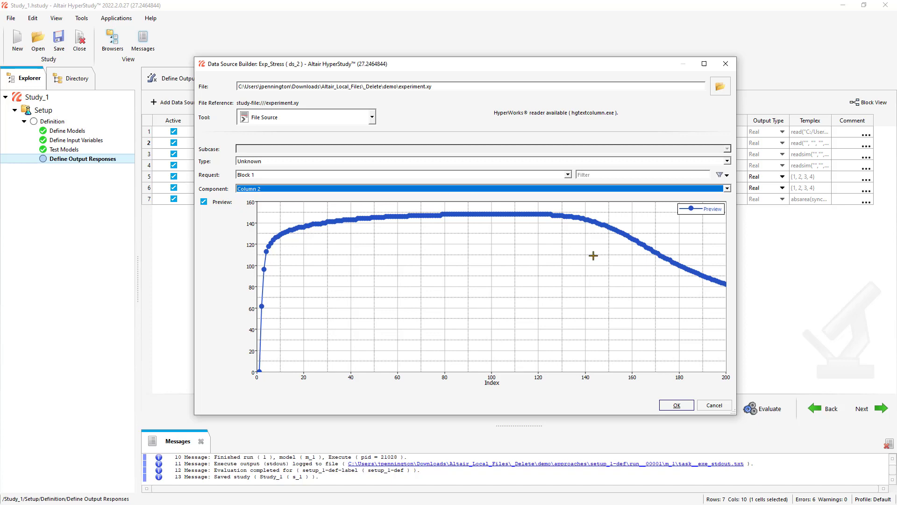
click(675, 405)
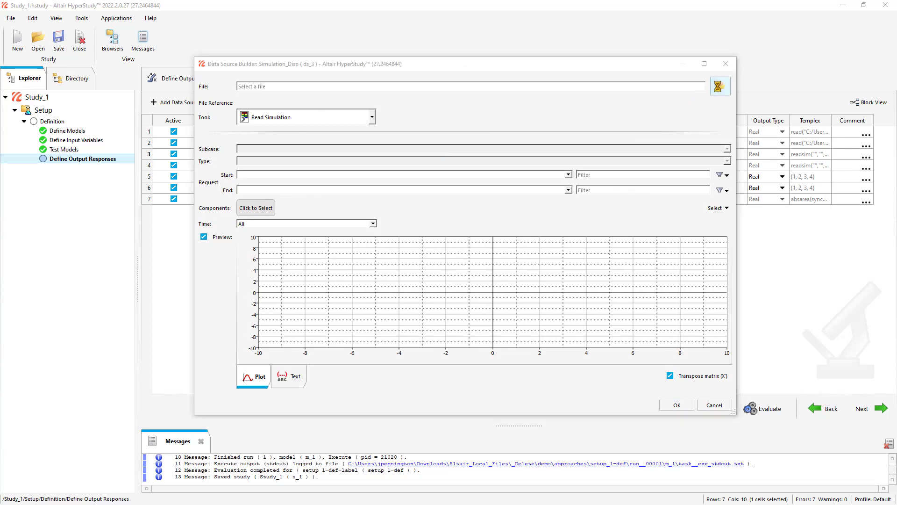
Load TENSILE_TESTT01 into Simulation_Disp and read Node 1 nodal results.
click(719, 86)
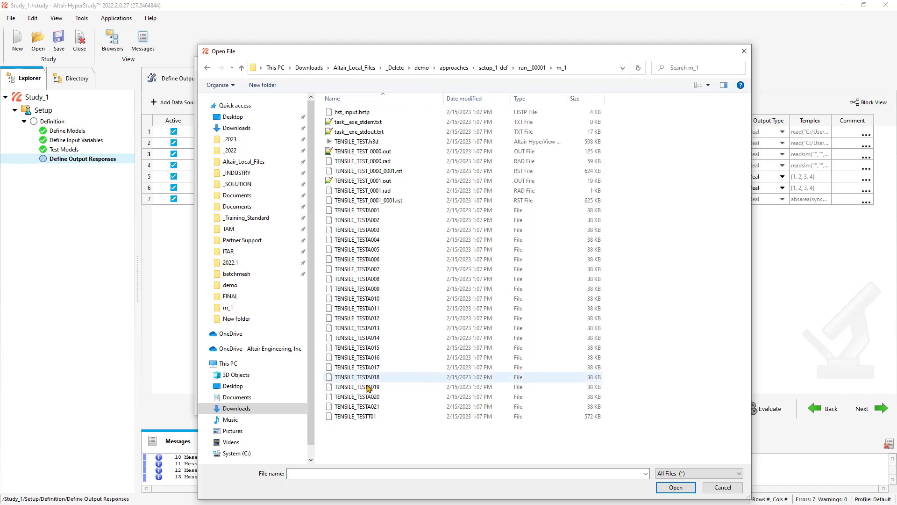
mouse_move(383, 426)
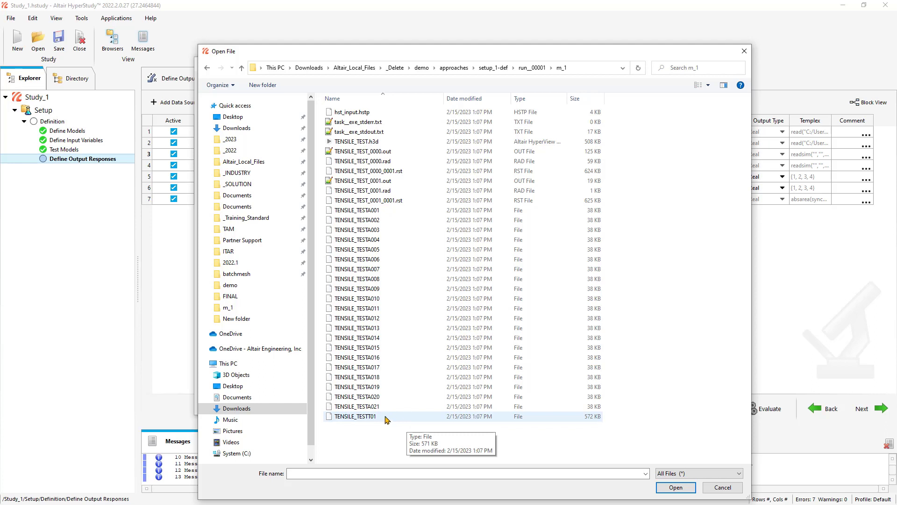
mouse_move(388, 141)
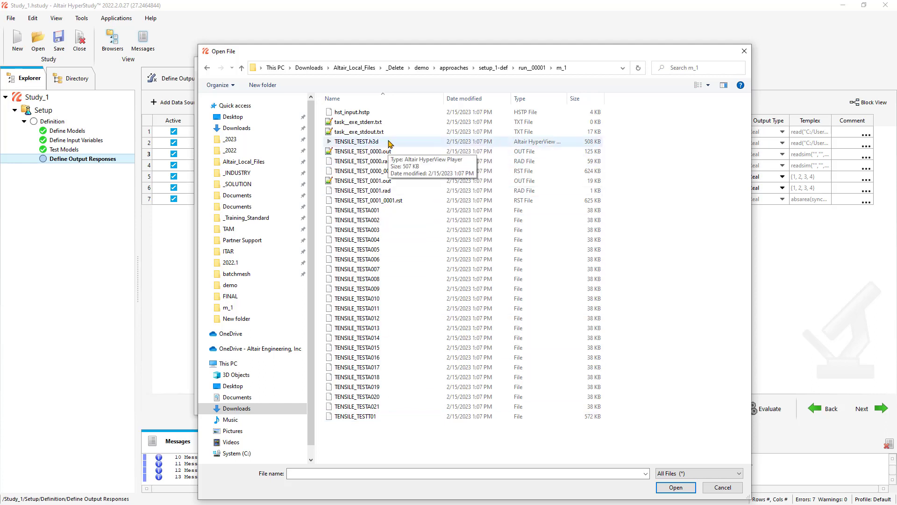
mouse_move(446, 132)
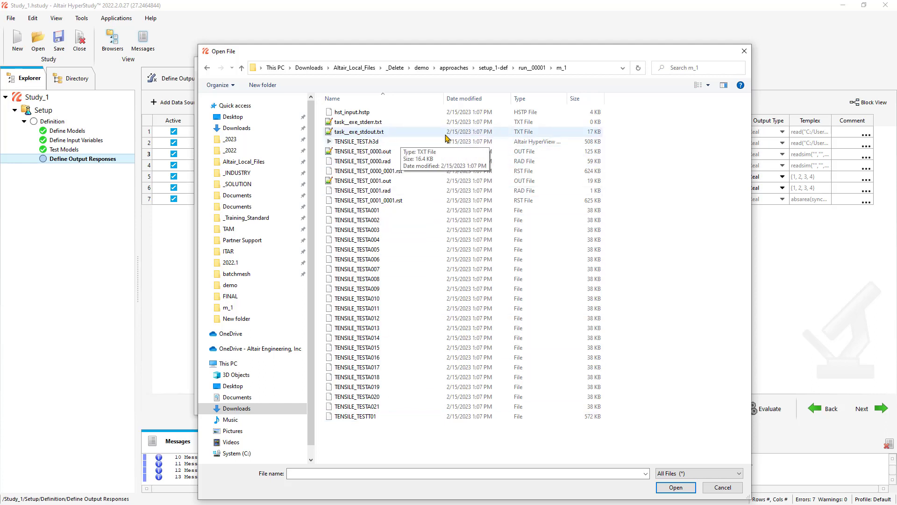
click(356, 416)
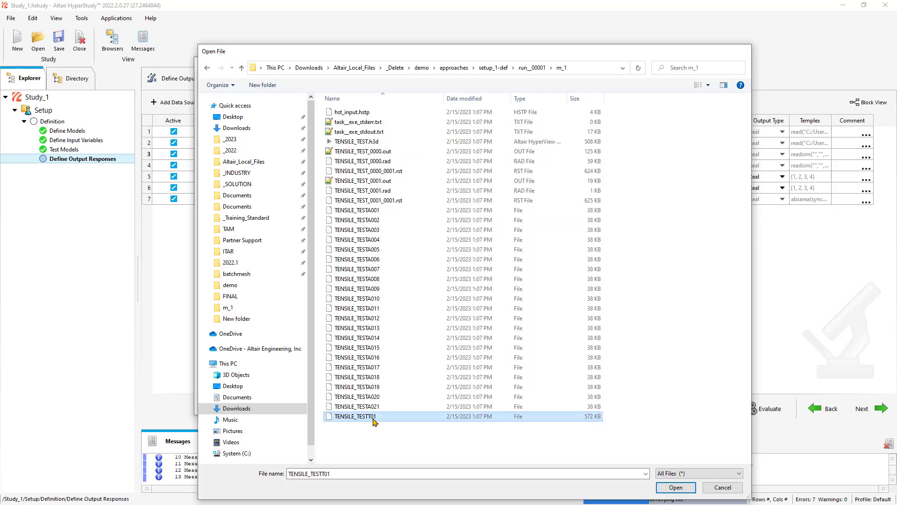
click(676, 487)
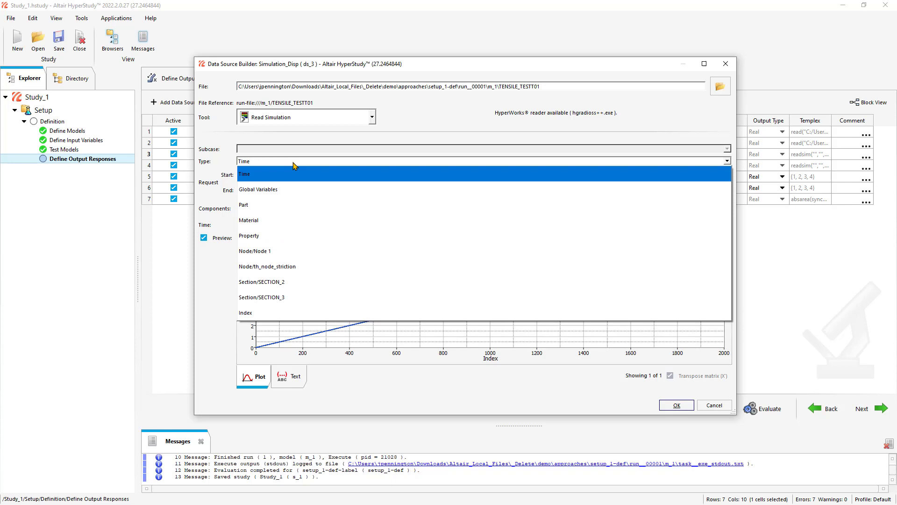
click(255, 251)
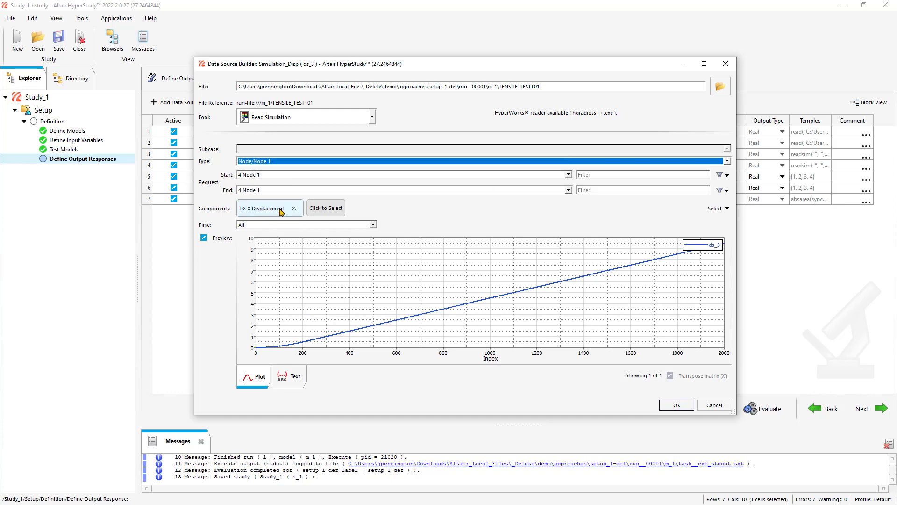
click(676, 406)
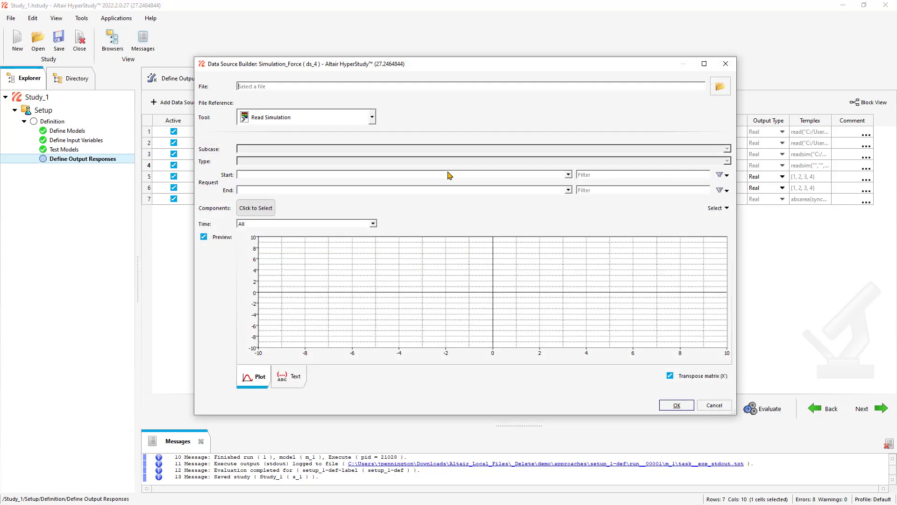
mouse_move(720, 86)
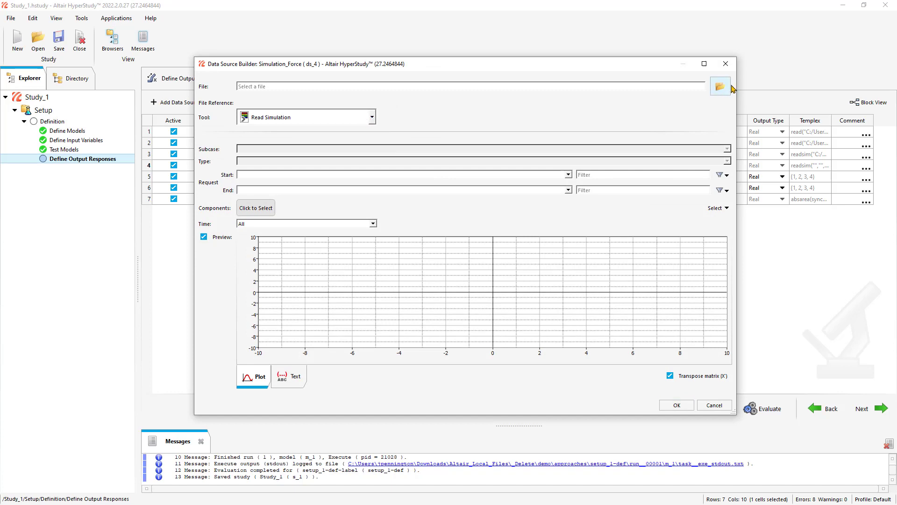
Load the result file into Simulation_Force, reading SECTION_2's FT-Resultant Tangent Force.
click(720, 87)
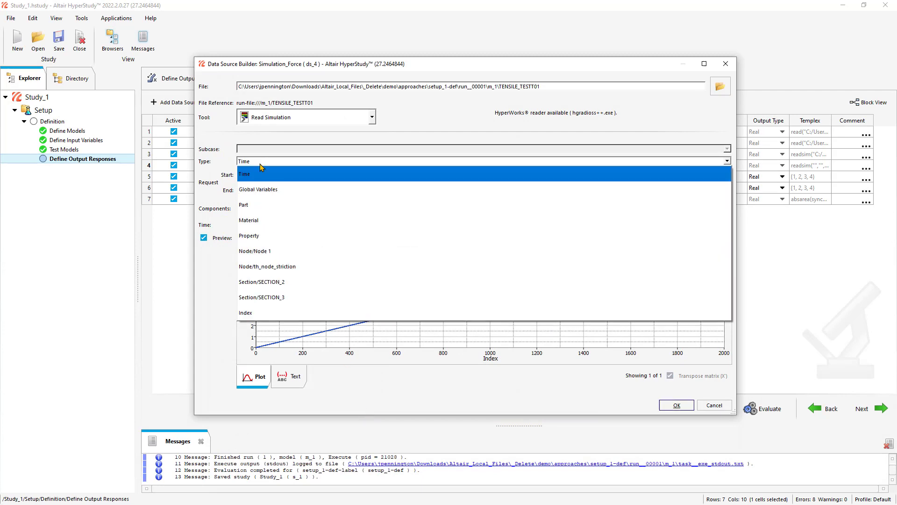
click(262, 281)
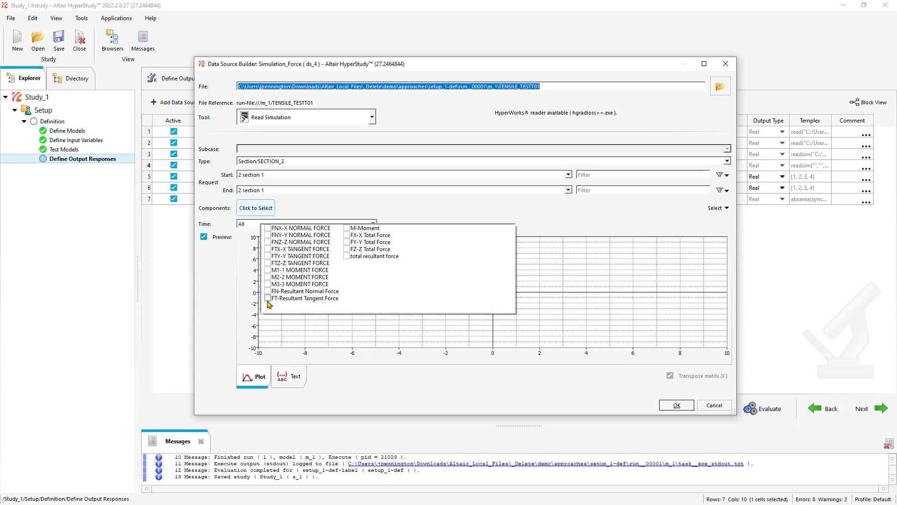
click(268, 298)
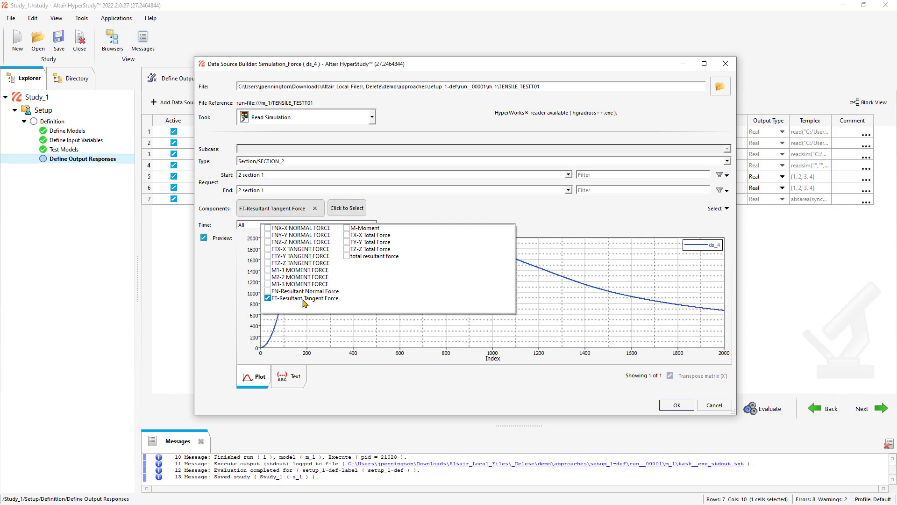
mouse_move(340, 307)
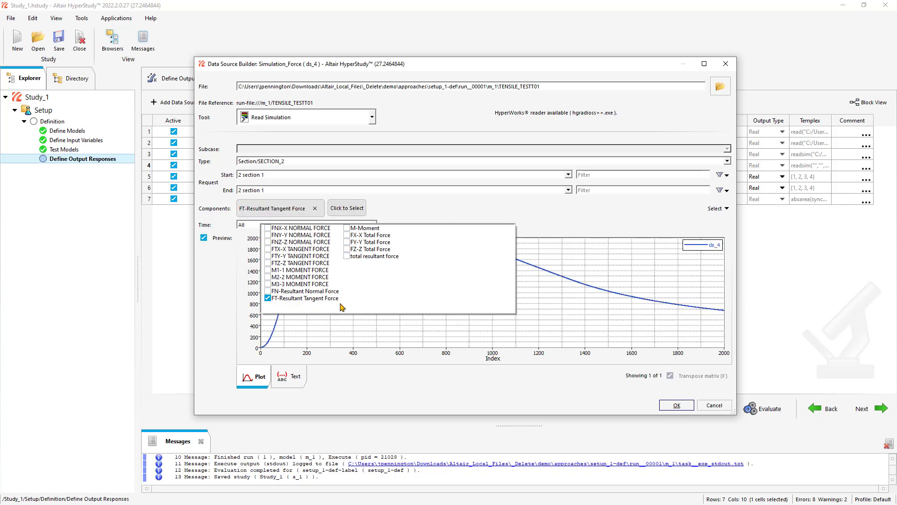
click(676, 405)
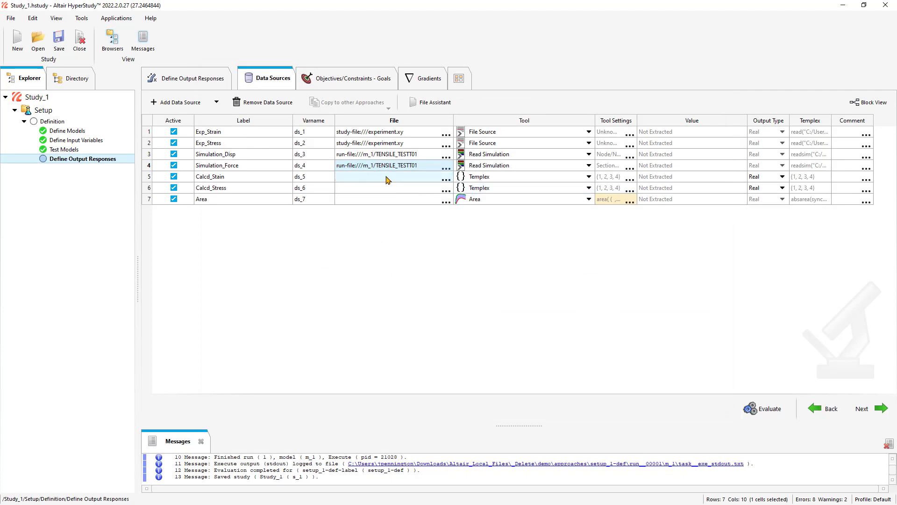
Set the Calcd_Stain Templex expression to ds_3/75.
click(390, 176)
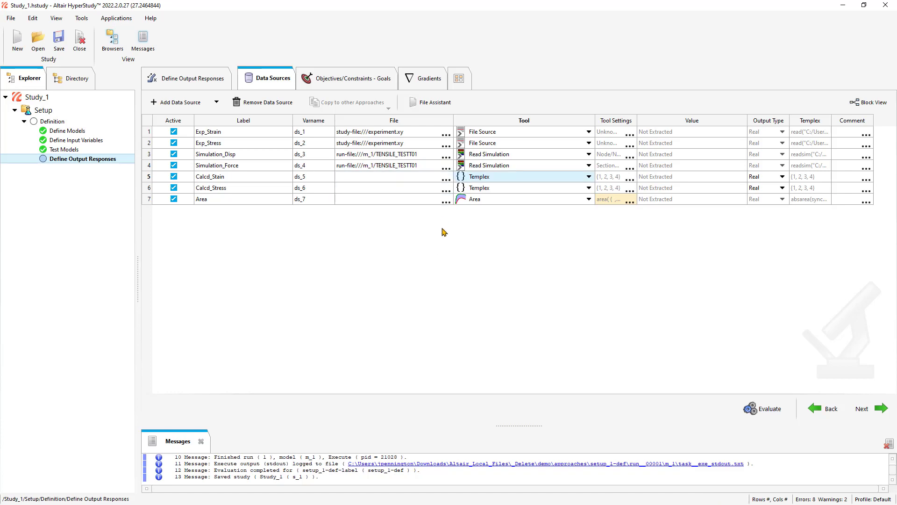
double_click(610, 176)
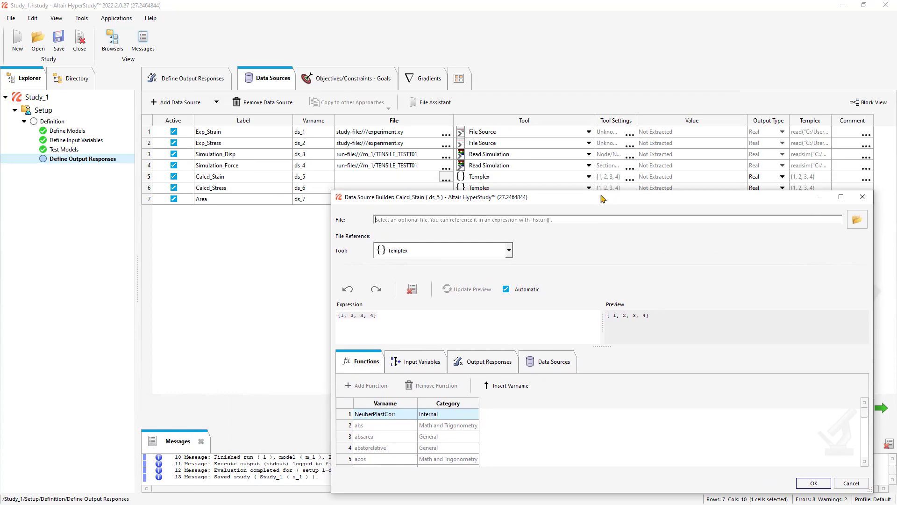
triple_click(357, 316)
text(ds_3)
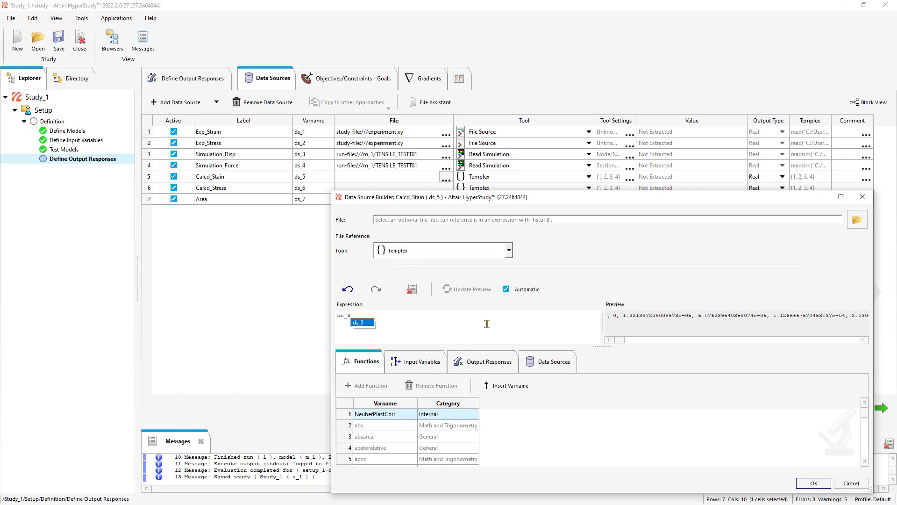
text(/)
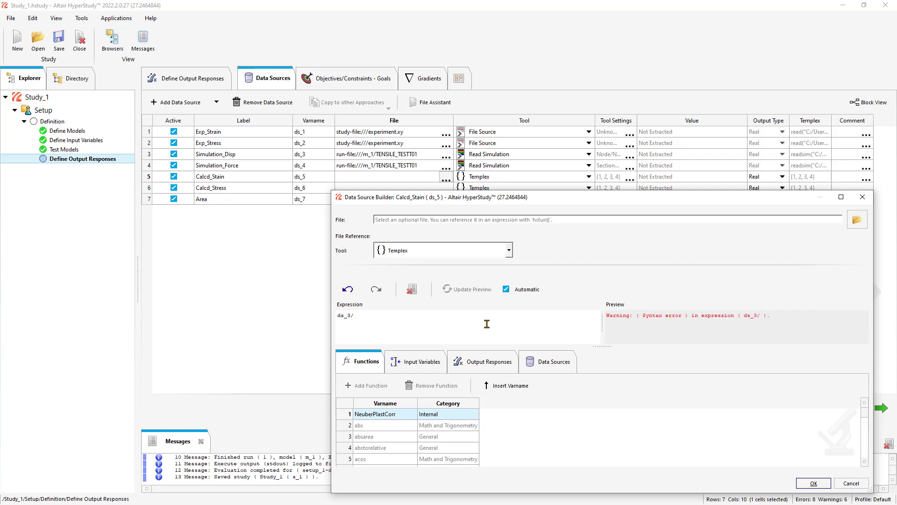
text(75)
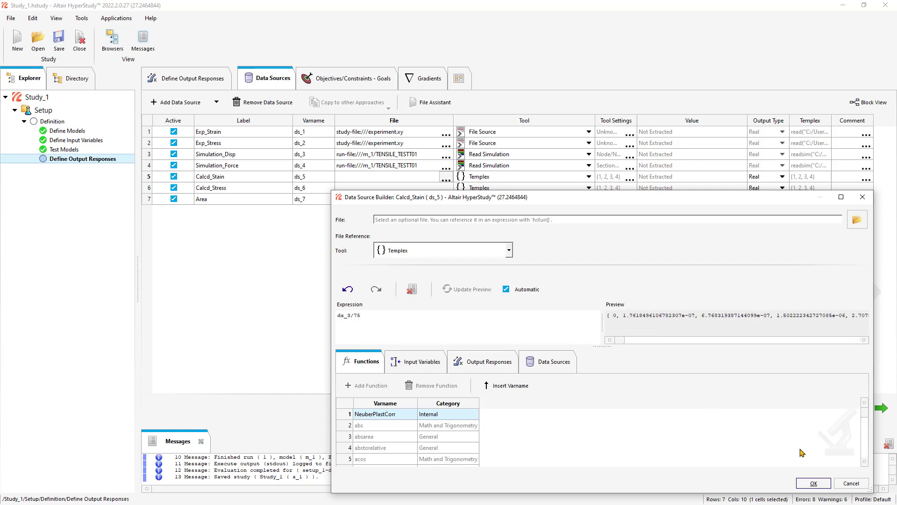
click(813, 482)
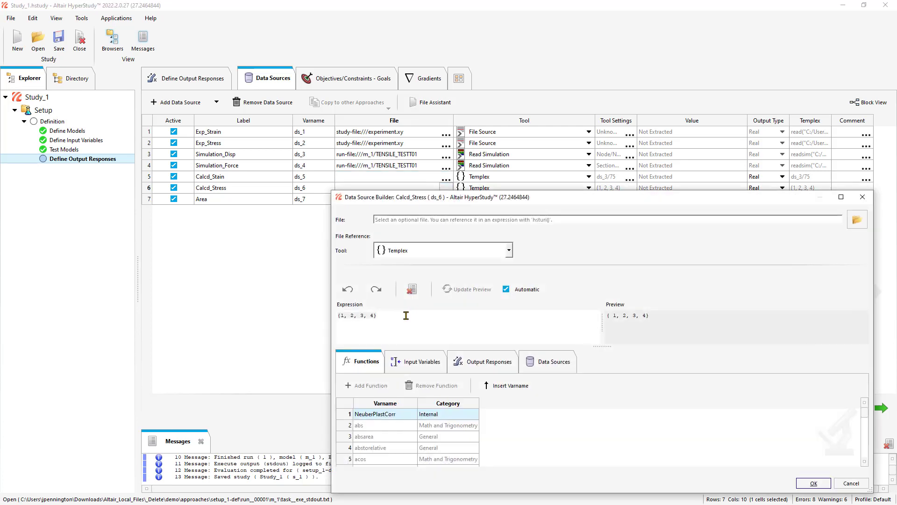
Set the Calcd_Stress Templex expression to ds_4/12.
triple_click(356, 315)
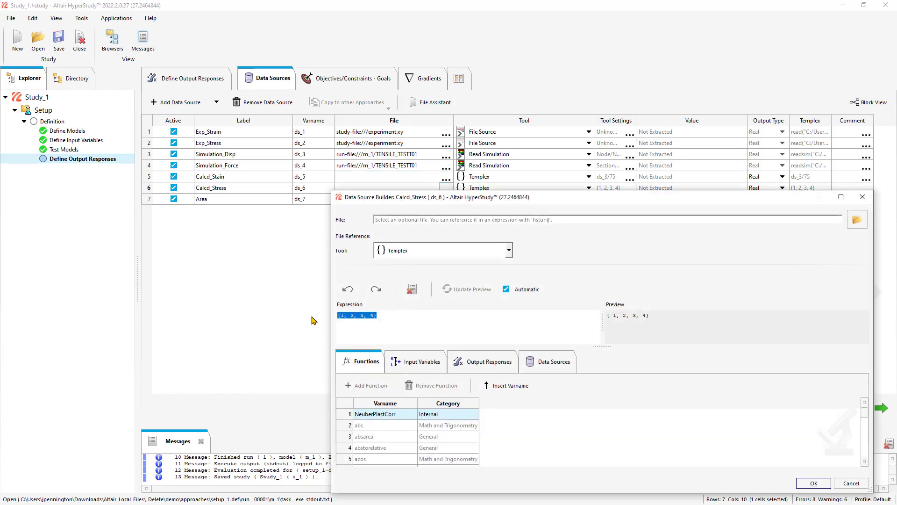
text(ds_)
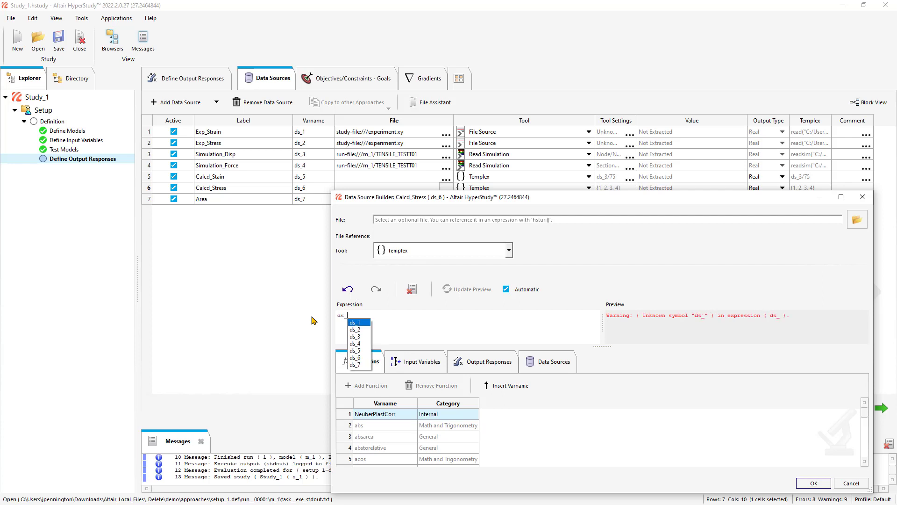
click(355, 336)
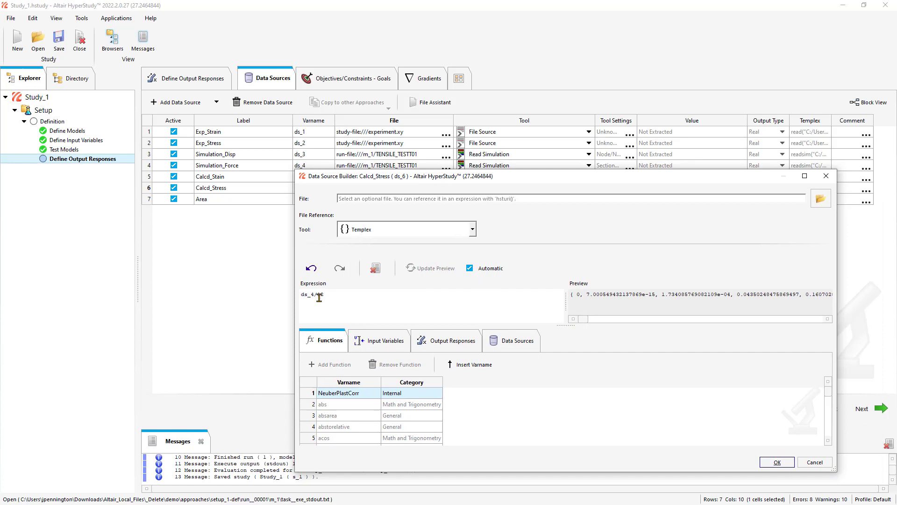
text(12)
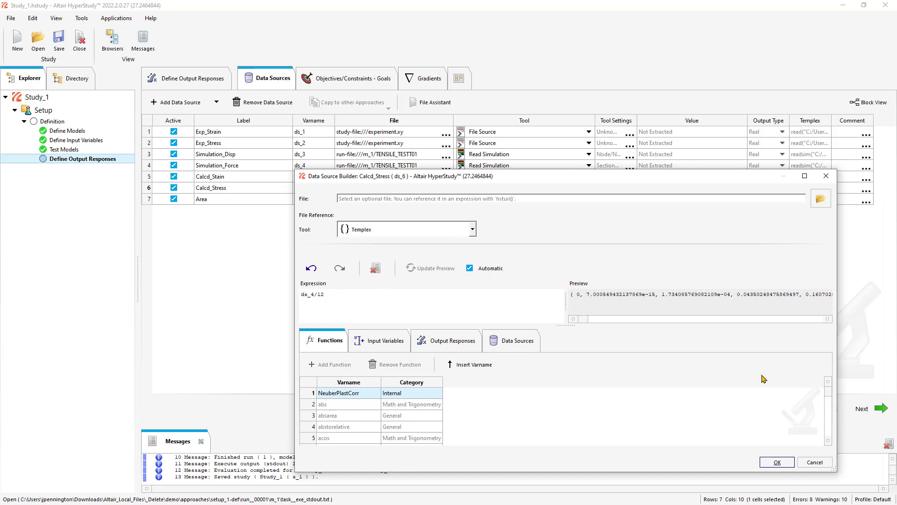
click(777, 462)
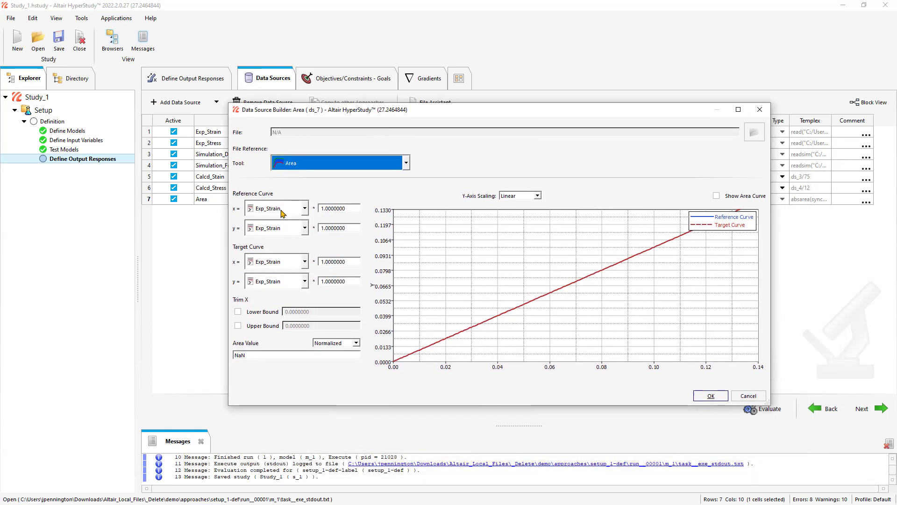
mouse_move(307, 212)
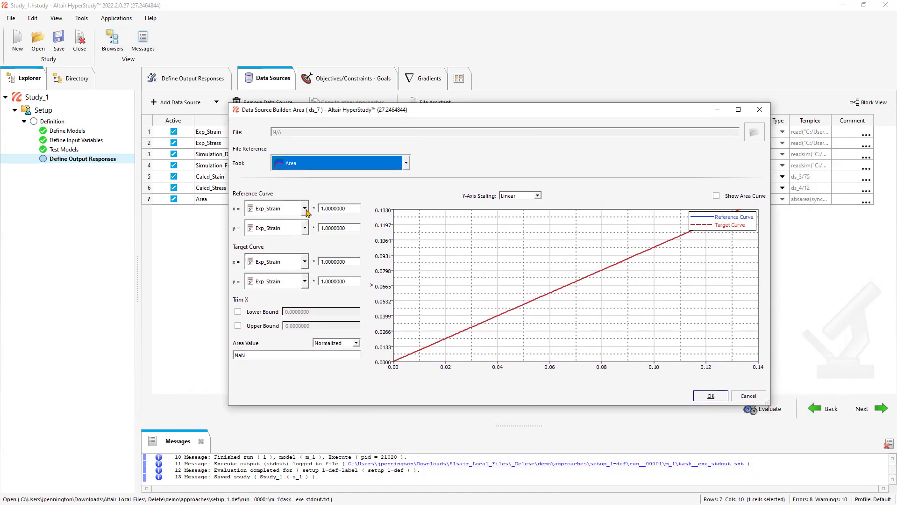
Compare Exp_Stress against the Calcd_Stain/Calcd_Stress curve, showing the area curve.
click(276, 227)
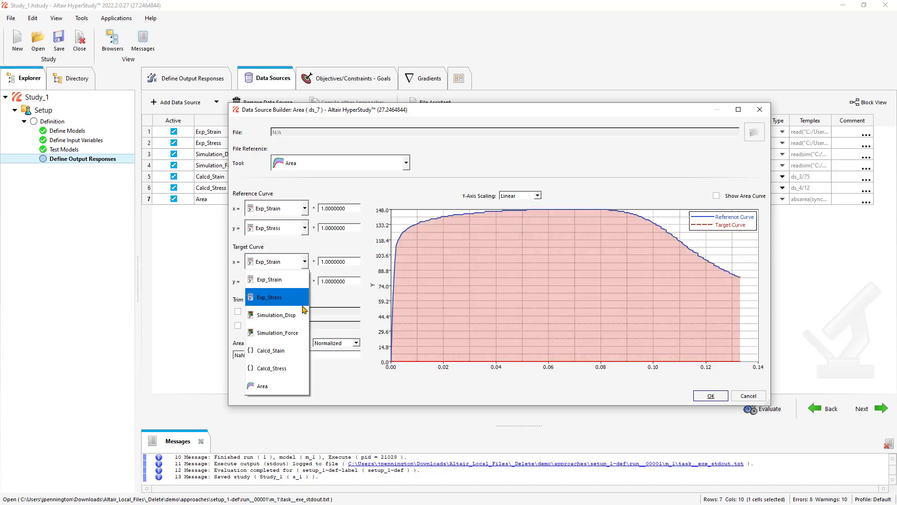
click(268, 350)
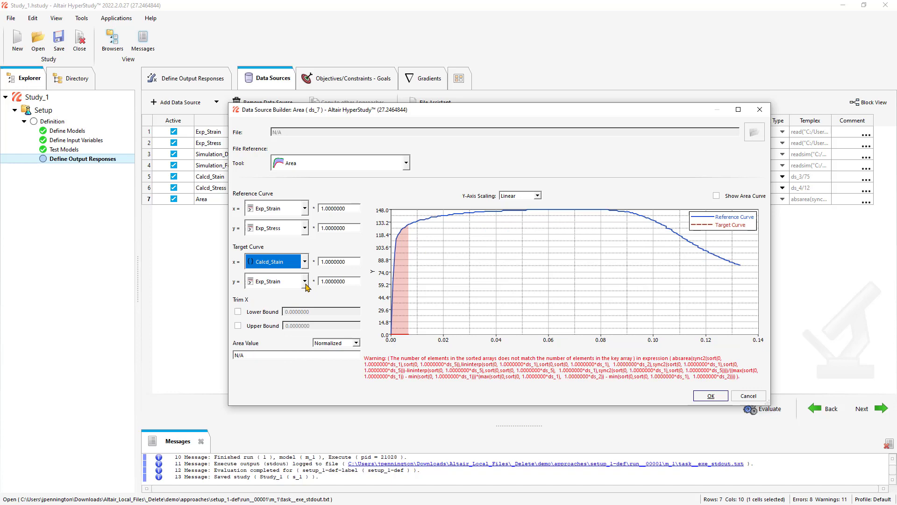
click(274, 281)
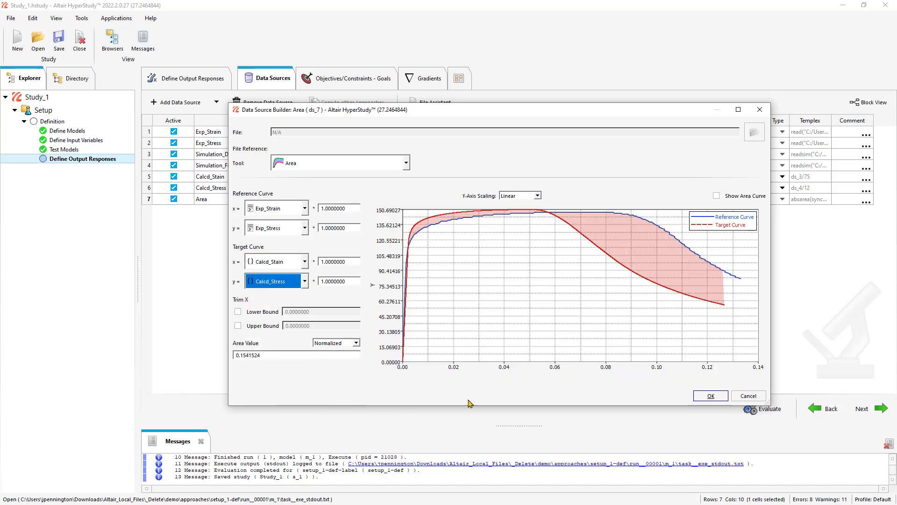
mouse_move(737, 352)
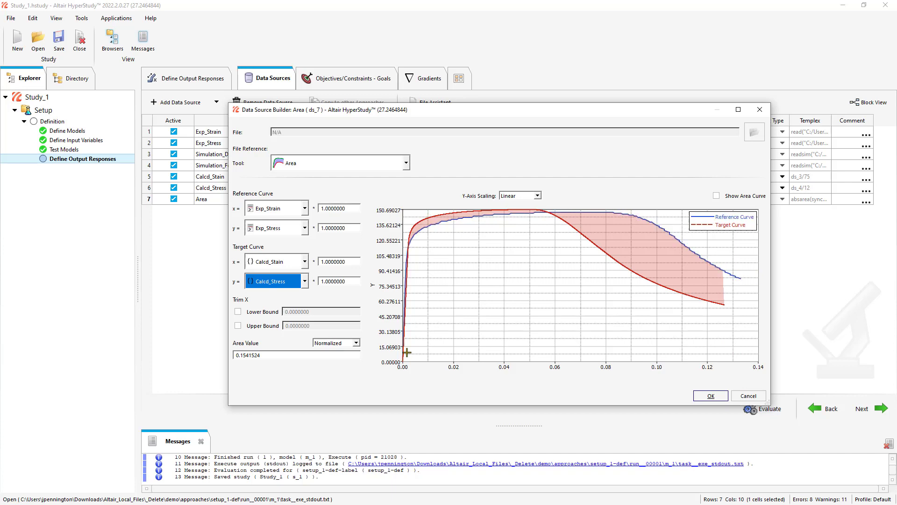
mouse_move(740, 309)
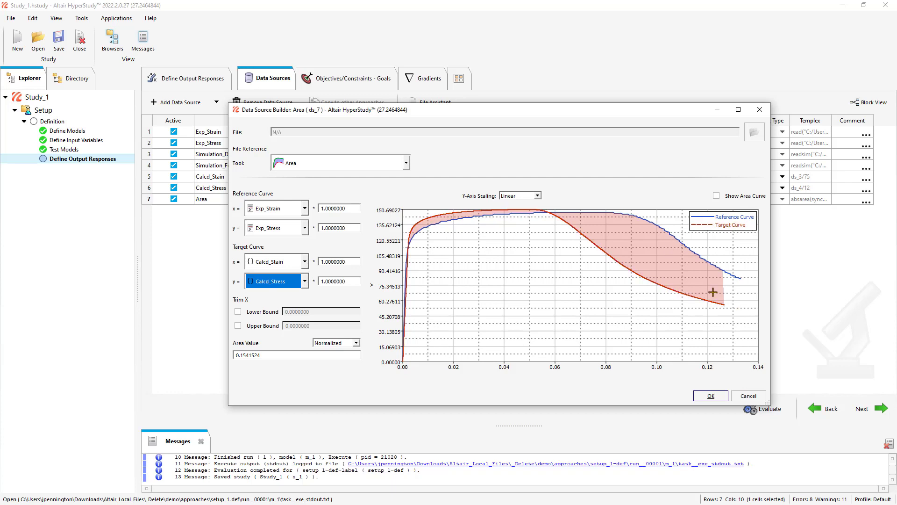
mouse_move(701, 280)
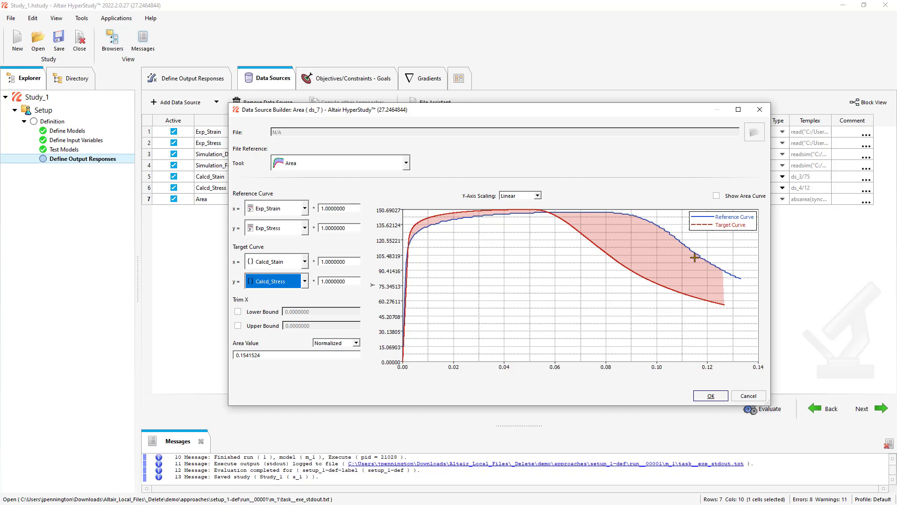
click(716, 196)
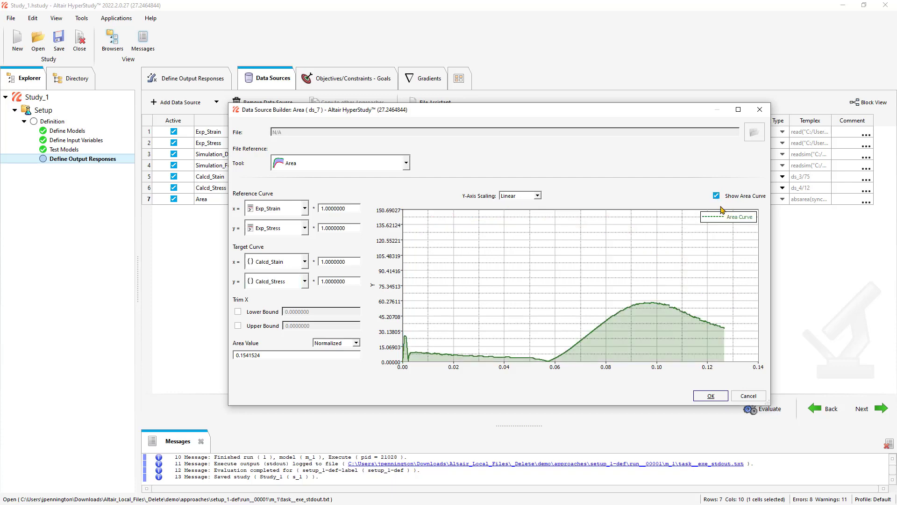
mouse_move(677, 305)
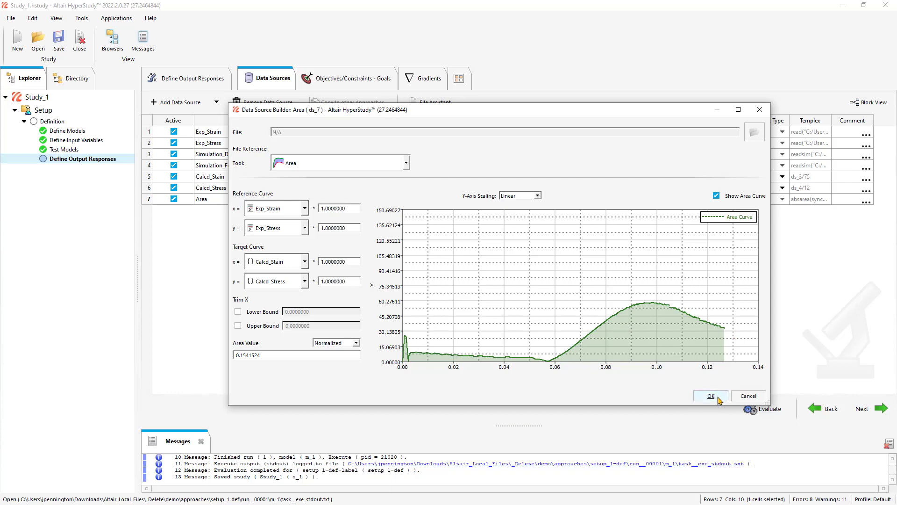
mouse_move(273, 251)
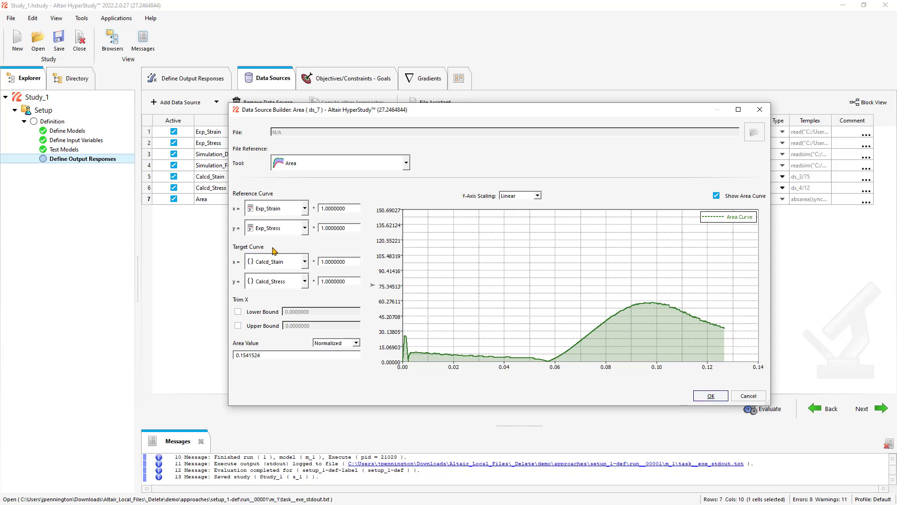
mouse_move(239, 267)
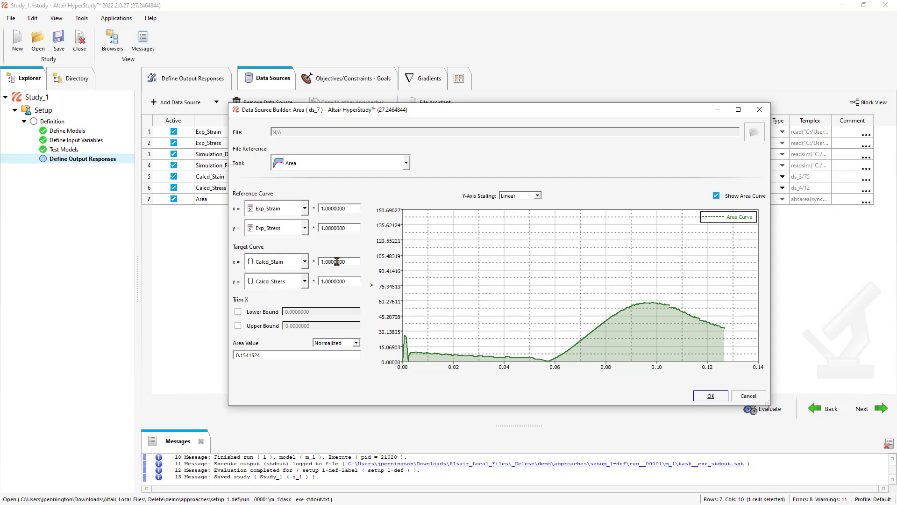
triple_click(338, 261)
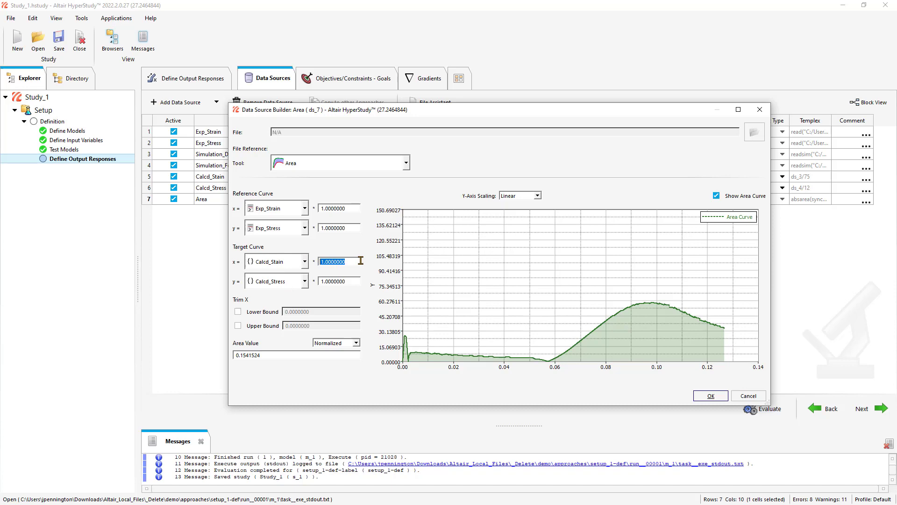
click(339, 280)
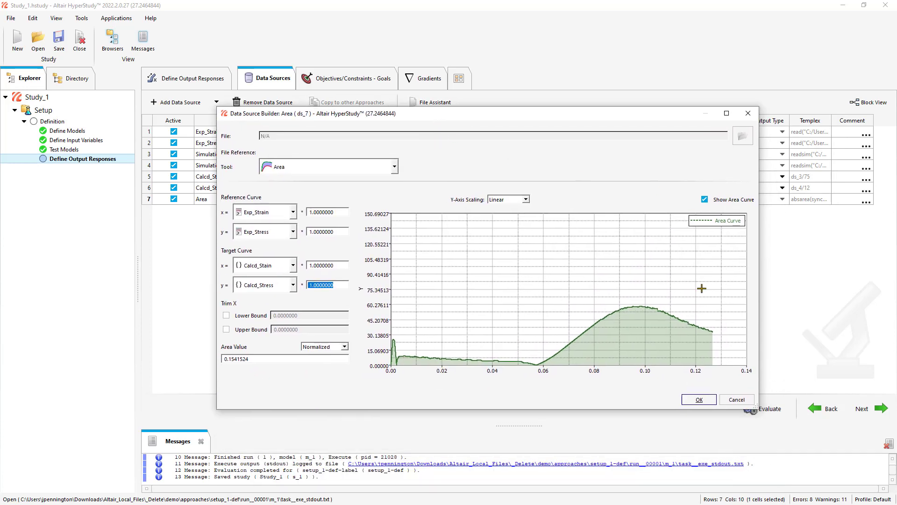
click(698, 399)
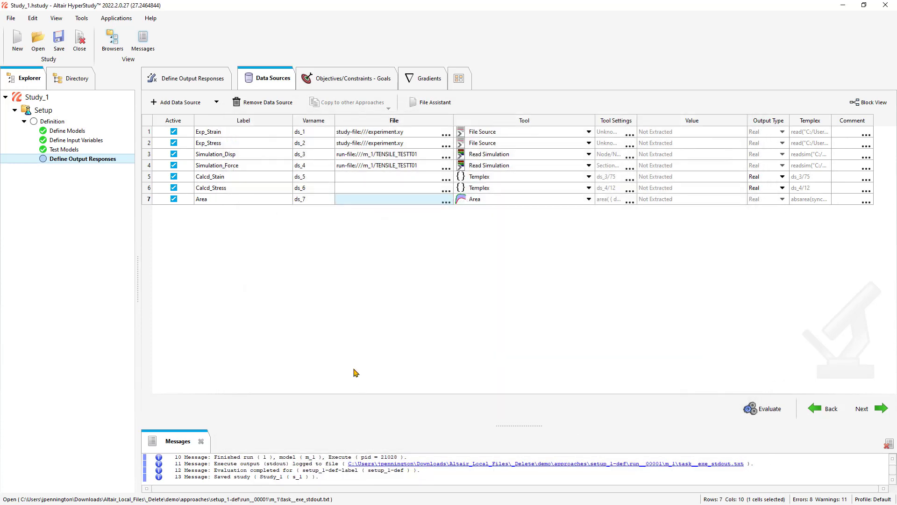
click(193, 78)
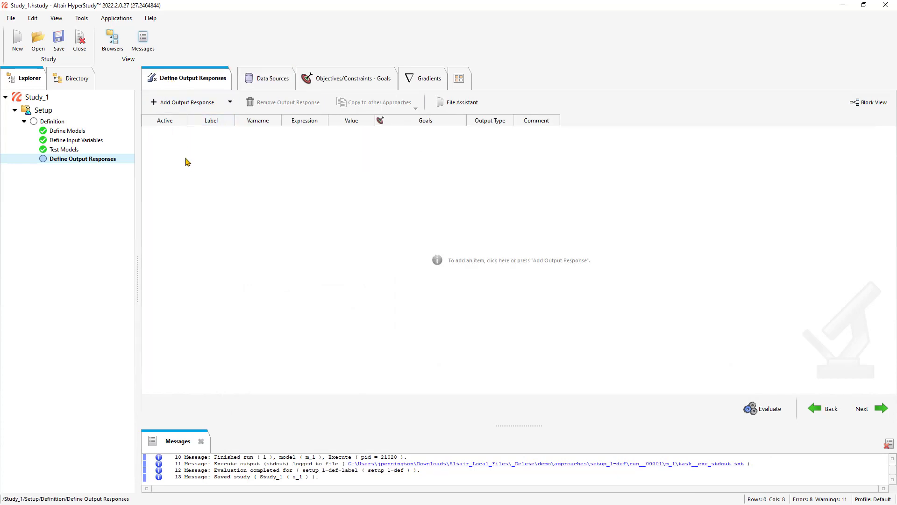
Add output response Area defined as max(ds_7) with a Minimize goal.
click(187, 101)
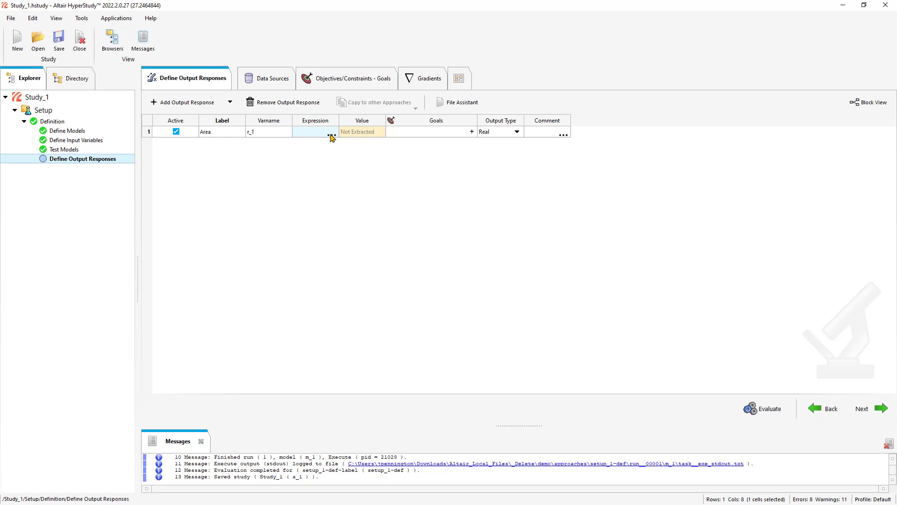
click(332, 132)
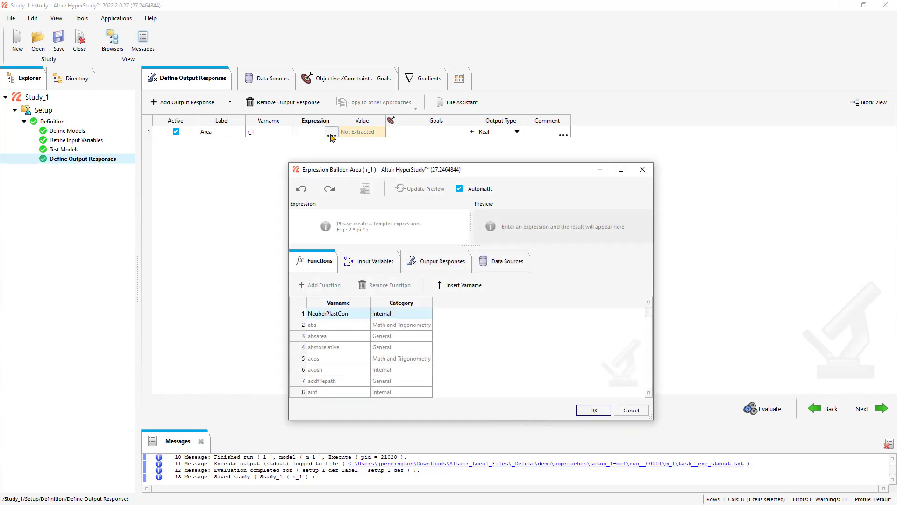
text(max(ds_)
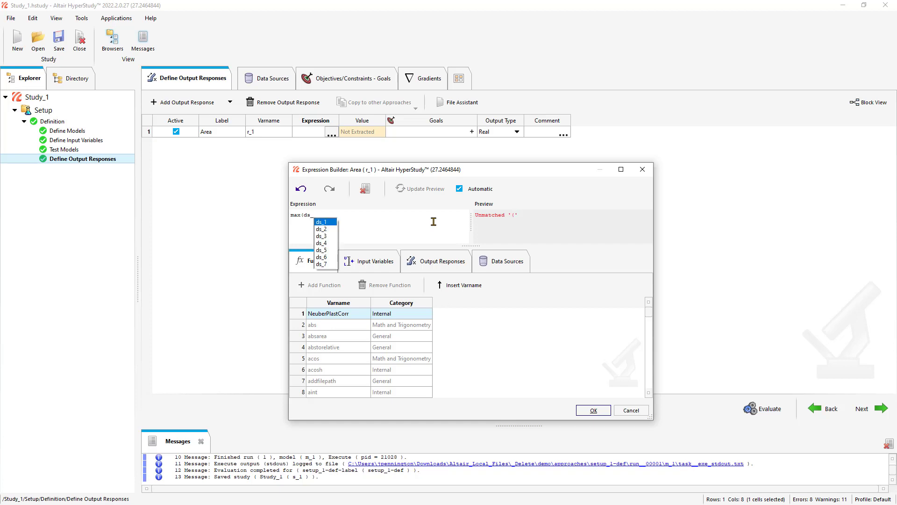
click(321, 264)
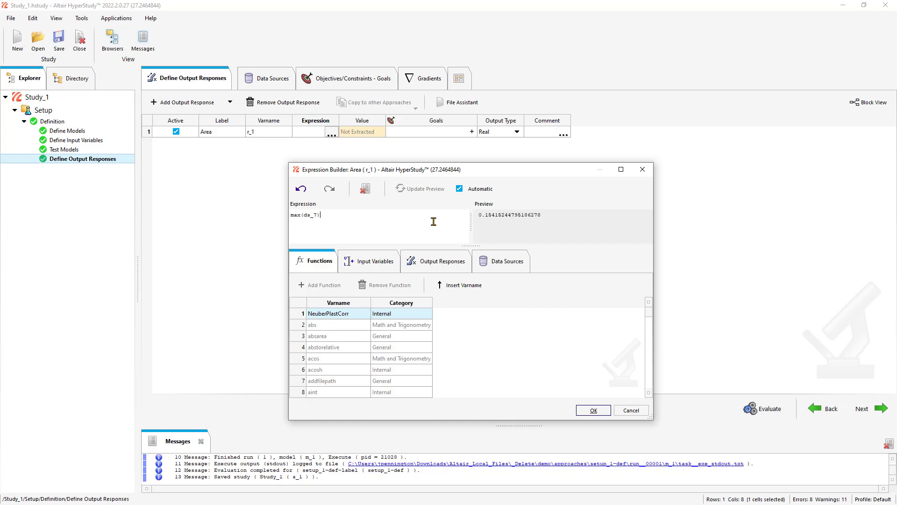
click(593, 410)
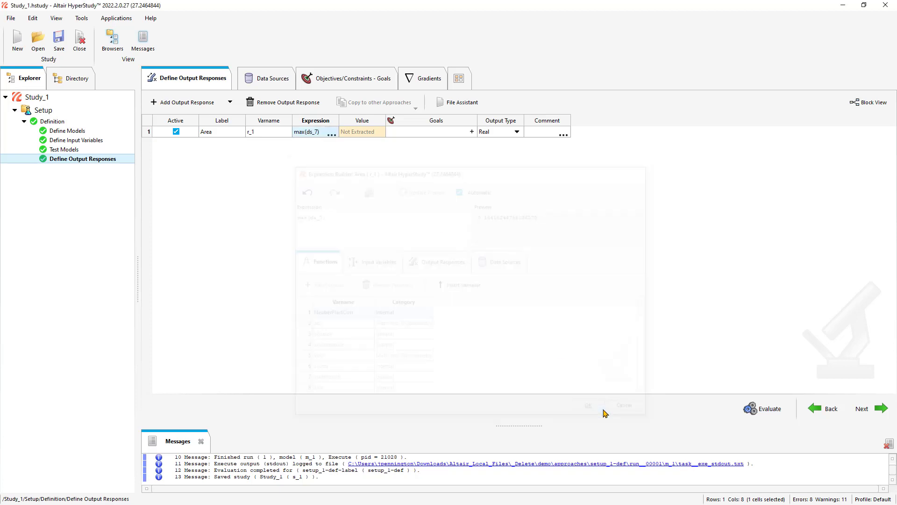
click(470, 132)
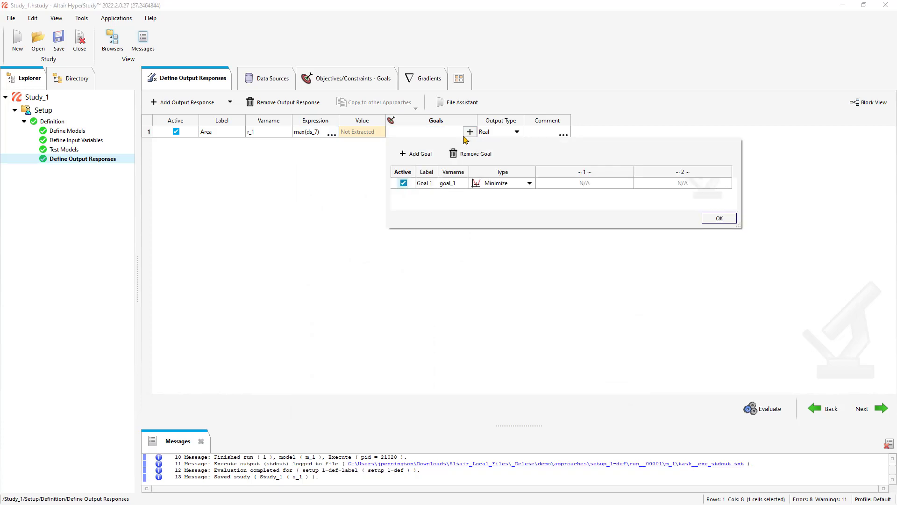
click(719, 218)
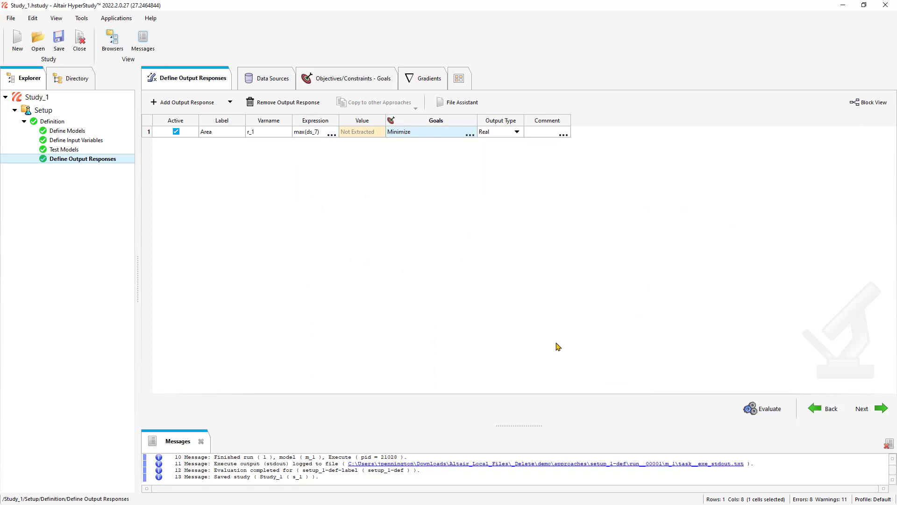
mouse_move(558, 326)
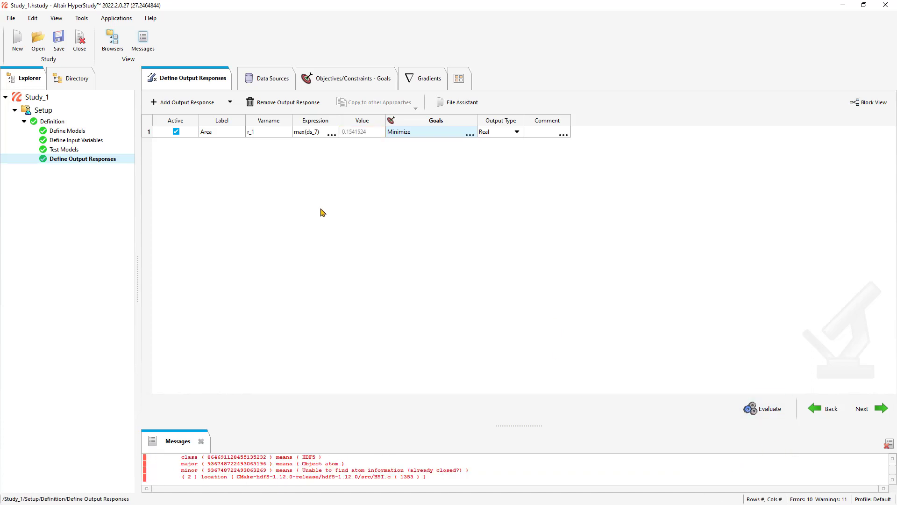
click(272, 78)
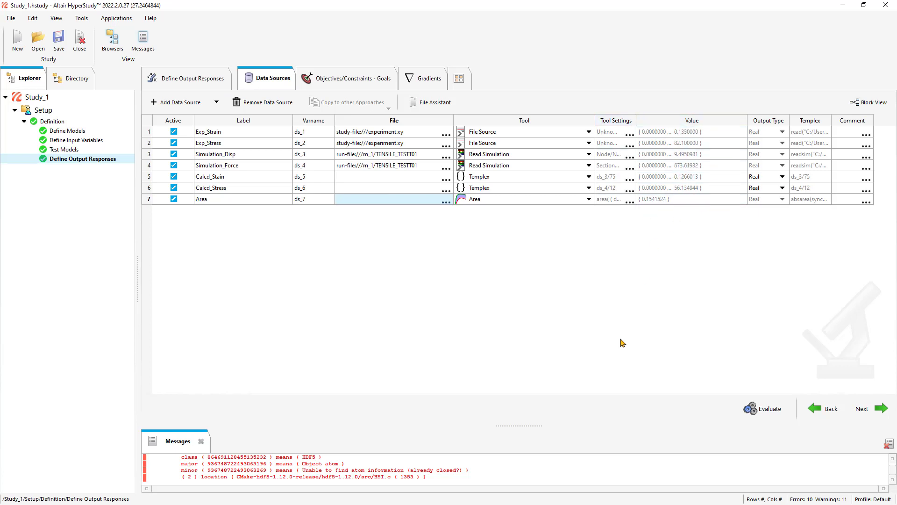
mouse_move(136, 225)
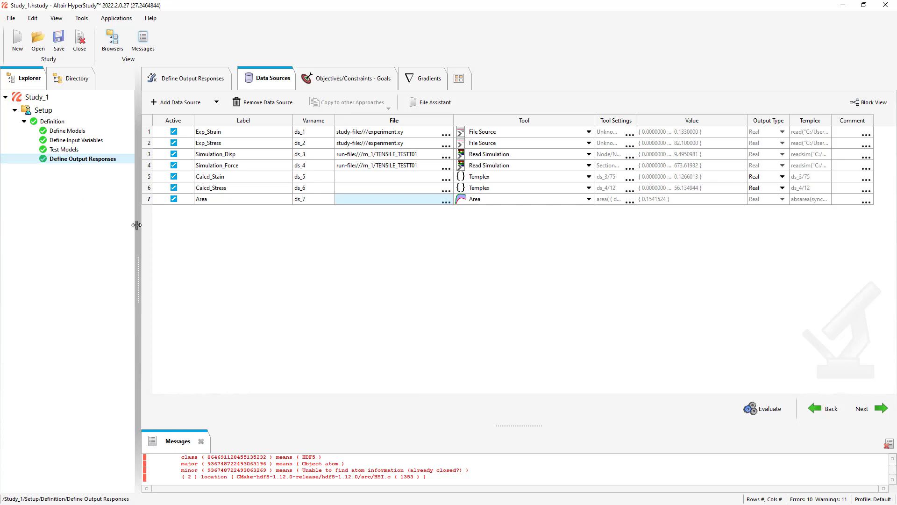
mouse_move(71, 202)
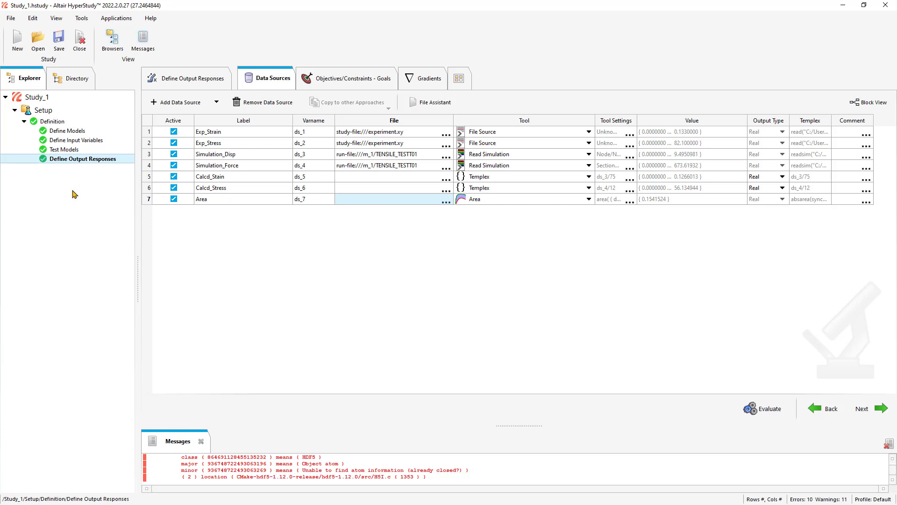
mouse_move(46, 199)
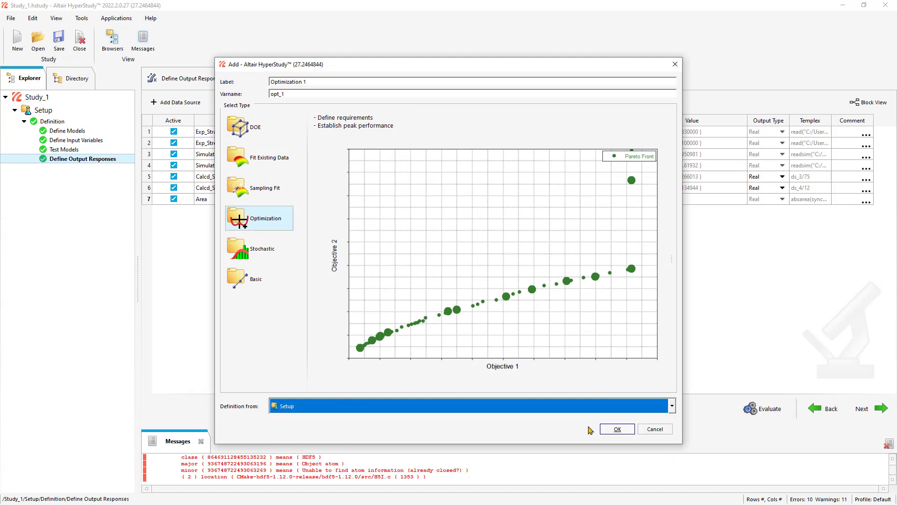
Create Optimization 1, review its definition and output responses, and reach Specifications.
click(617, 429)
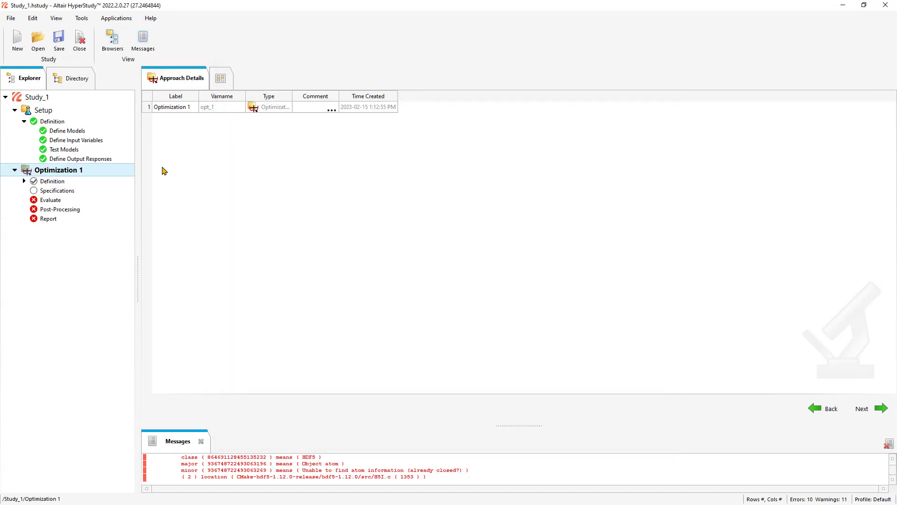
click(53, 181)
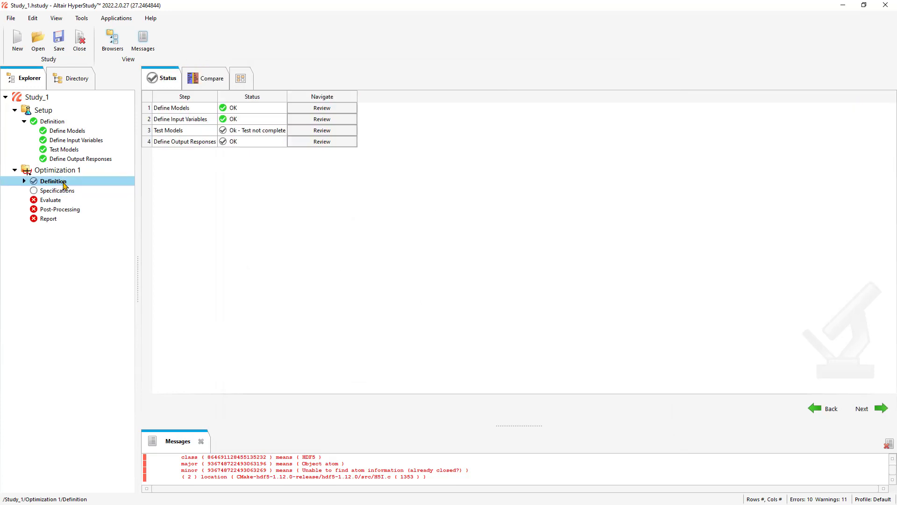
click(58, 171)
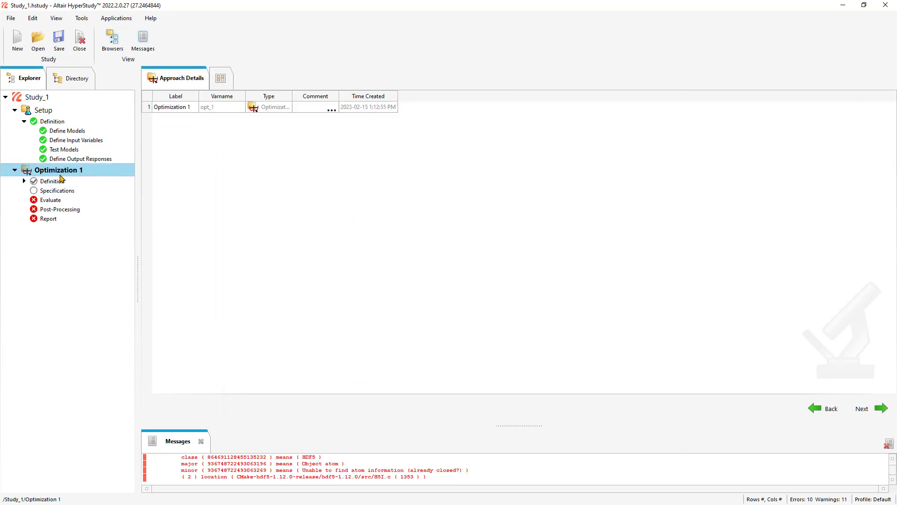
right_click(59, 169)
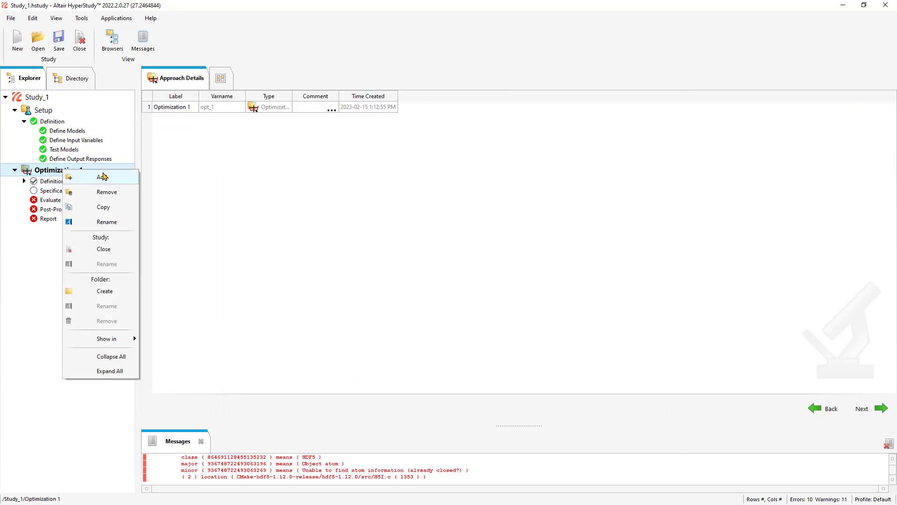
mouse_move(108, 240)
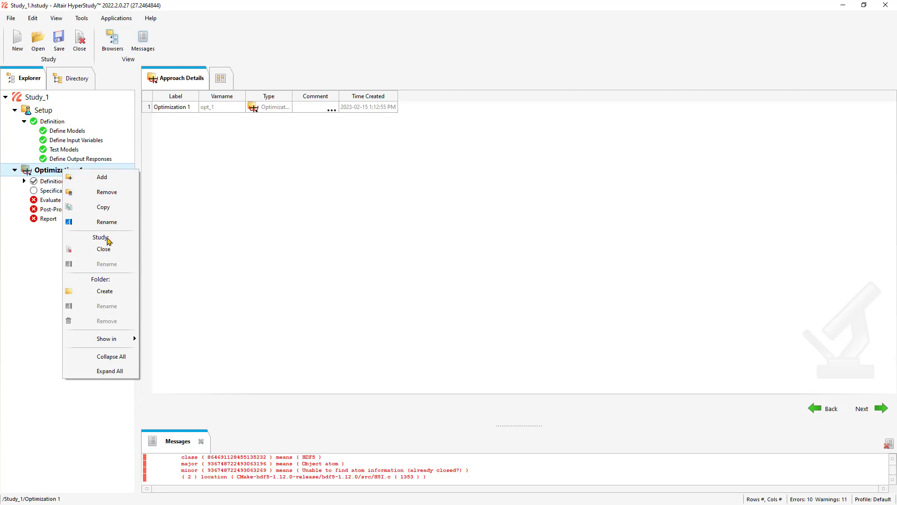
click(53, 181)
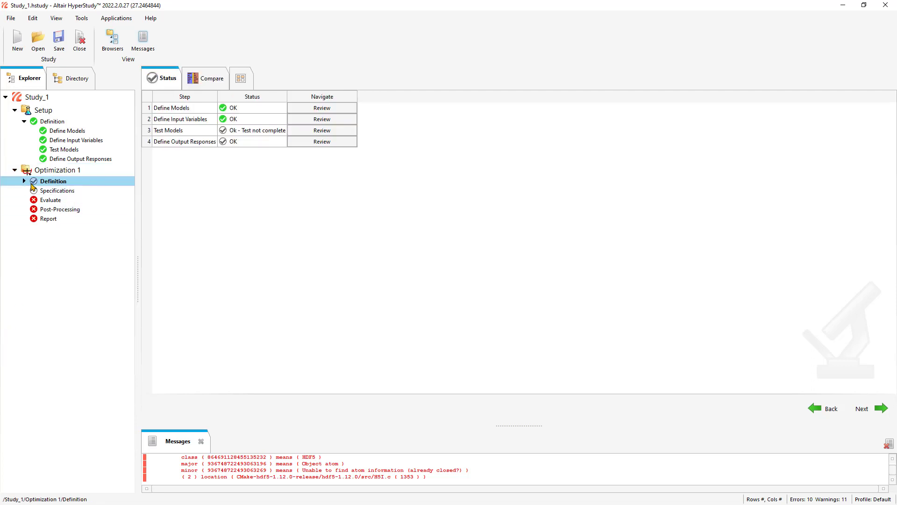
click(24, 181)
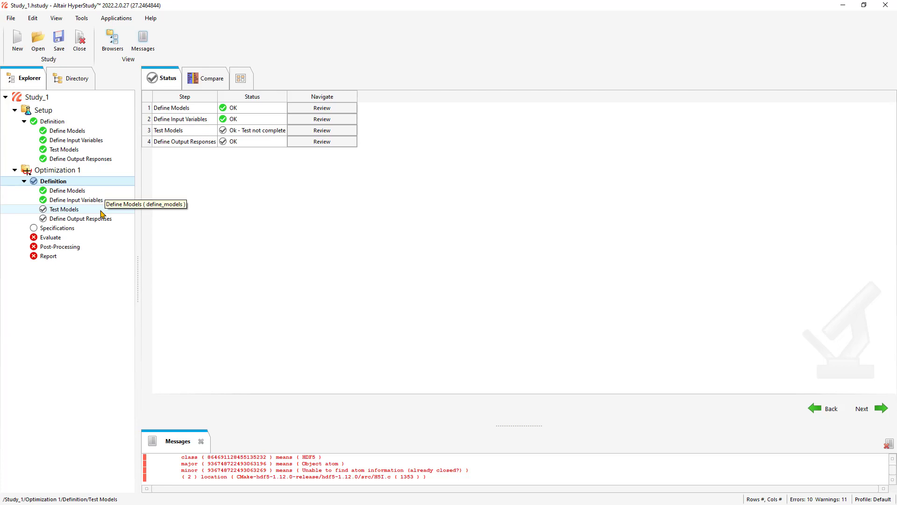
click(83, 218)
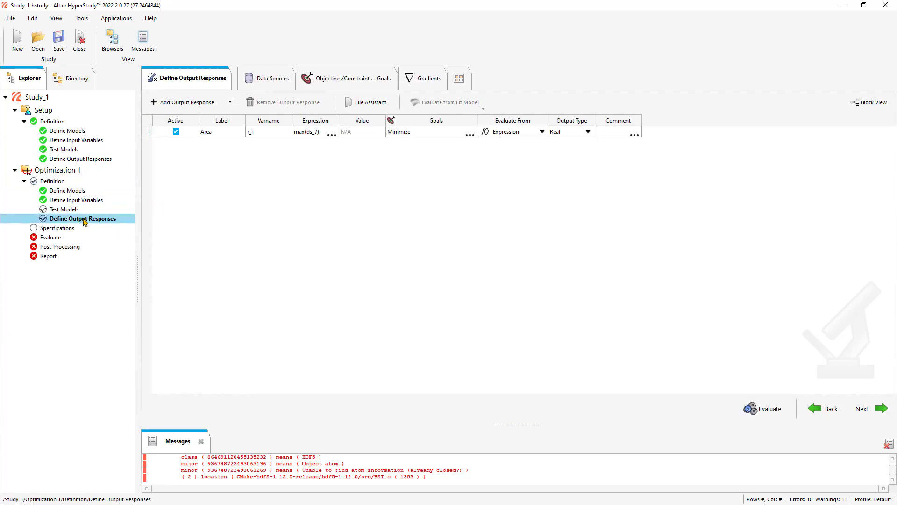
mouse_move(71, 237)
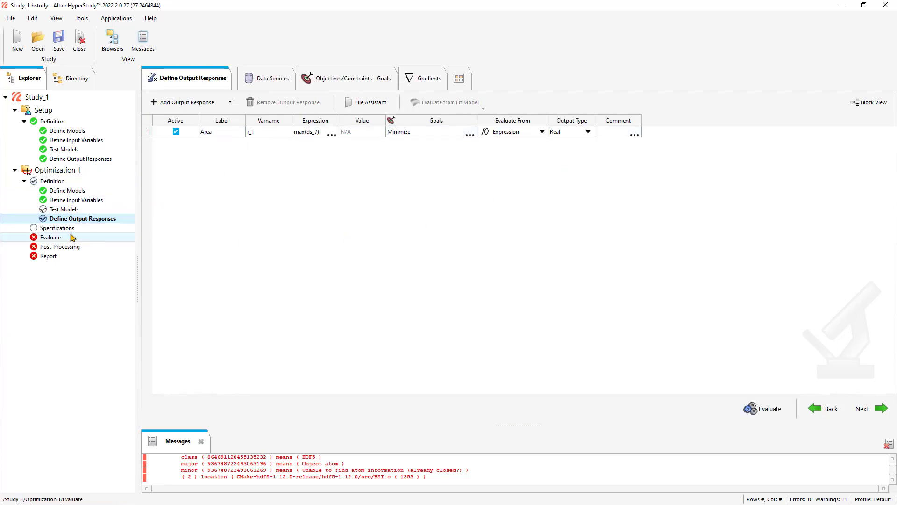
click(56, 227)
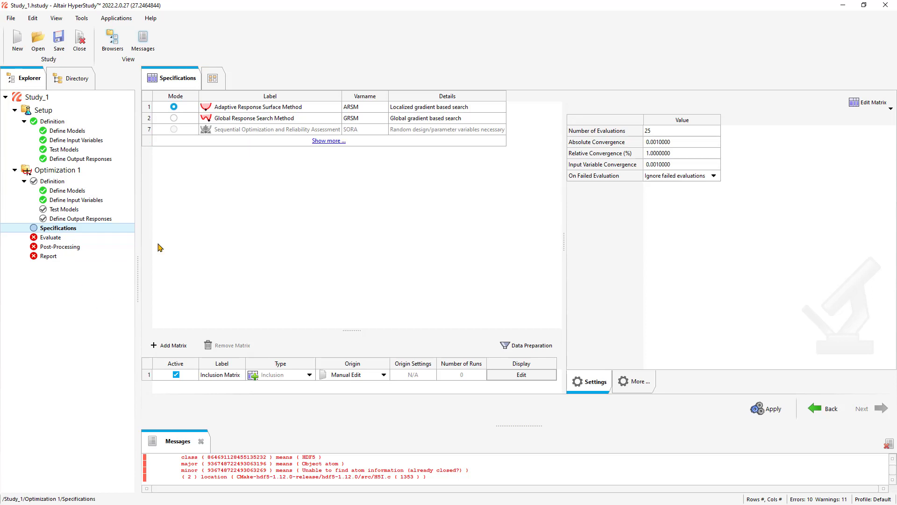
Choose GRSM with Use Gradients, keep the Manual Edit inclusion matrix, and apply.
click(174, 118)
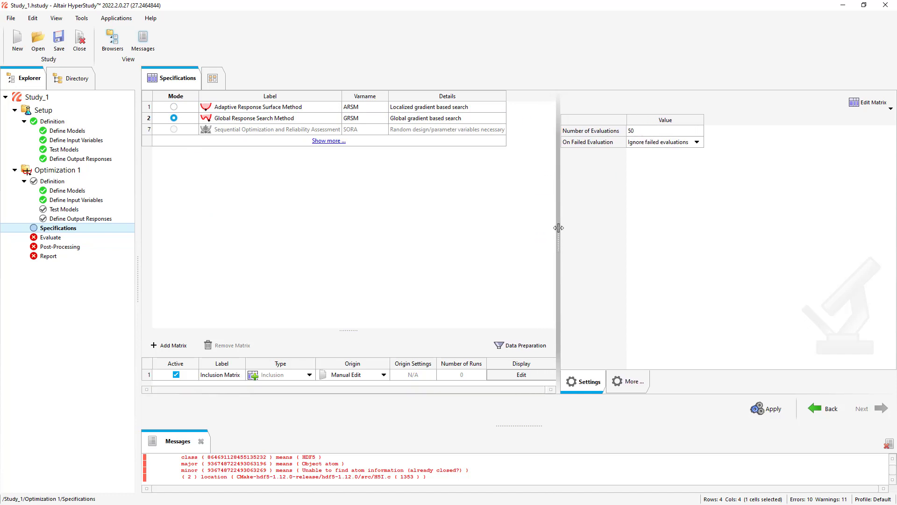
mouse_move(389, 257)
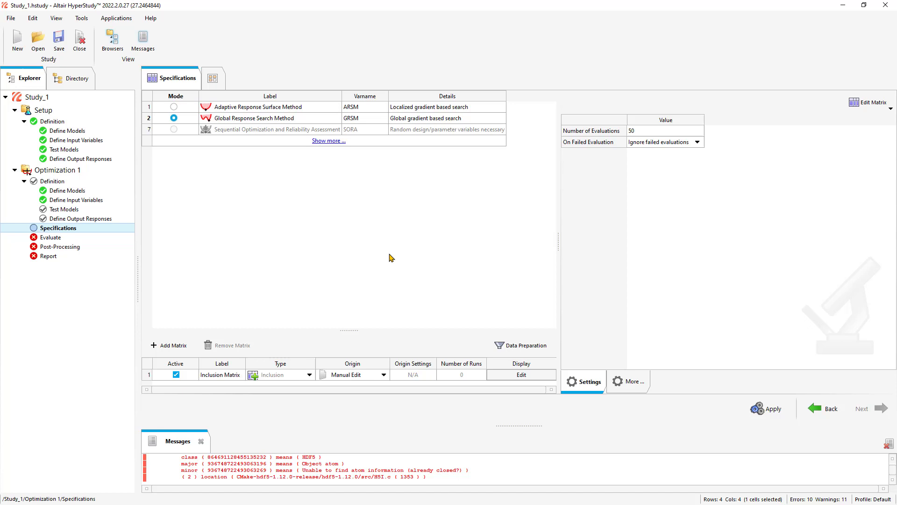
mouse_move(637, 382)
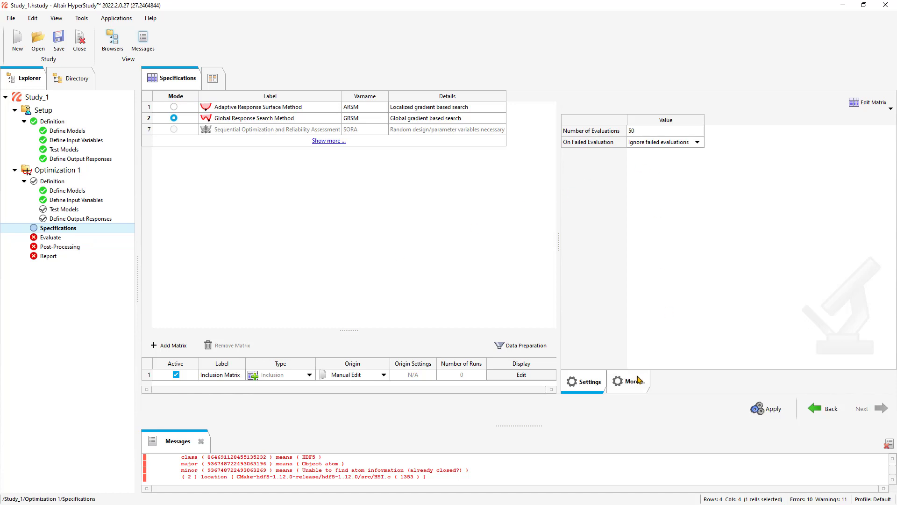
click(627, 382)
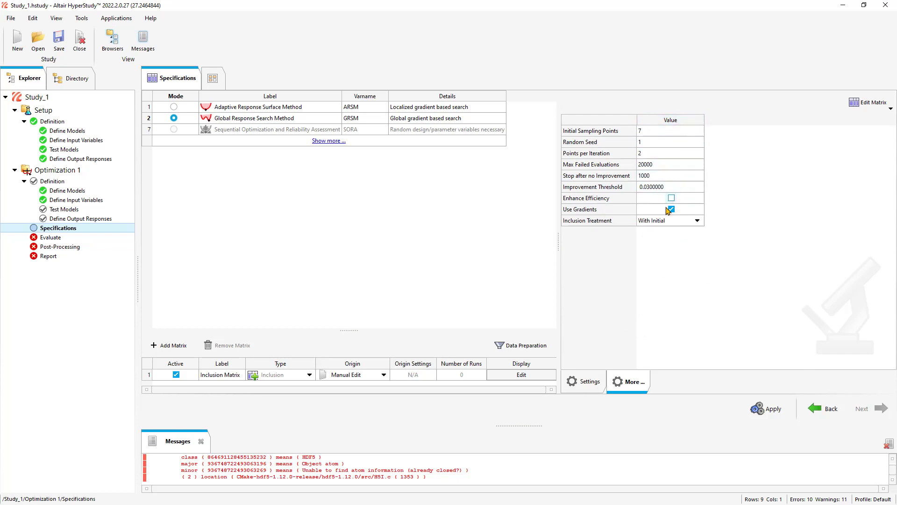
click(671, 209)
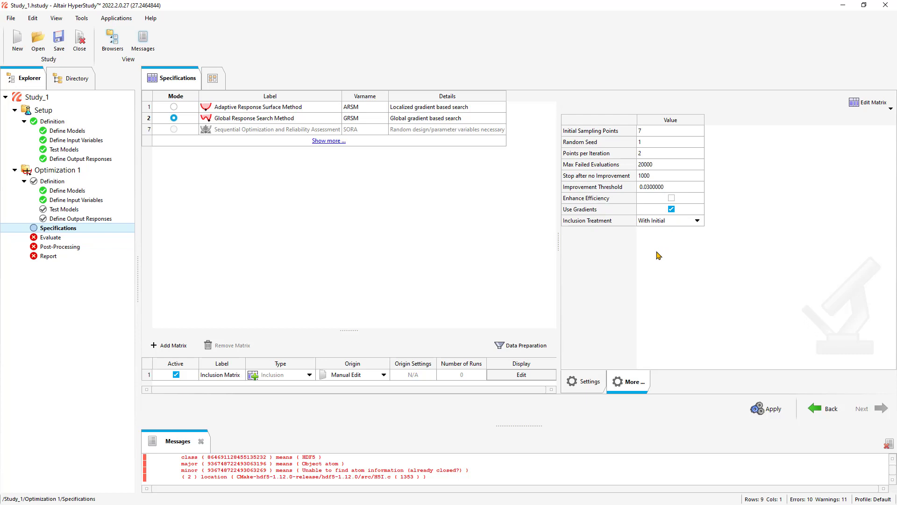
mouse_move(212, 192)
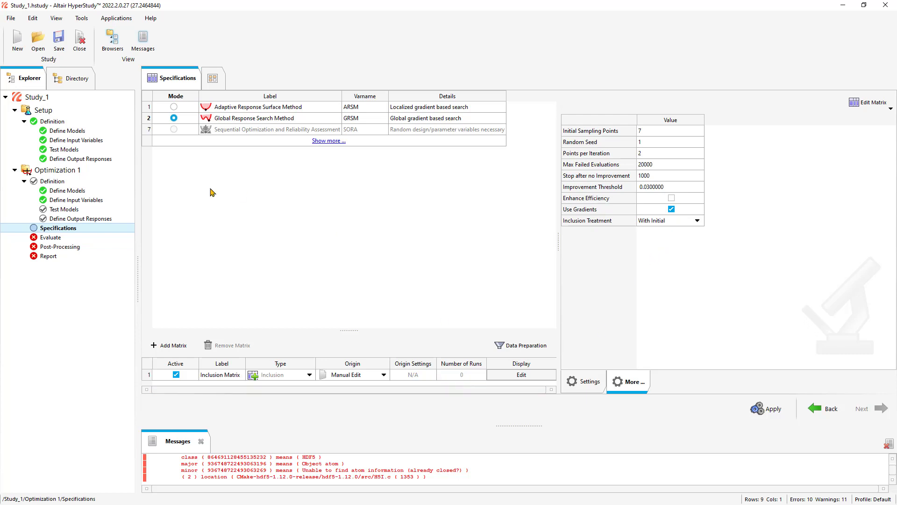
mouse_move(217, 256)
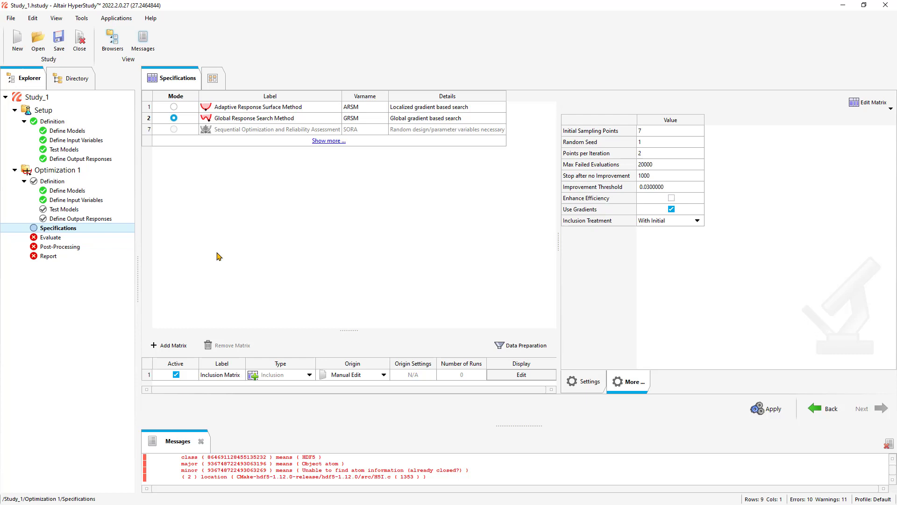
click(56, 170)
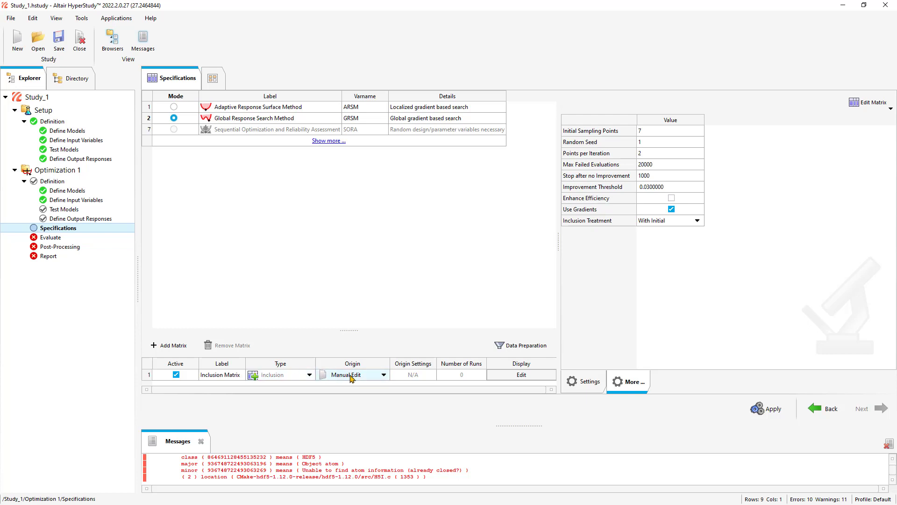
click(384, 375)
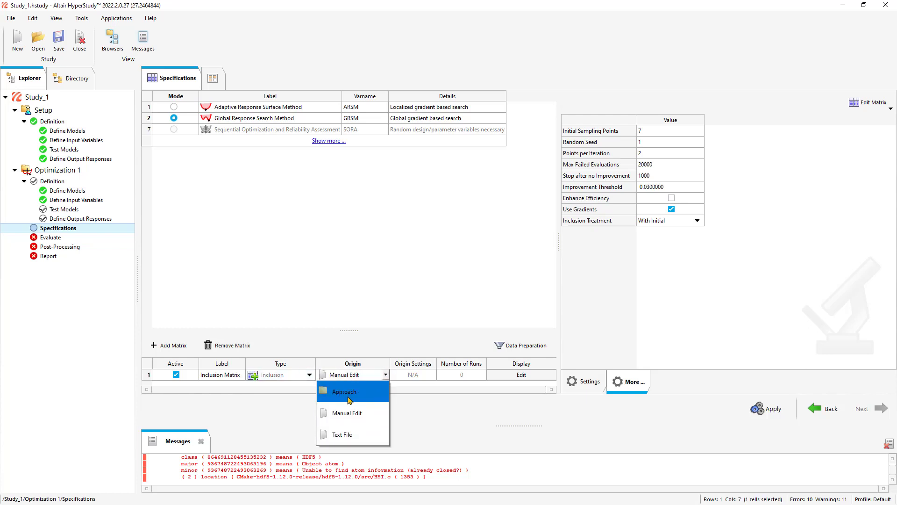
mouse_move(359, 402)
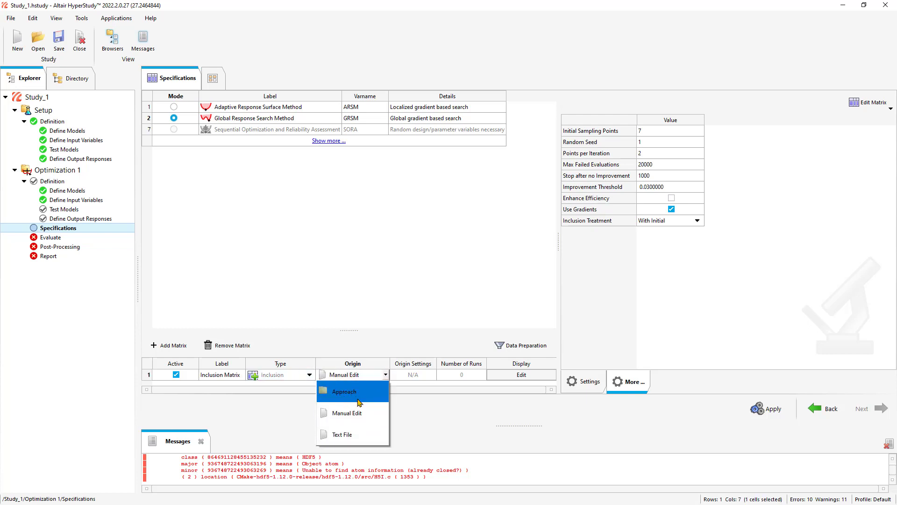
click(346, 413)
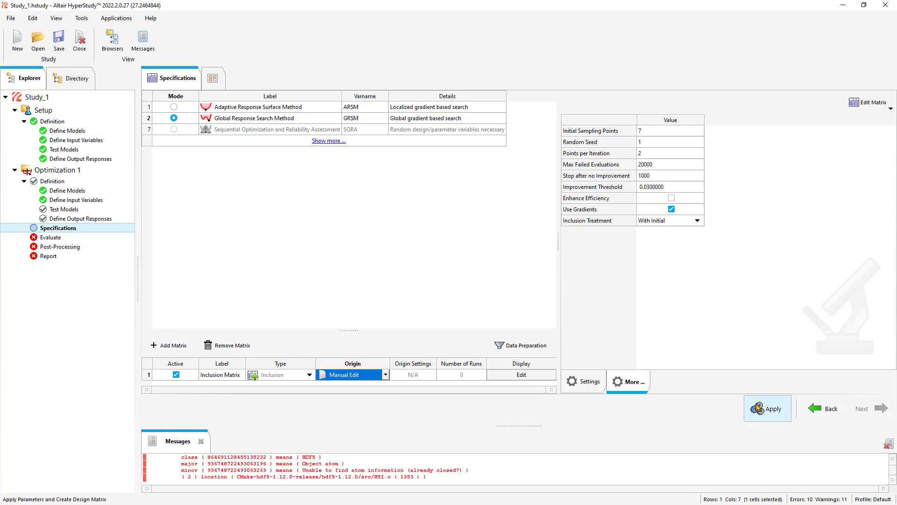
click(767, 408)
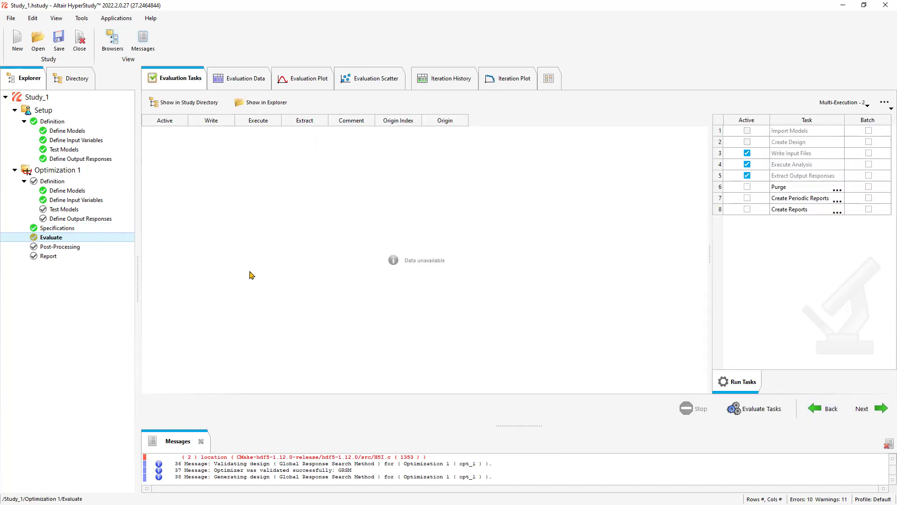
Launch the Optimization 1 evaluation tasks so the first runs execute and extract results.
click(761, 408)
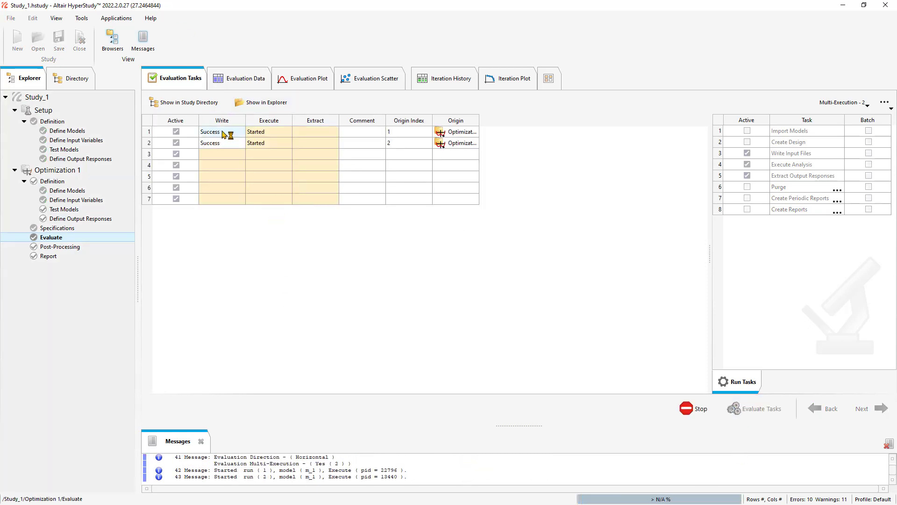
mouse_move(280, 232)
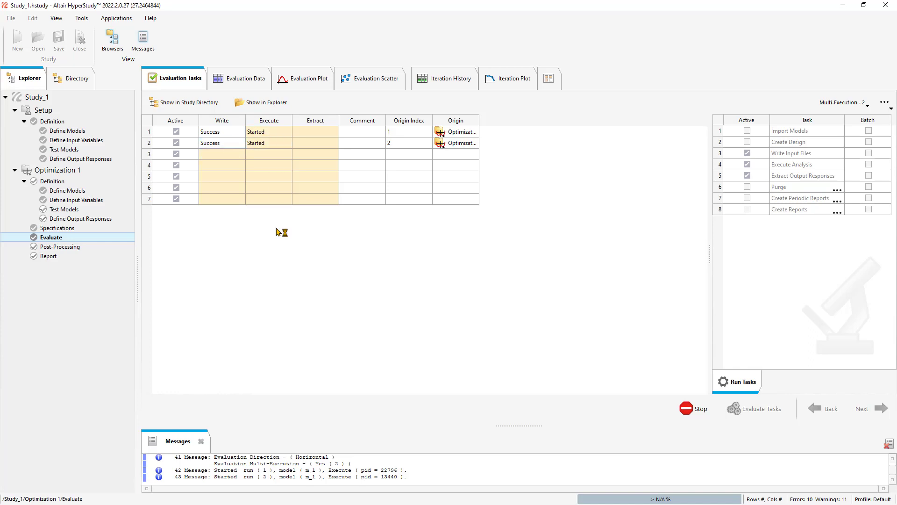
mouse_move(268, 253)
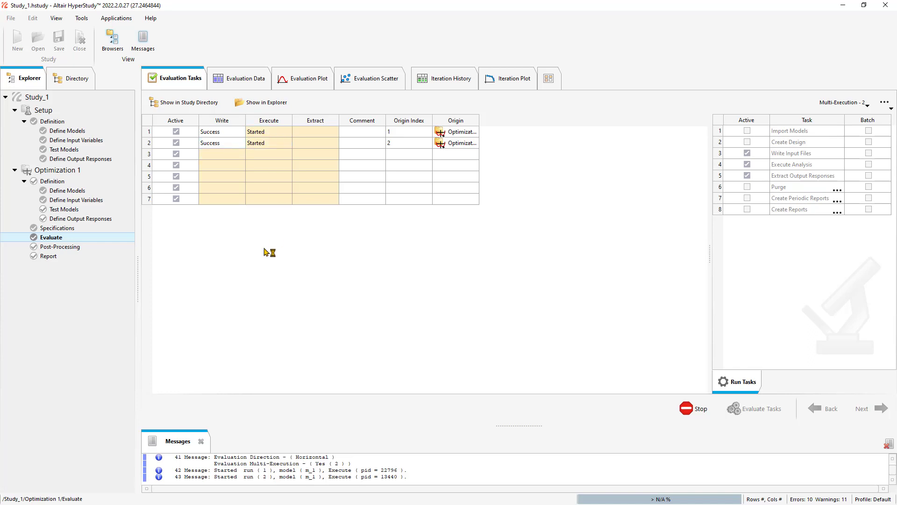
mouse_move(619, 479)
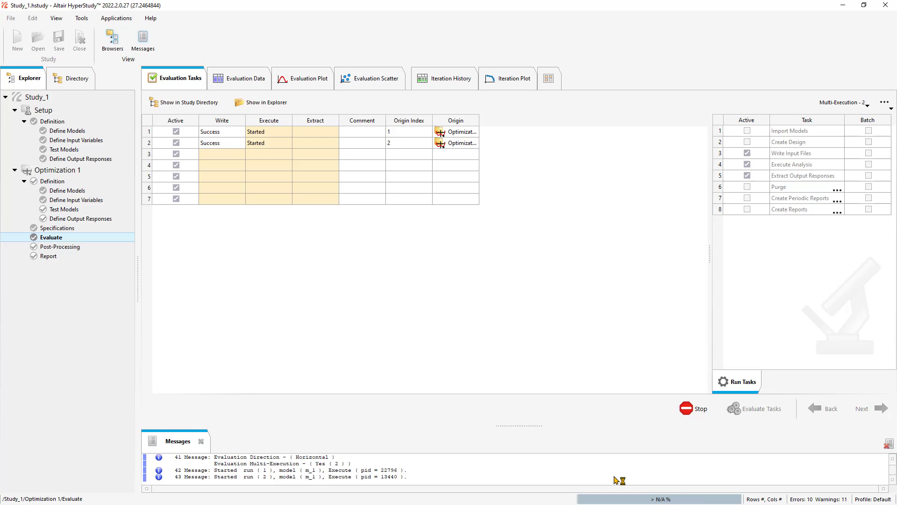
mouse_move(751, 486)
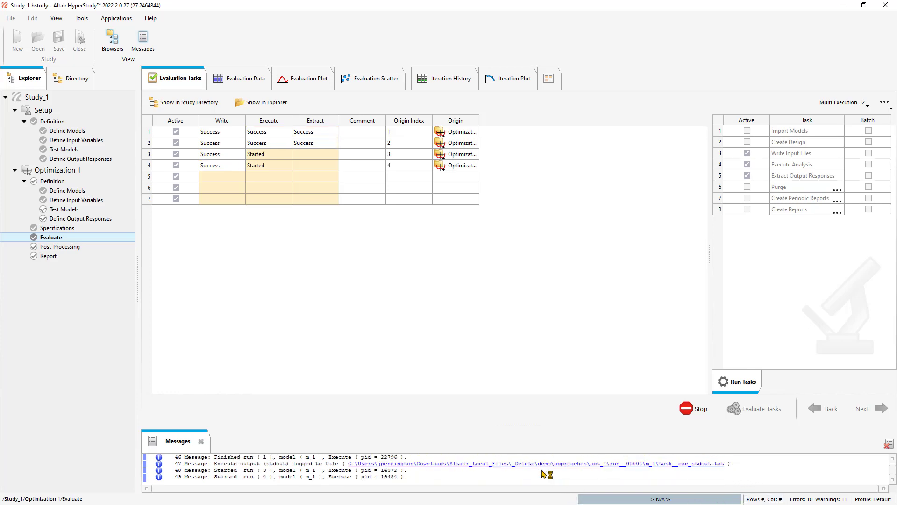
mouse_move(761, 476)
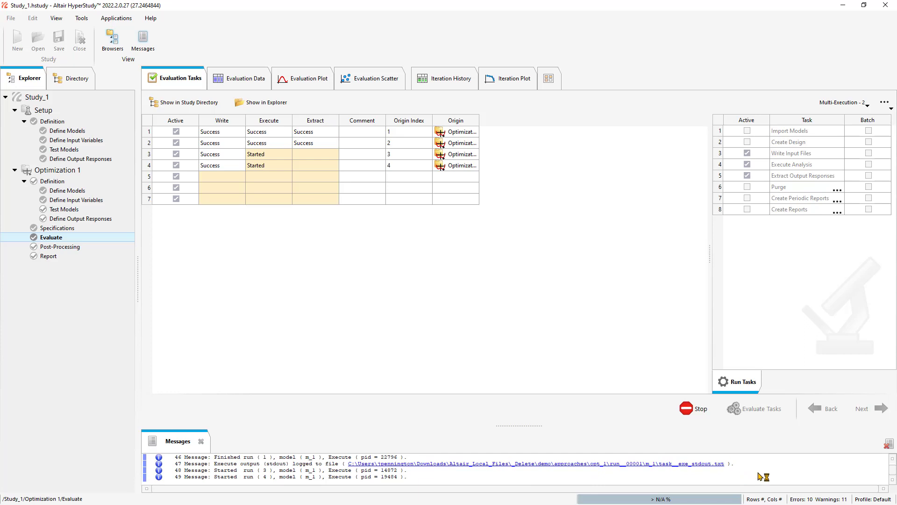
mouse_move(309, 294)
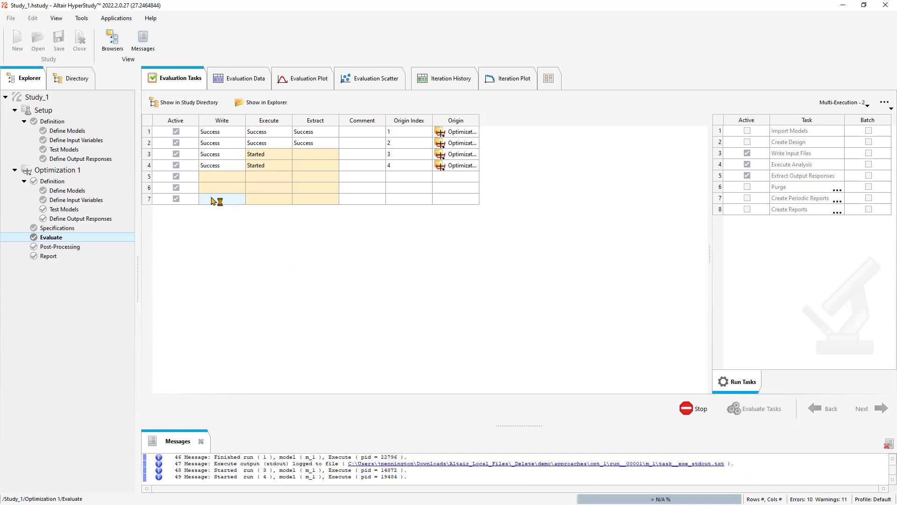
mouse_move(218, 199)
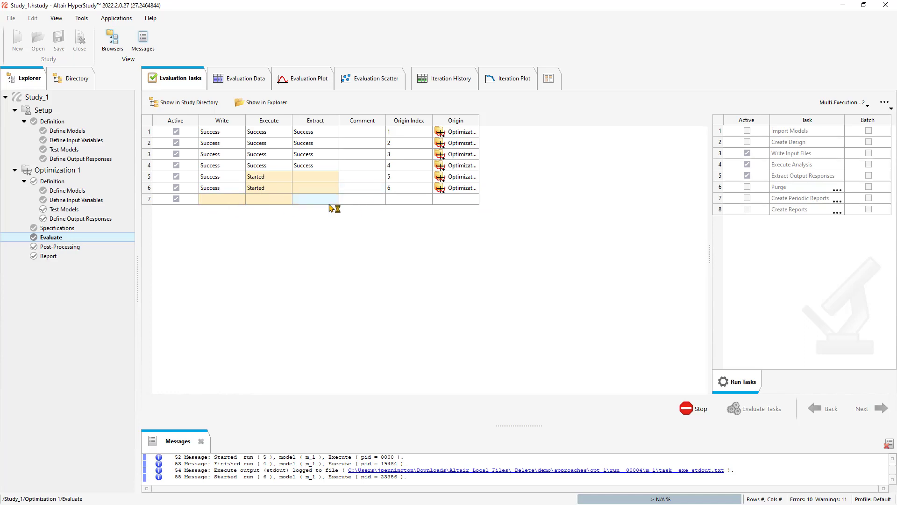
mouse_move(362, 275)
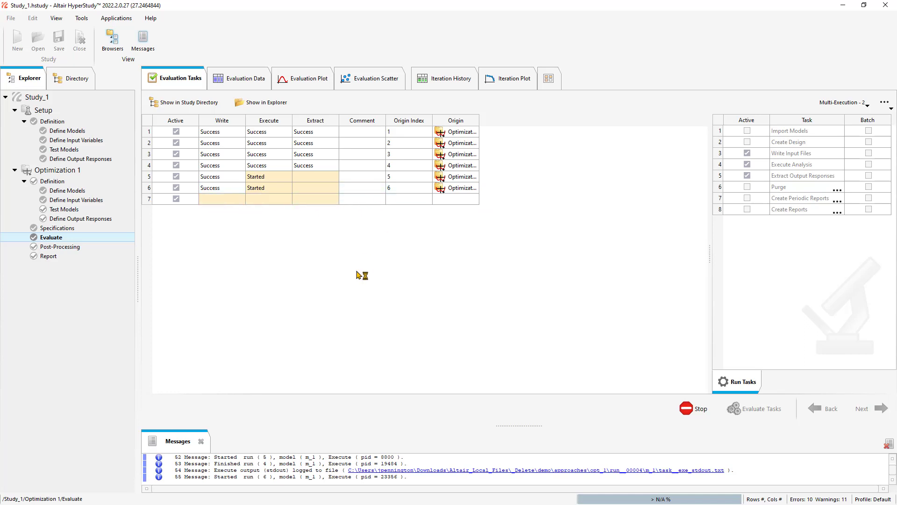
click(246, 78)
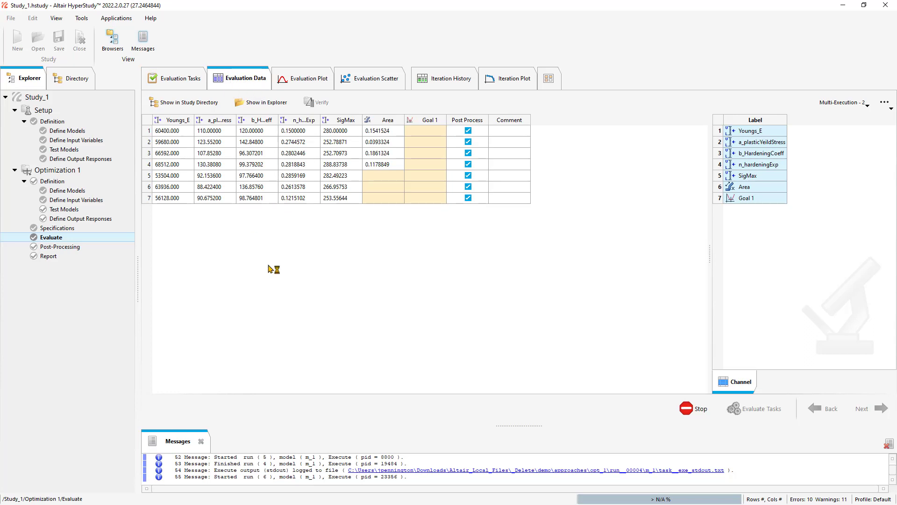
mouse_move(316, 259)
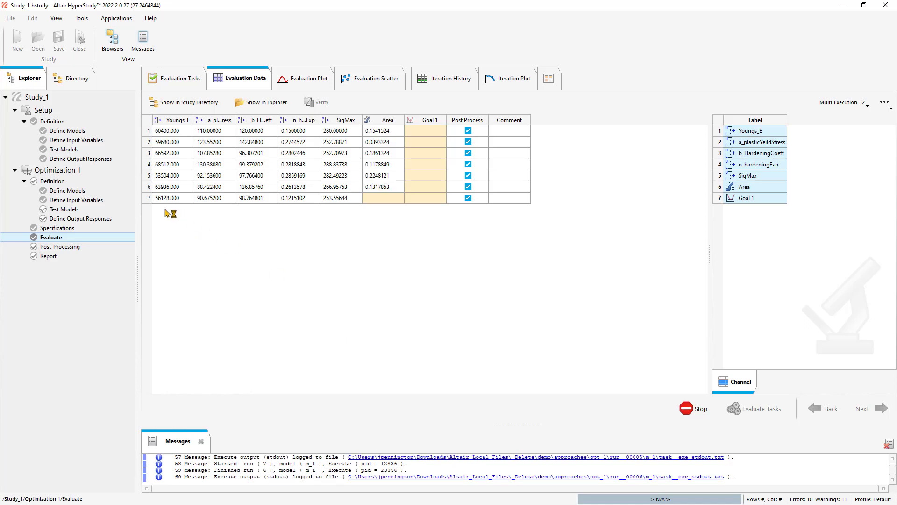
mouse_move(515, 258)
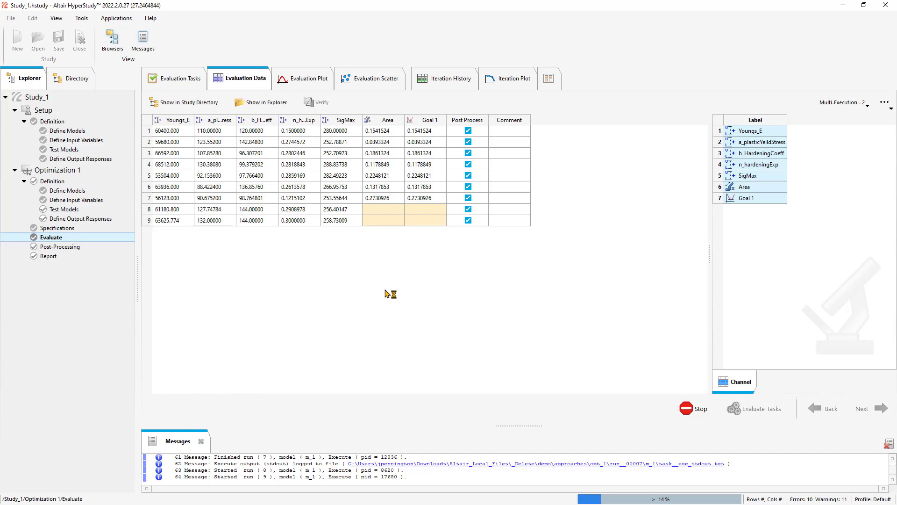
mouse_move(378, 325)
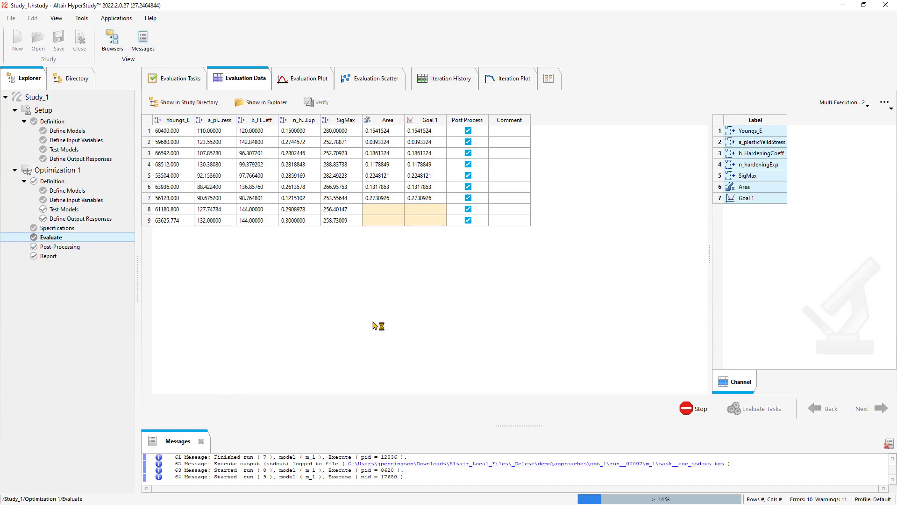
Open the study's approaches folder in File Explorer while runs fill the table.
click(265, 102)
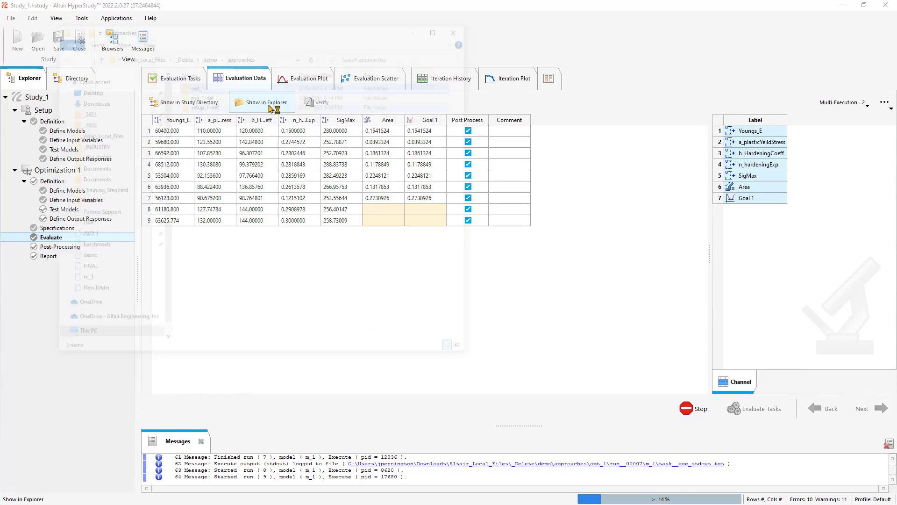
Open the opt_1 folder showing run folders run__00001 to run__00011.
click(262, 102)
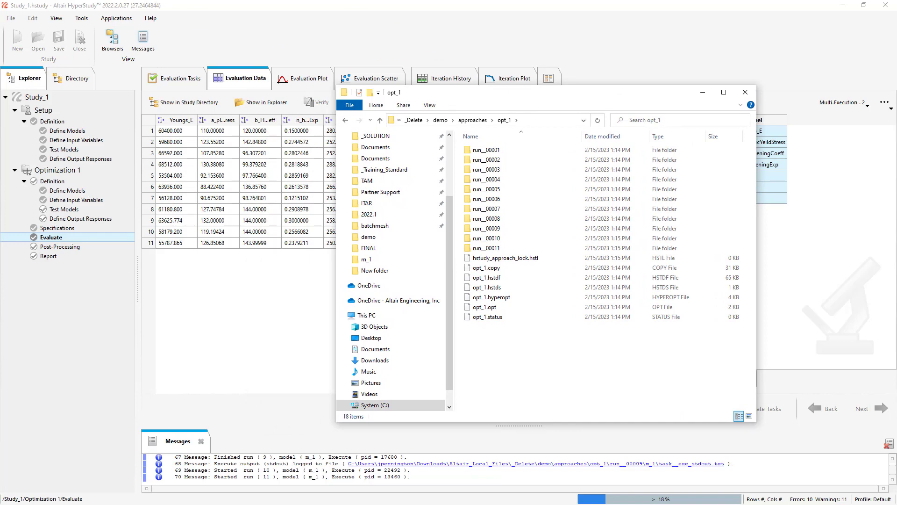
Return to HyperStudy's Evaluation Tasks, now showing all 50 runs succeeded.
click(744, 92)
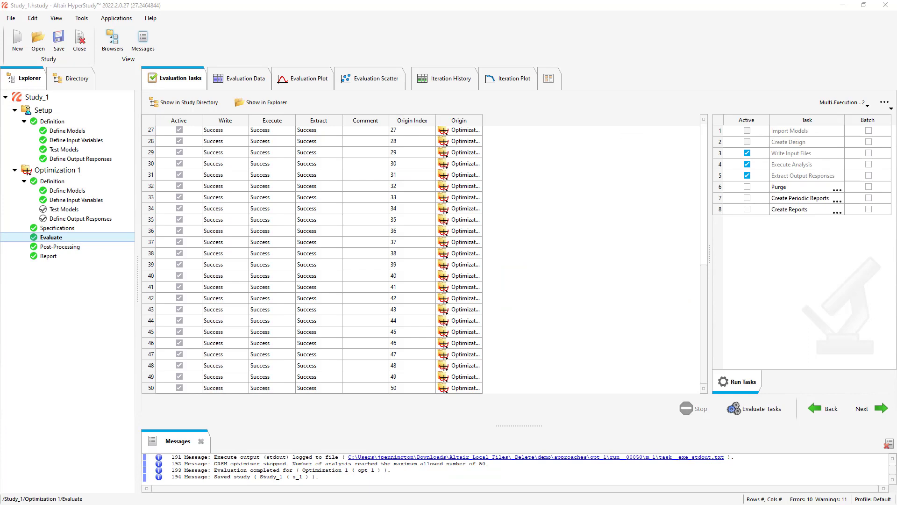
mouse_move(451, 78)
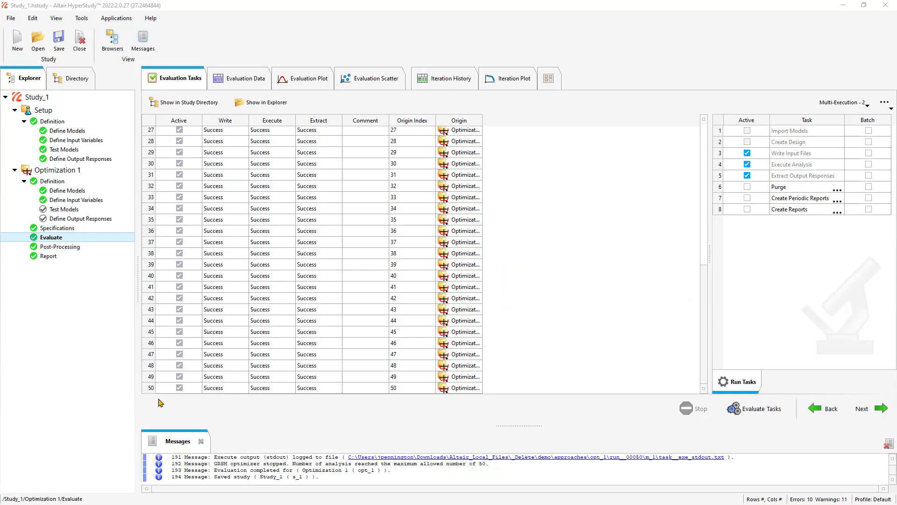
mouse_move(509, 400)
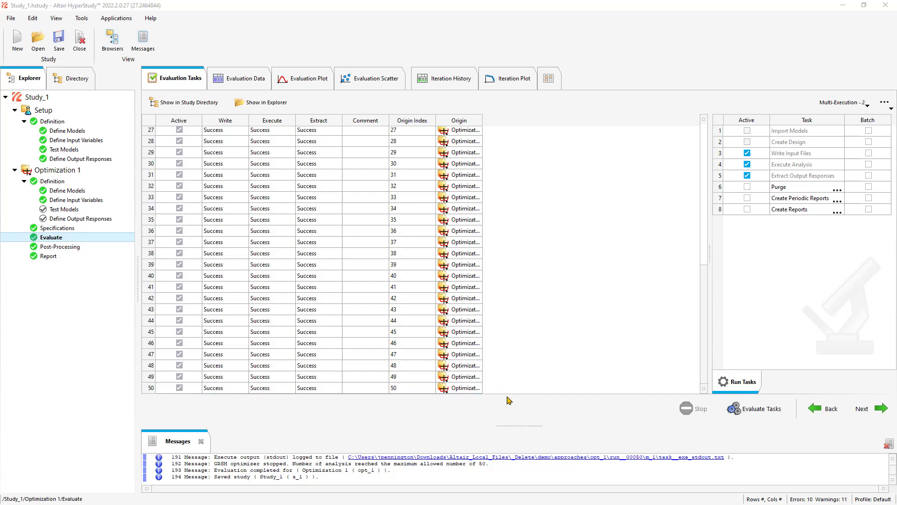
mouse_move(494, 392)
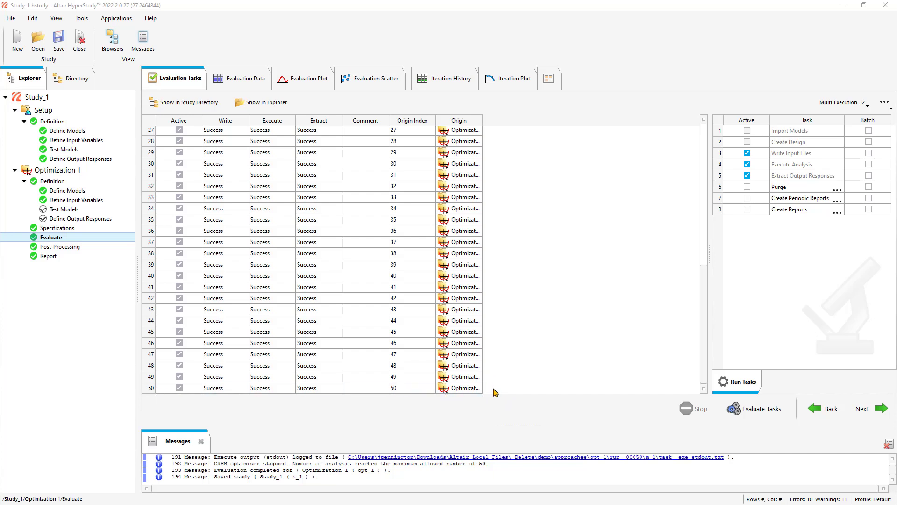
mouse_move(503, 389)
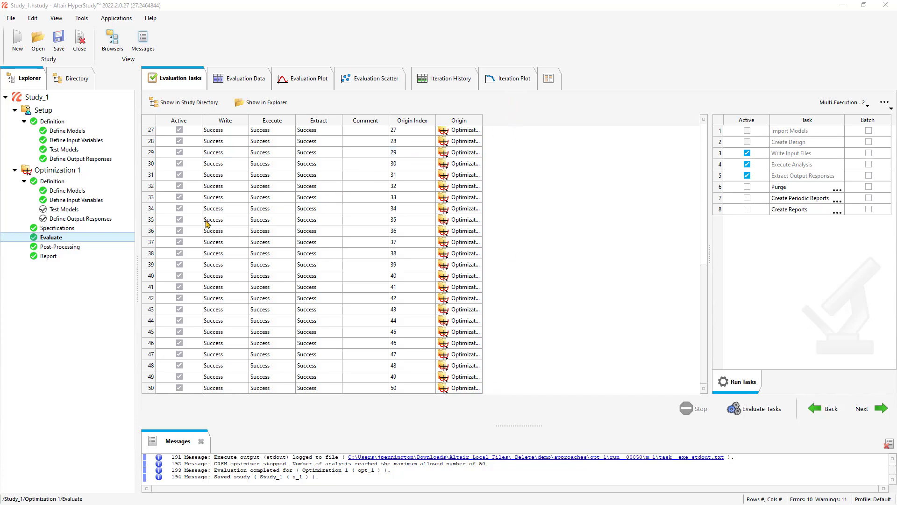
Read the Iteration Plot showing Goal 1 dropping from about 0.039 to 0.0068.
click(507, 78)
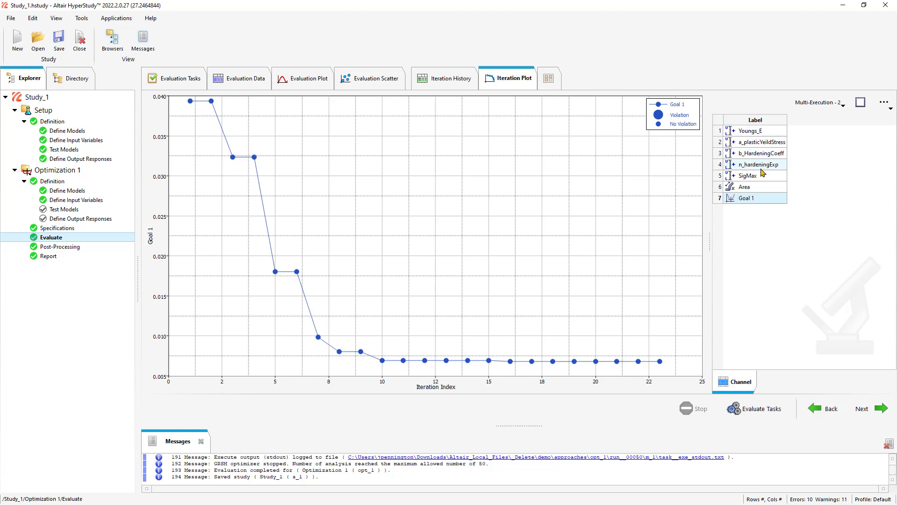
mouse_move(214, 102)
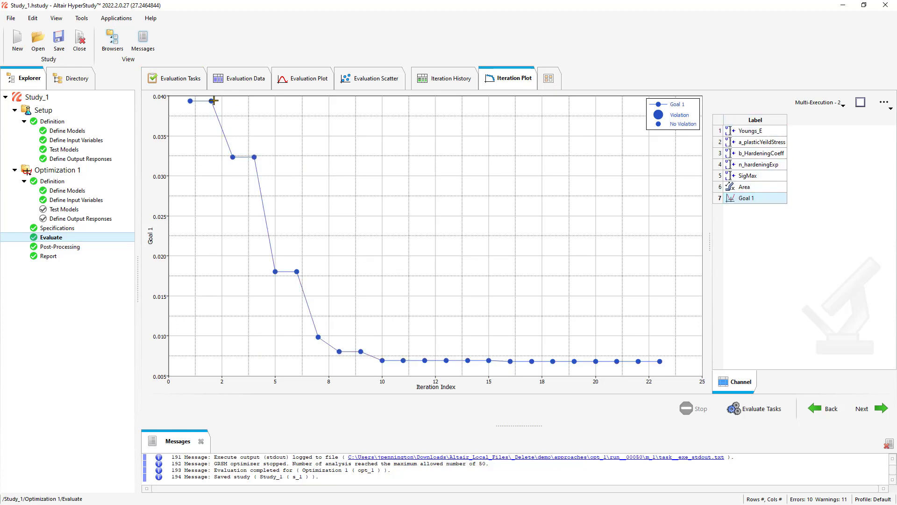
mouse_move(249, 155)
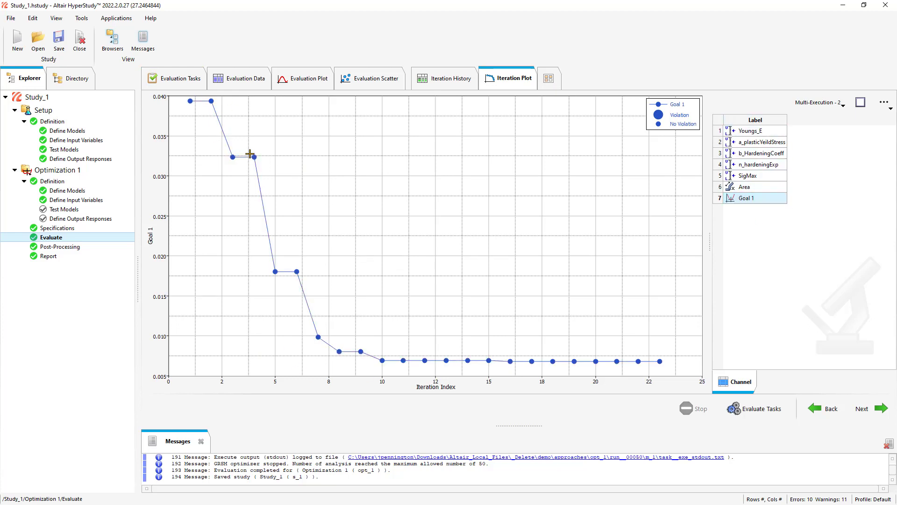
mouse_move(275, 273)
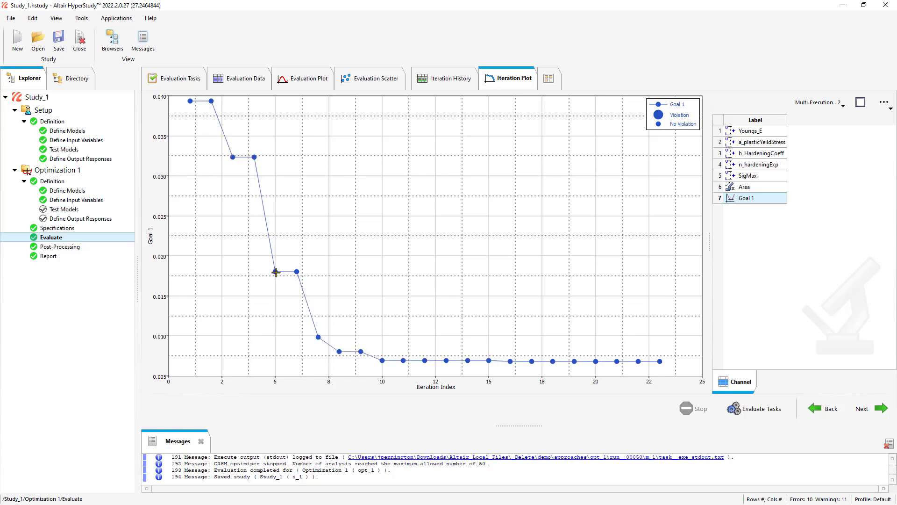
mouse_move(336, 354)
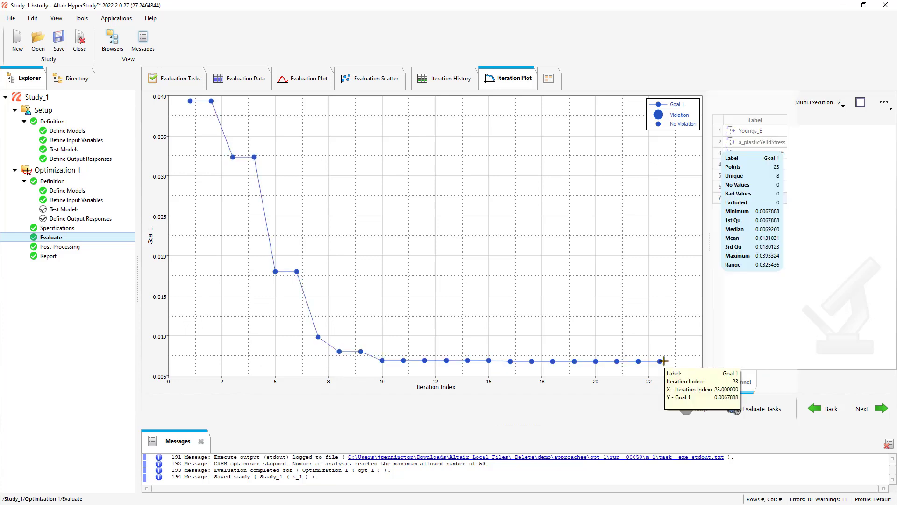
click(82, 219)
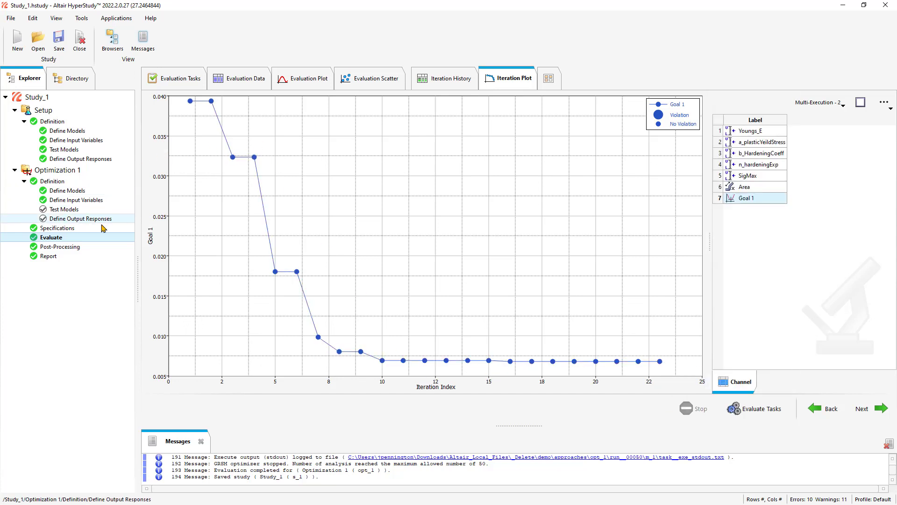
Sort the Post-Processing summary feasible-first and select run 41 (Goal 1 0.0067888).
click(60, 247)
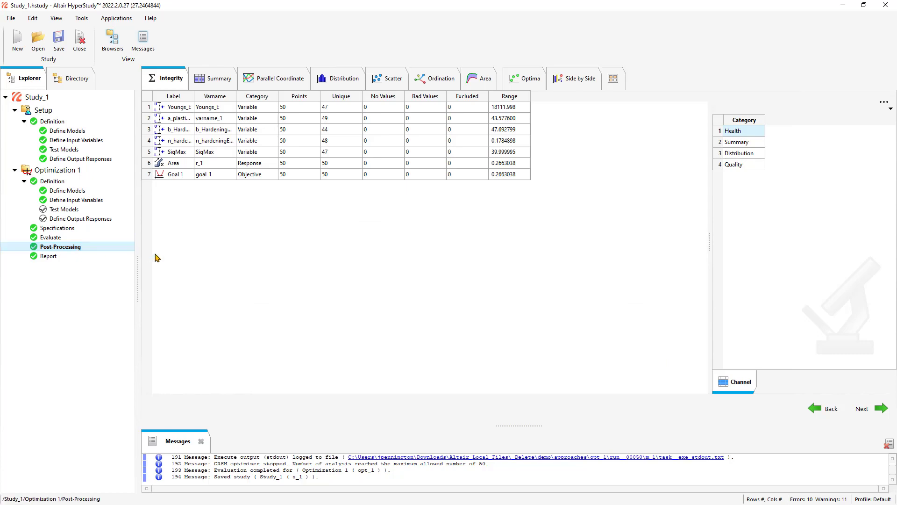
click(219, 78)
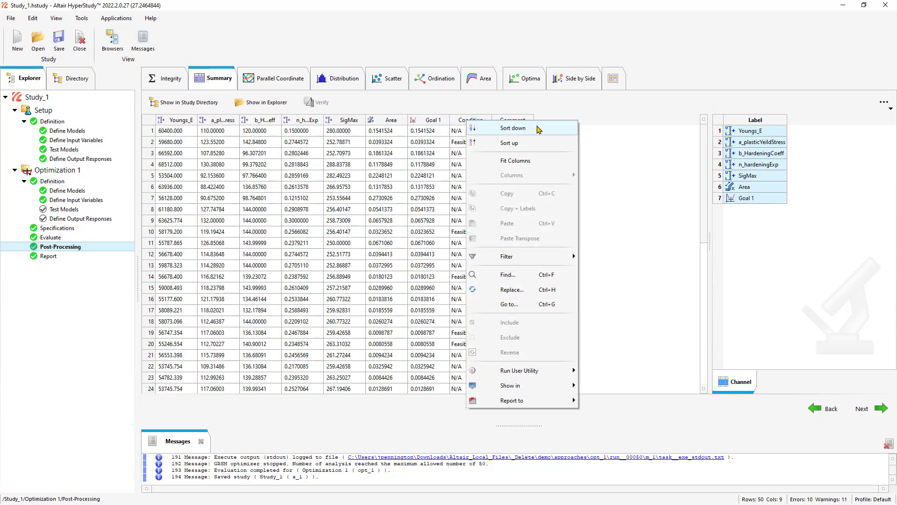
click(514, 128)
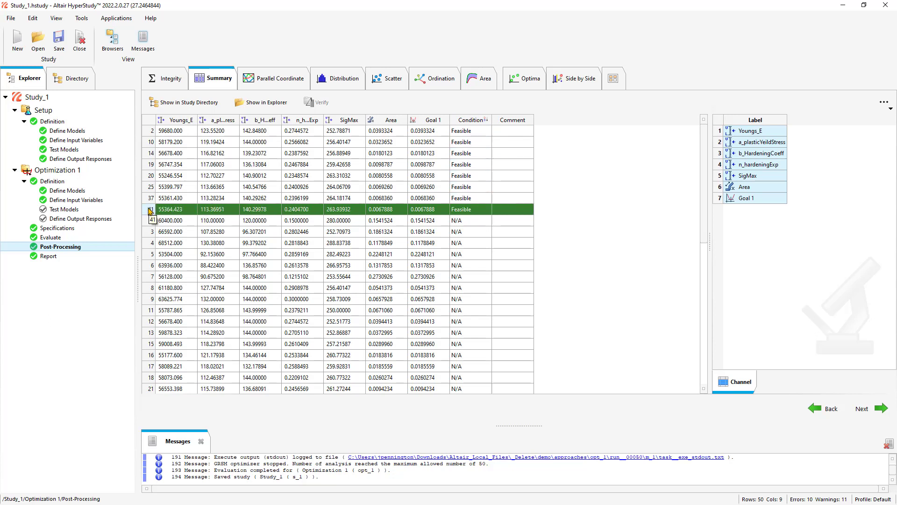
click(217, 209)
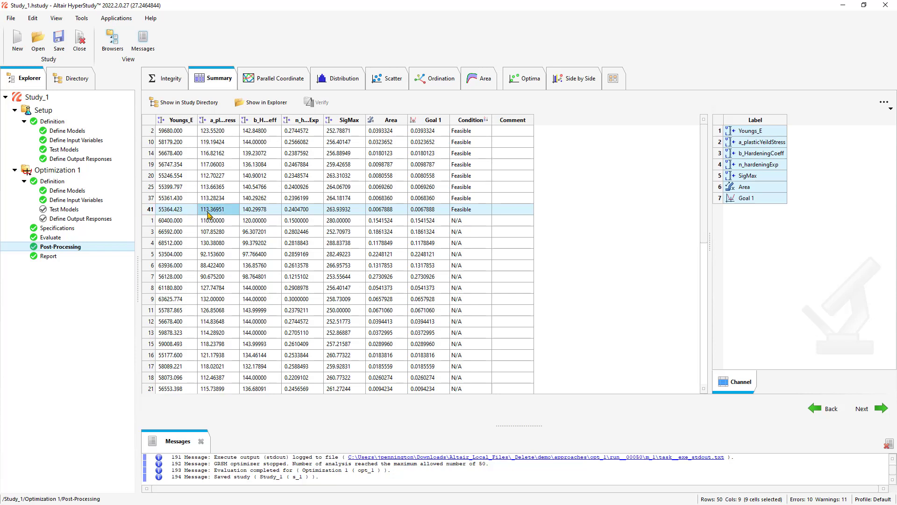
click(260, 209)
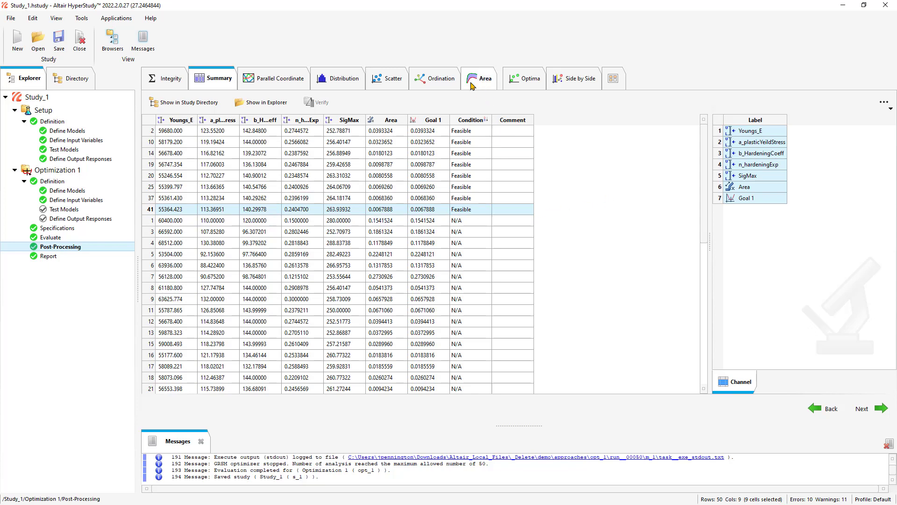
Plot run 41's target curve against the reference in Area, then show Summary again.
click(613, 78)
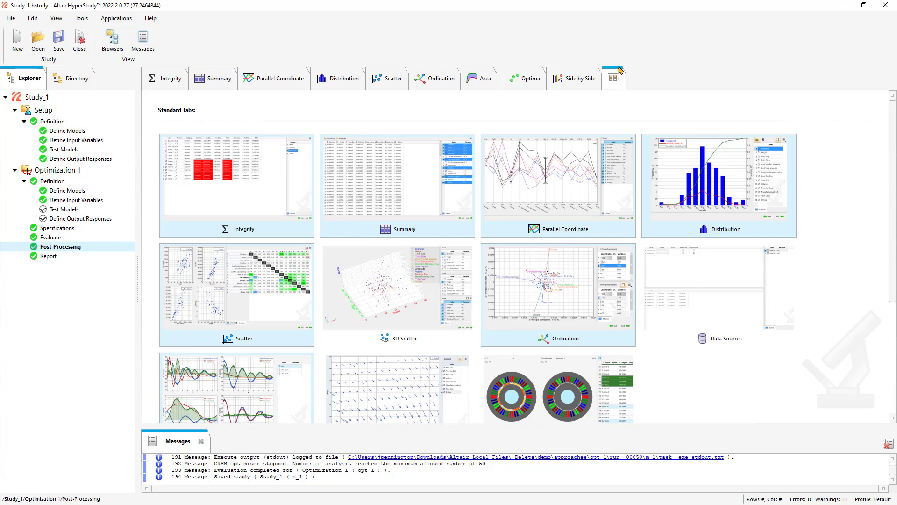
mouse_move(619, 106)
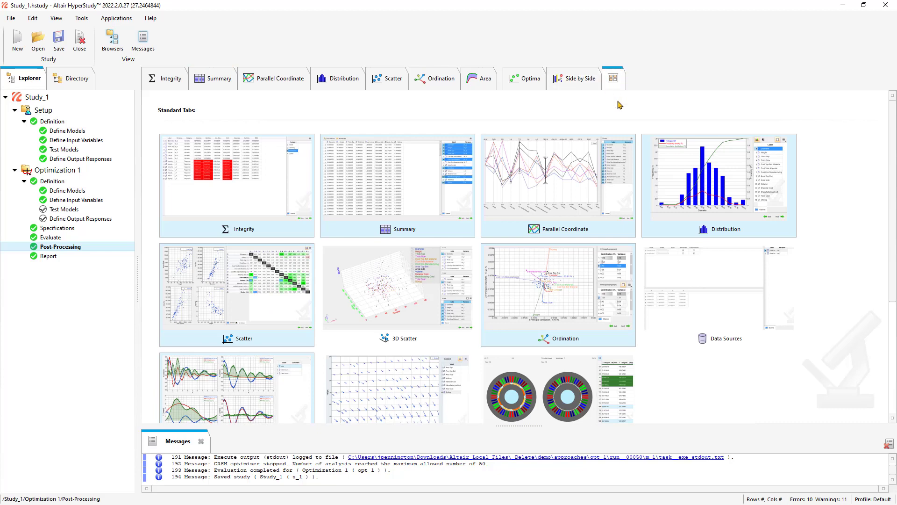
click(480, 79)
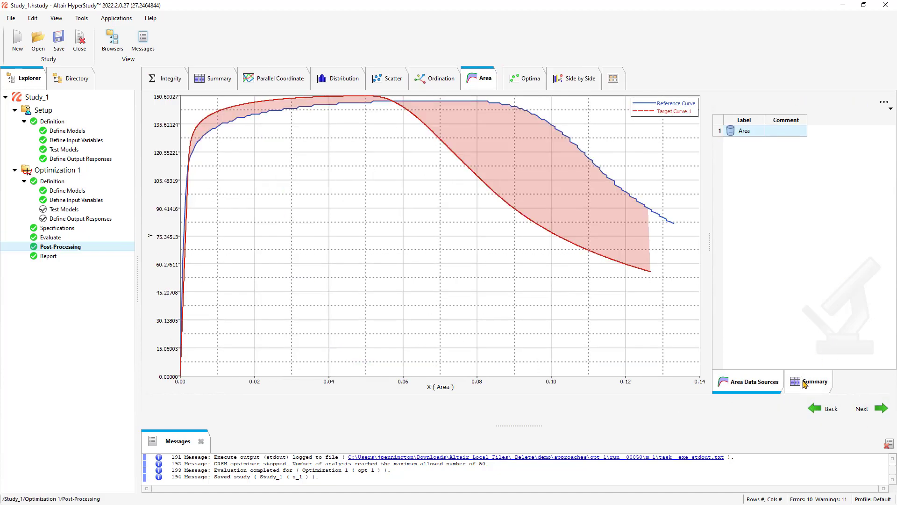
click(814, 382)
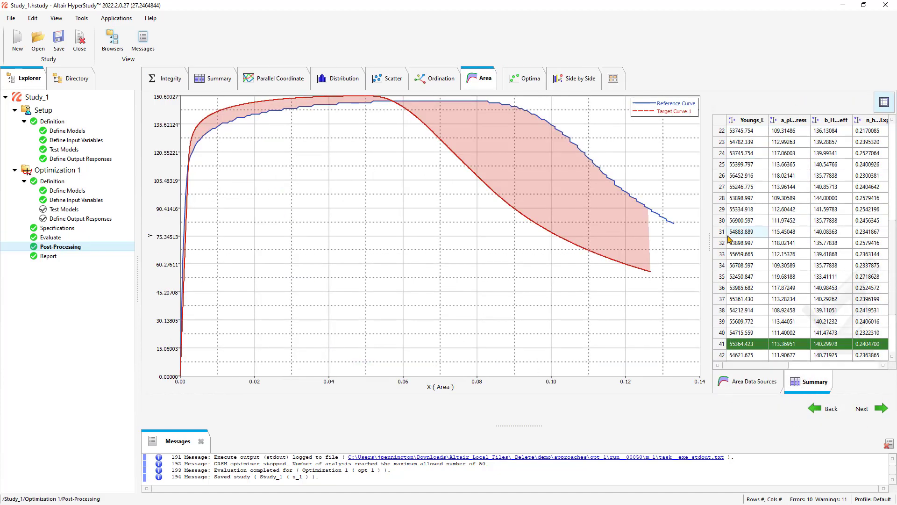
click(744, 254)
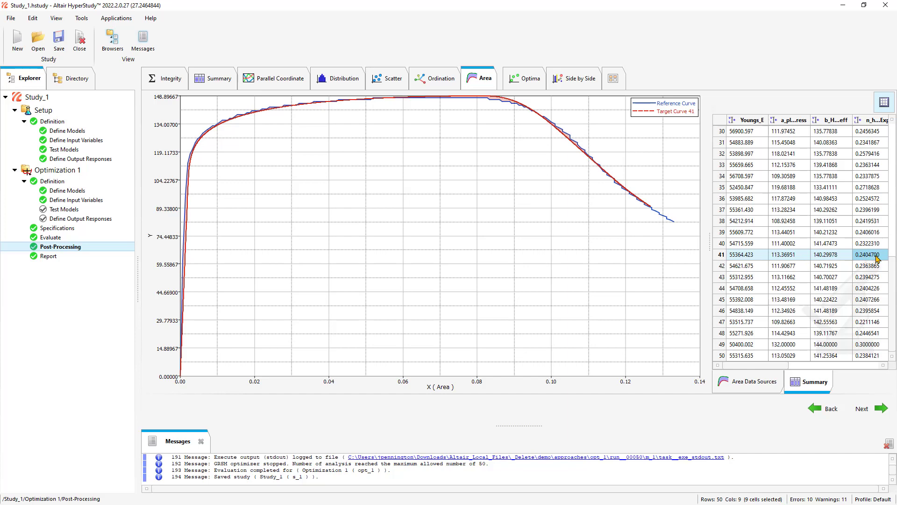
mouse_move(874, 255)
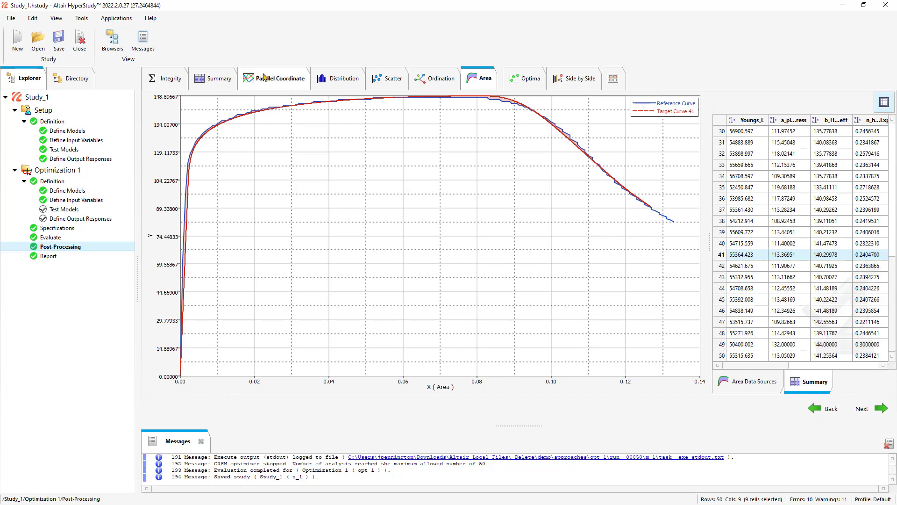
click(219, 78)
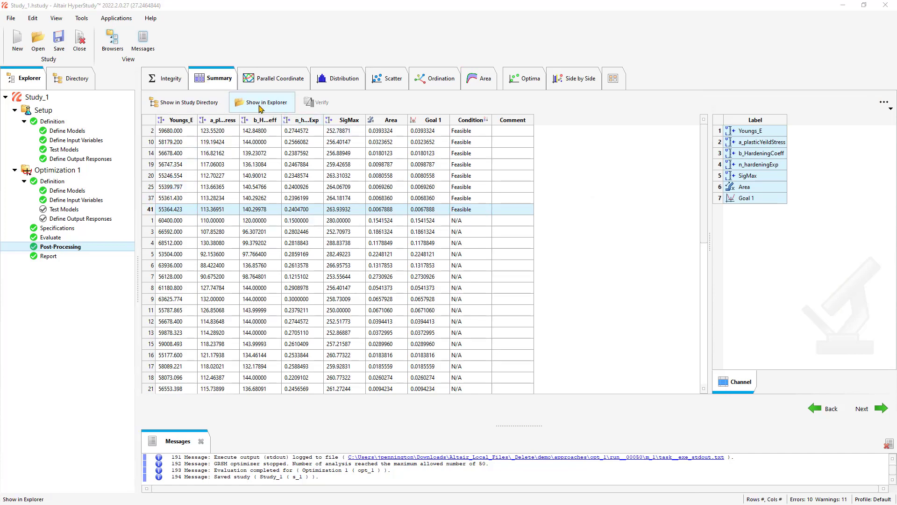
Open run__00041\m_1 in File Explorer and select TENSILE_TEST_0000.rad.
click(261, 102)
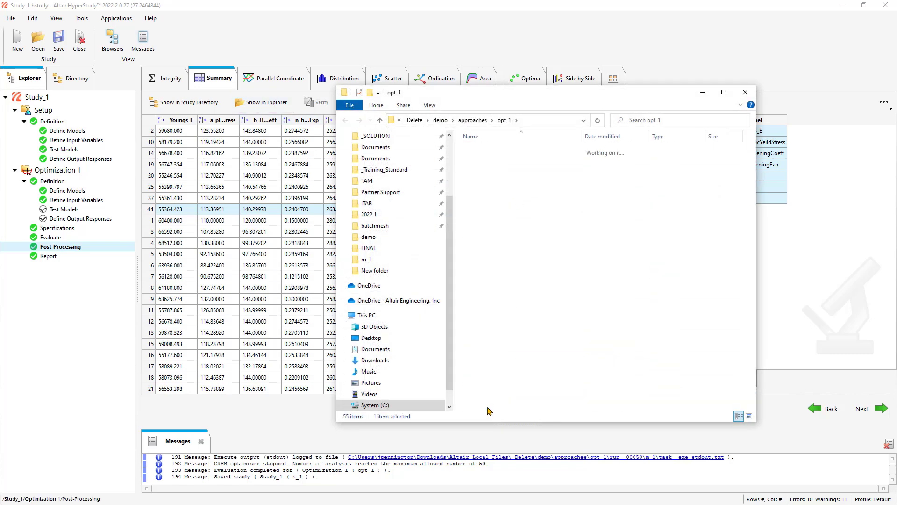
double_click(367, 259)
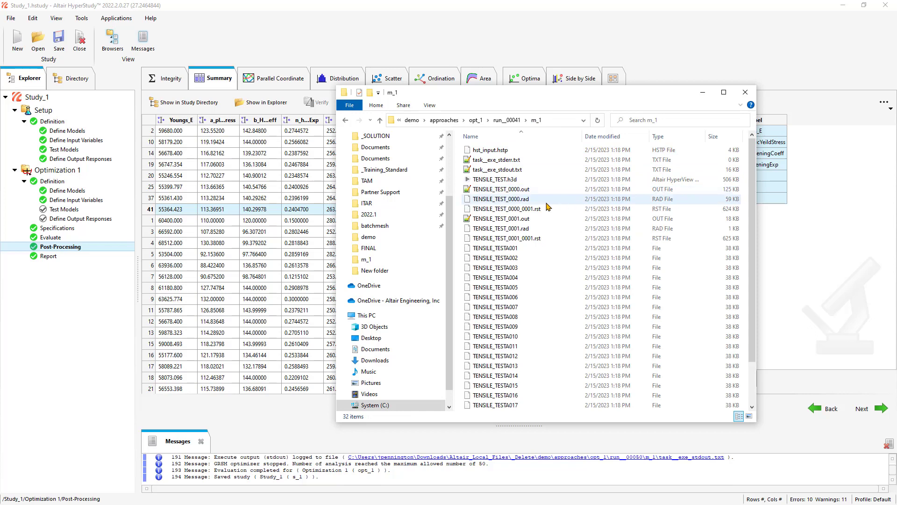
click(501, 199)
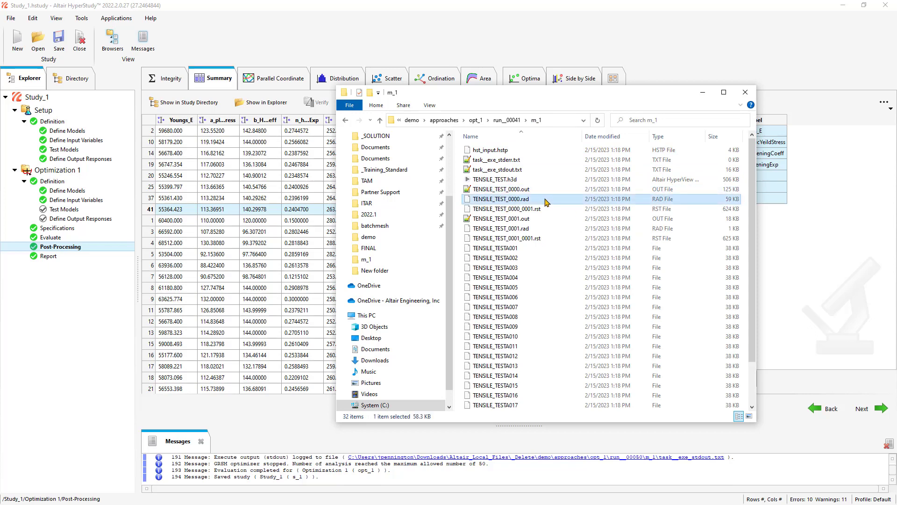
mouse_move(502, 198)
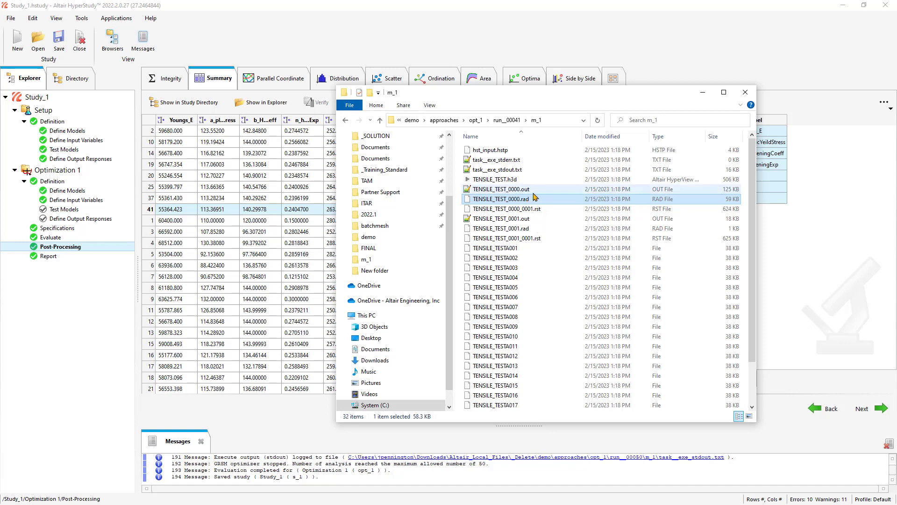
mouse_move(520, 199)
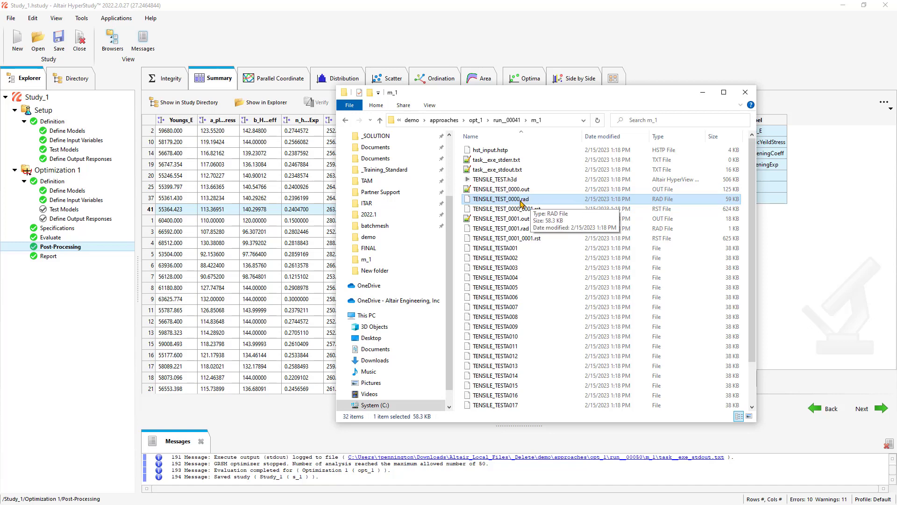
mouse_move(521, 316)
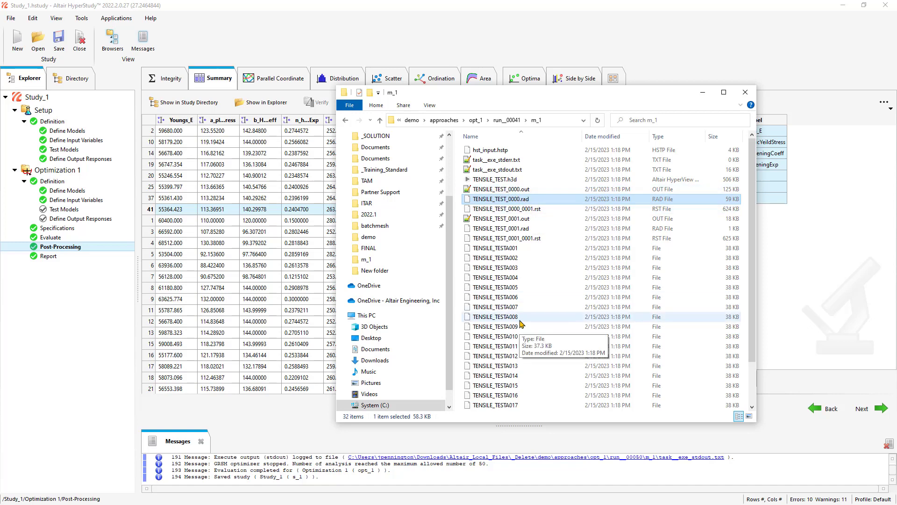
mouse_move(452, 220)
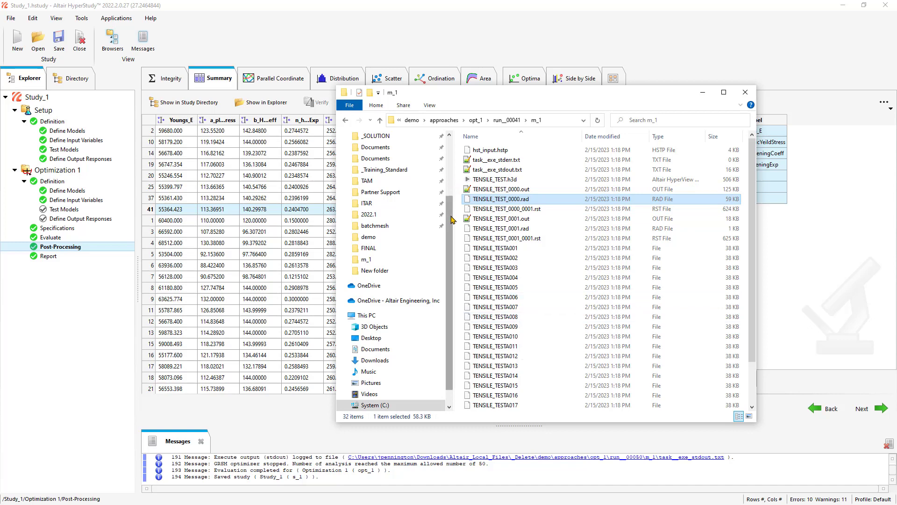
scroll(up, 3)
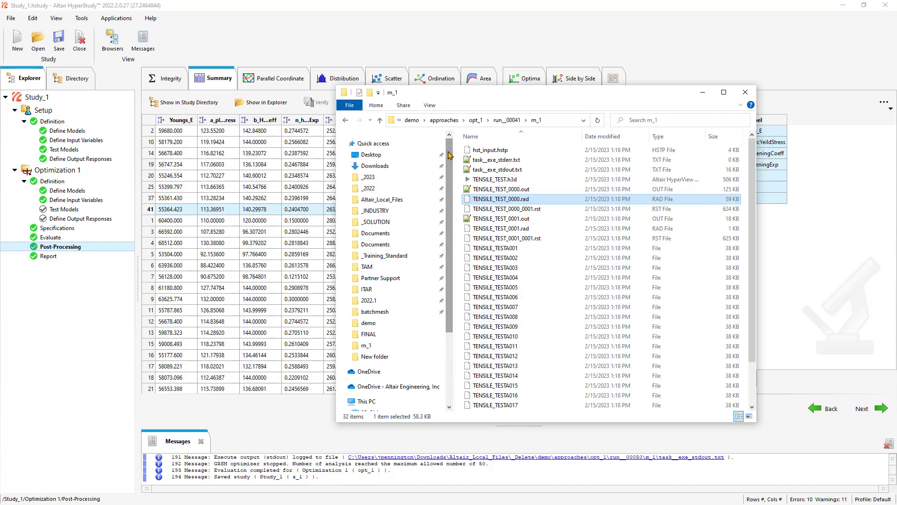